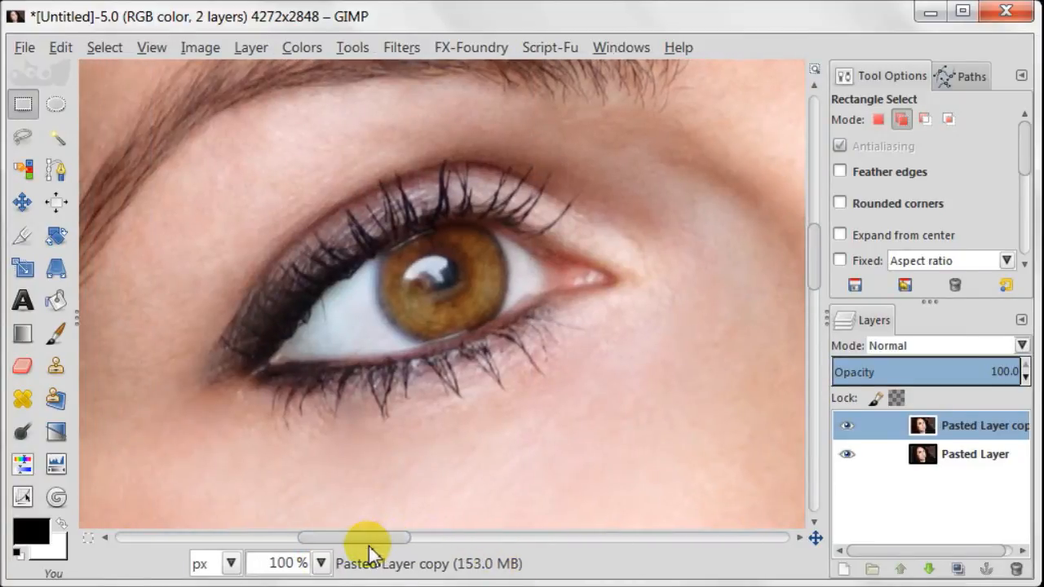
Step: Trace a freehand selection around the left iris with the Free Select tool
left_click(22, 137)
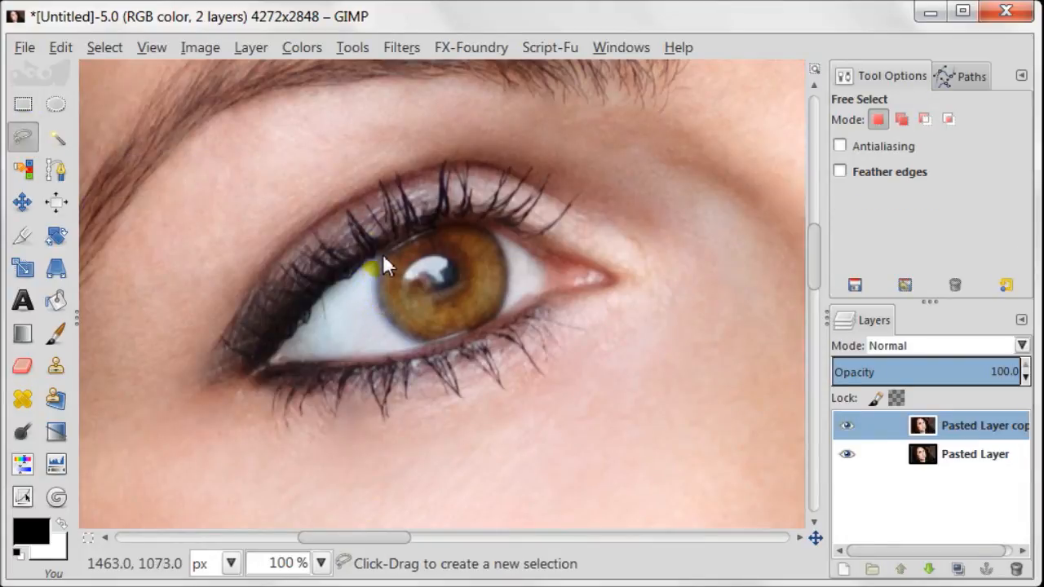
left_click(378, 261)
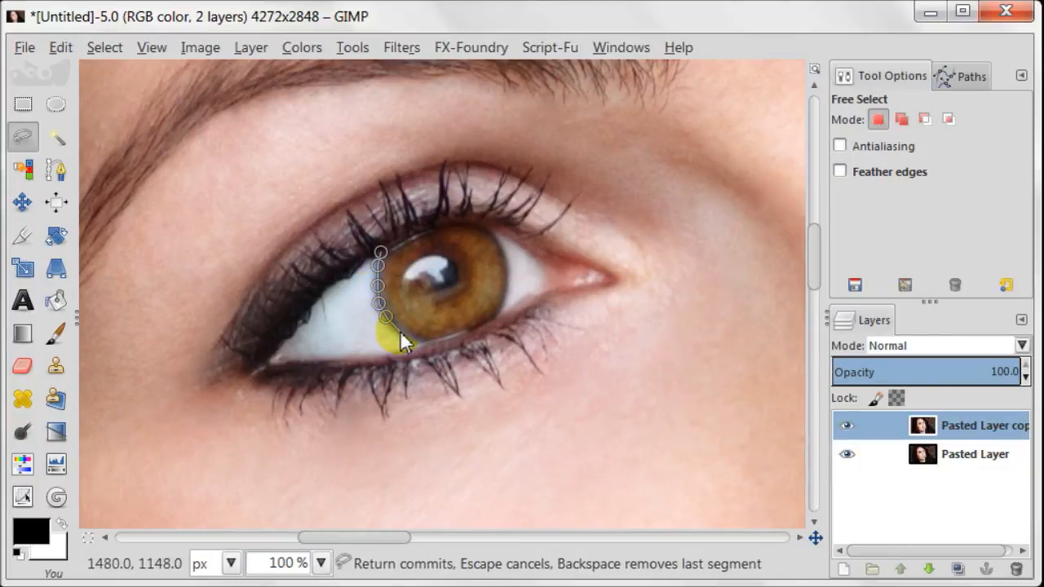
left_click(415, 343)
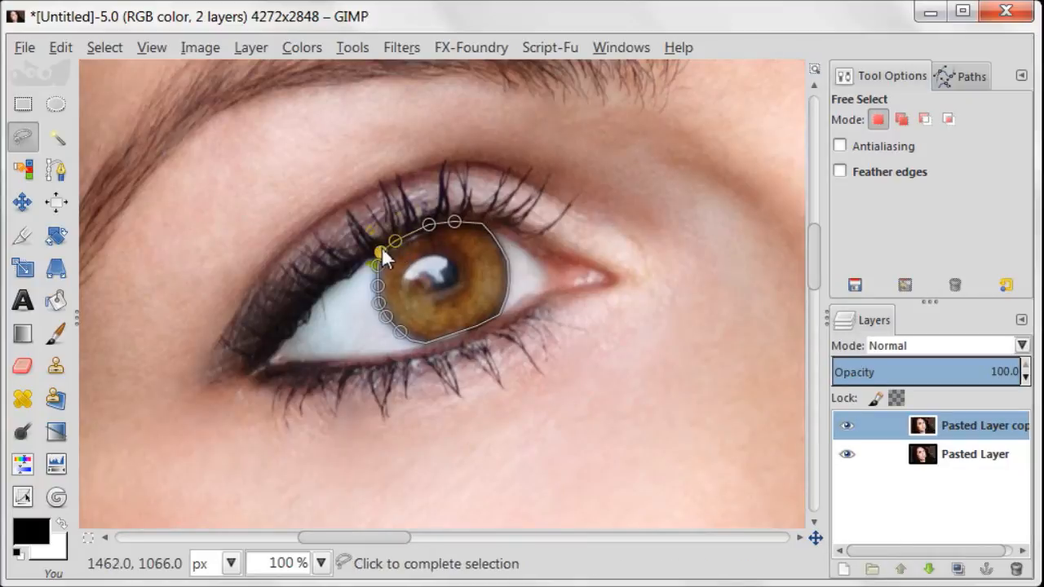
left_click_drag(356, 536, 443, 537)
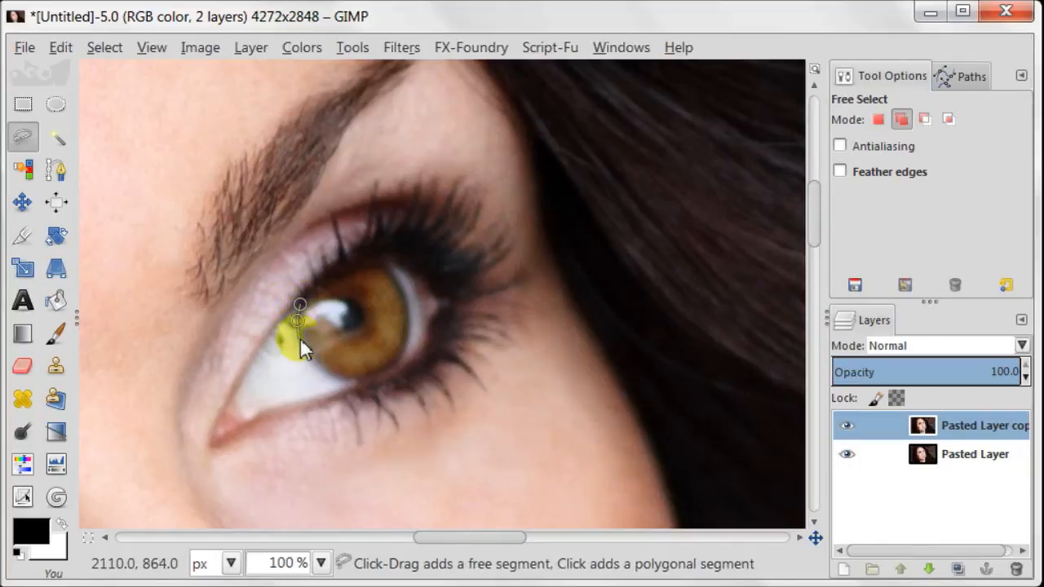
Step: Add the right iris to the selection so both irises are selected
left_click(327, 384)
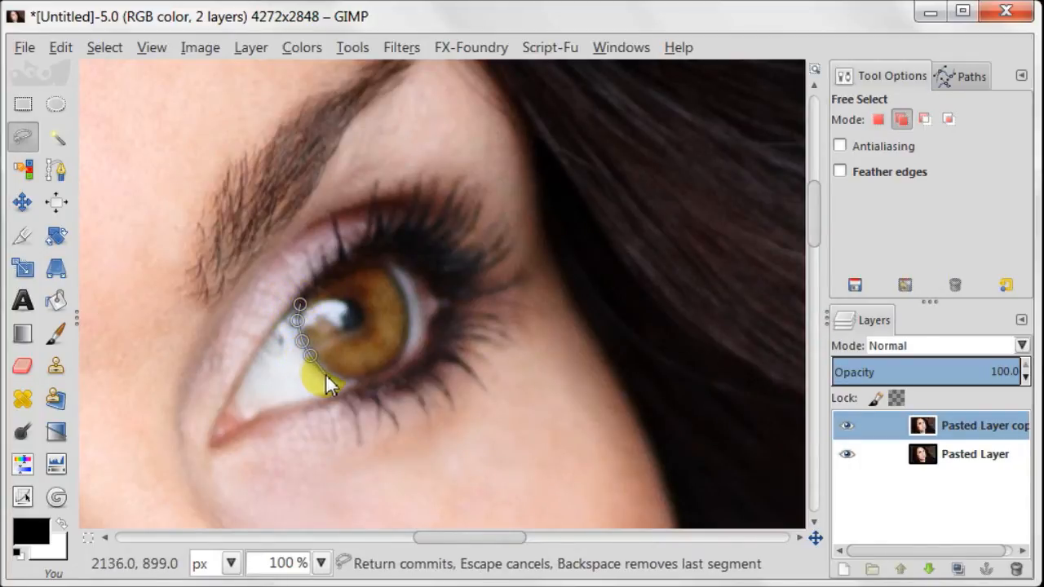
left_click(339, 382)
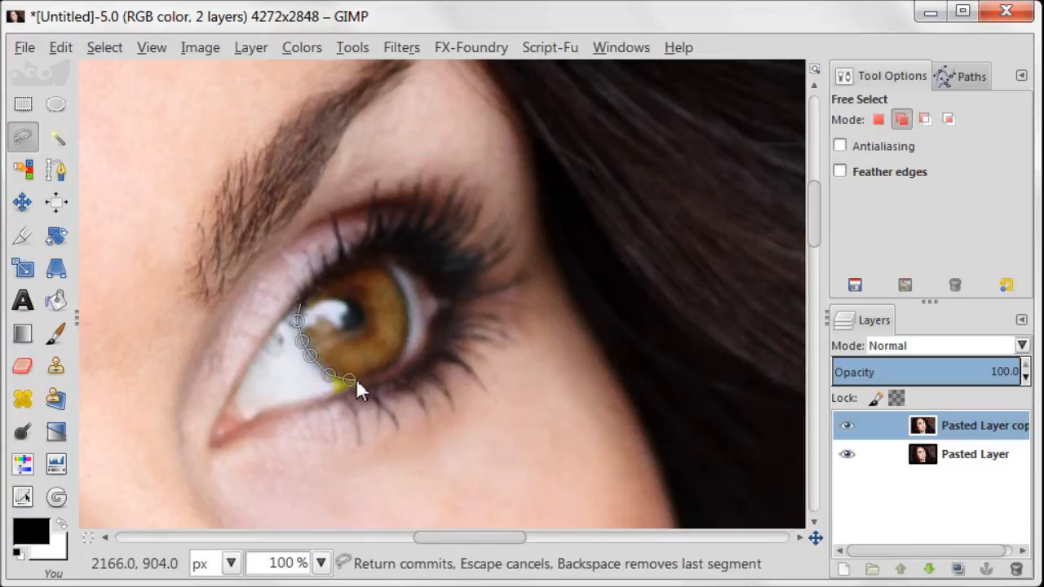
left_click_drag(342, 382, 382, 367)
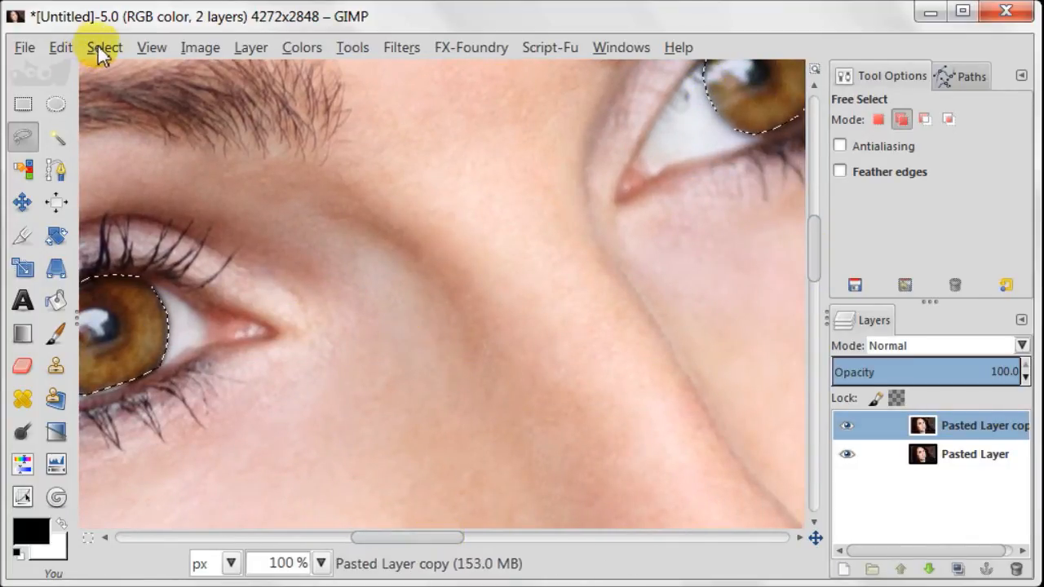
Step: Feather the iris selection by 10 pixels and copy the irises into a new layer named eyes
left_click(60, 47)
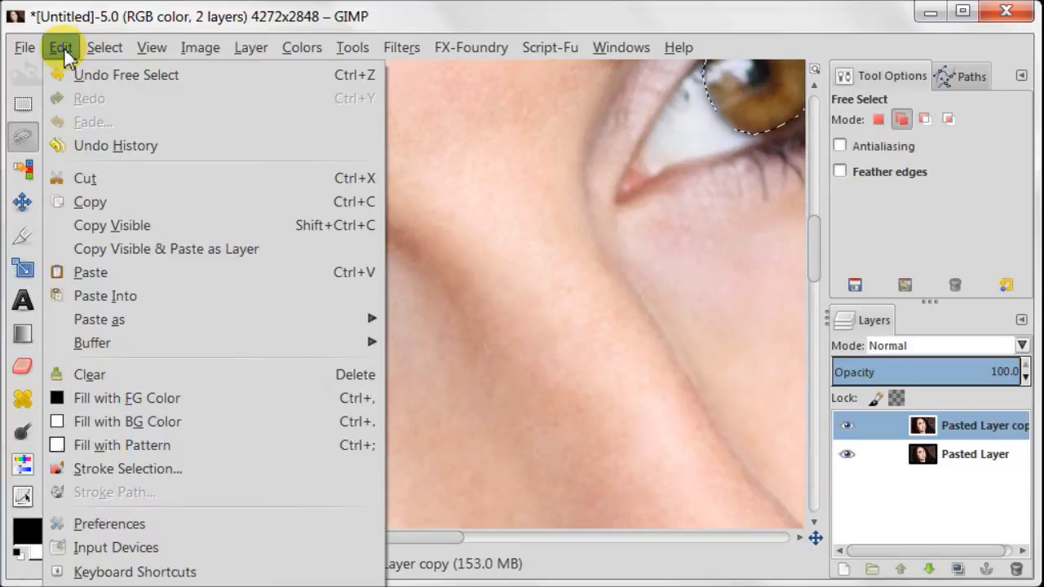
left_click(105, 47)
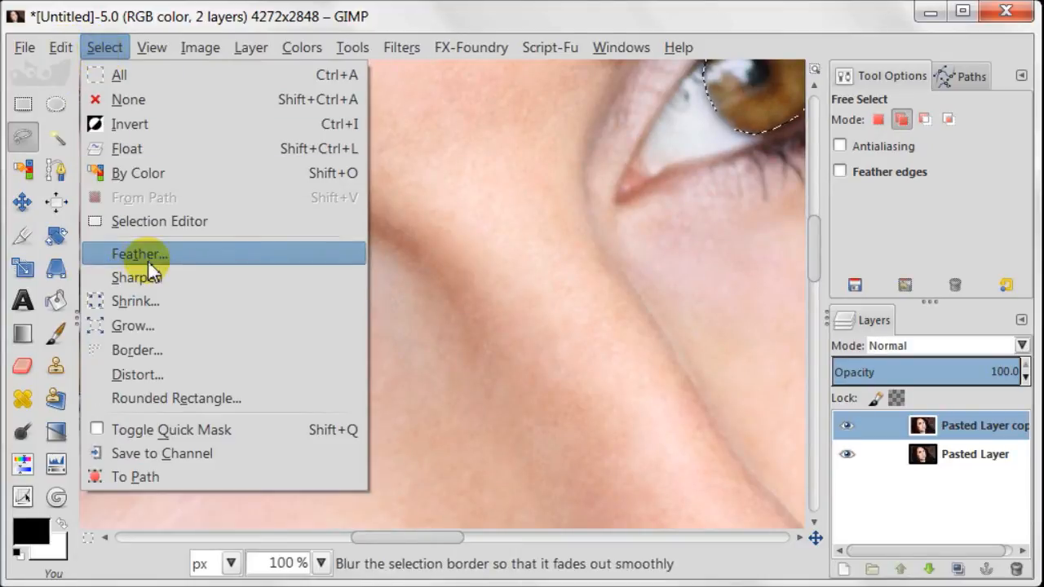
left_click(139, 255)
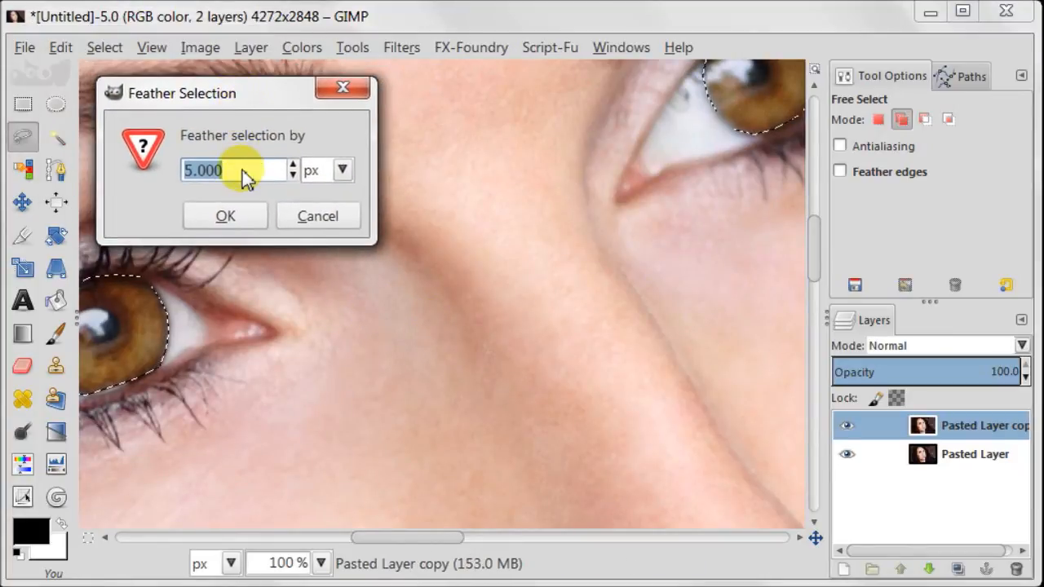
type("10")
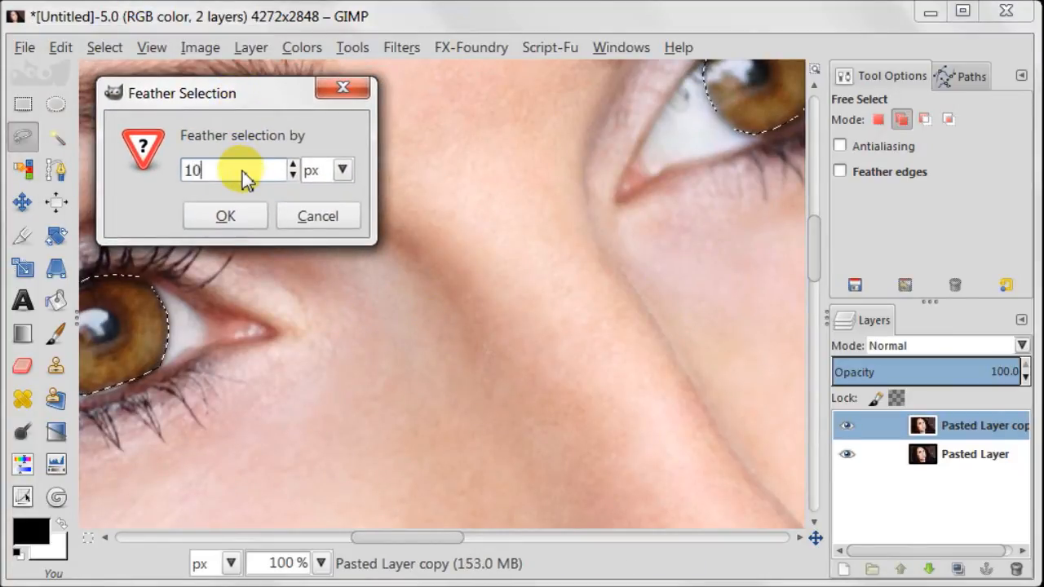
left_click(225, 216)
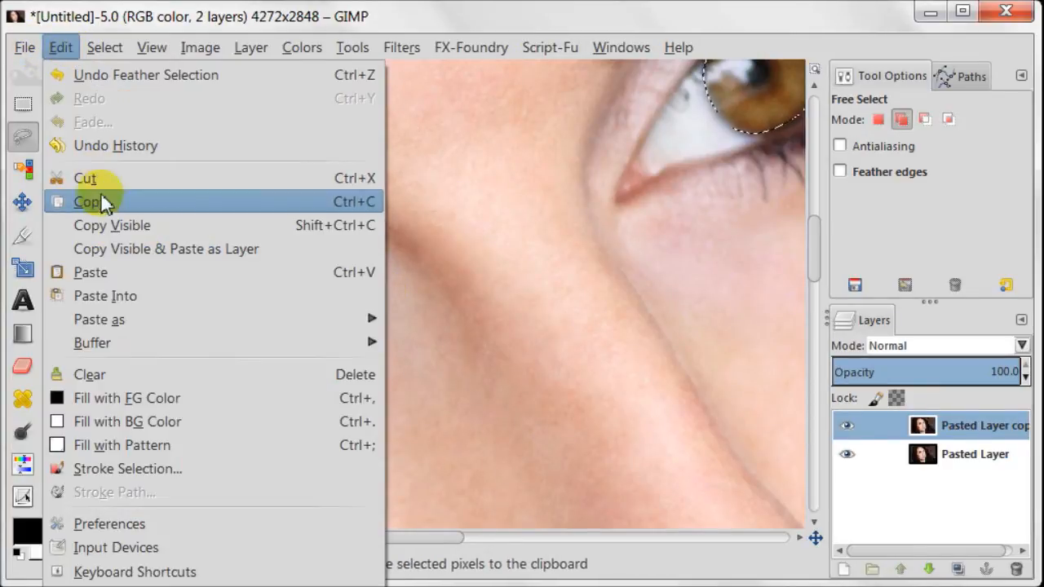
left_click(88, 202)
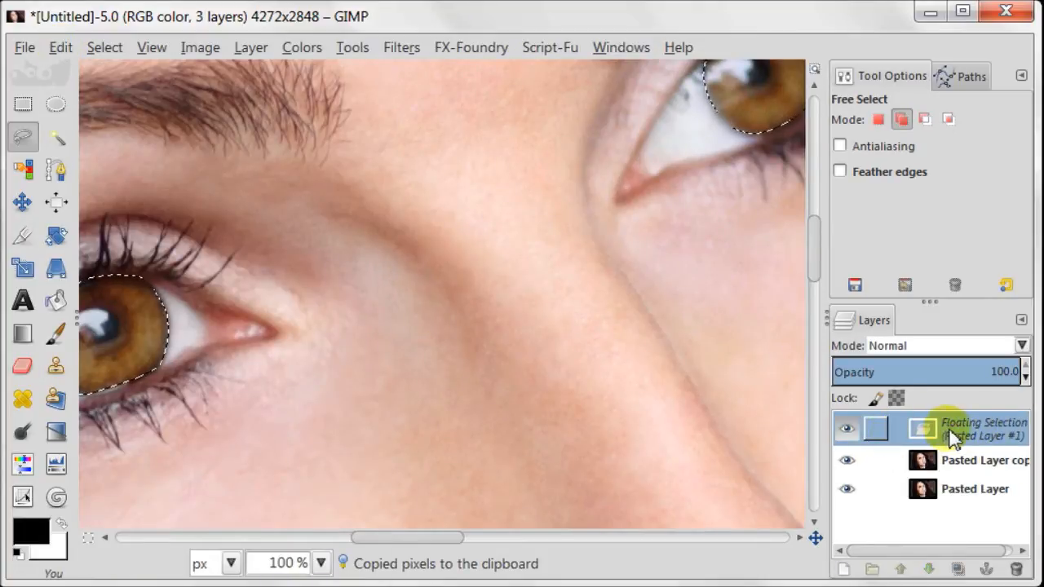
double_click(979, 427)
type("eyes")
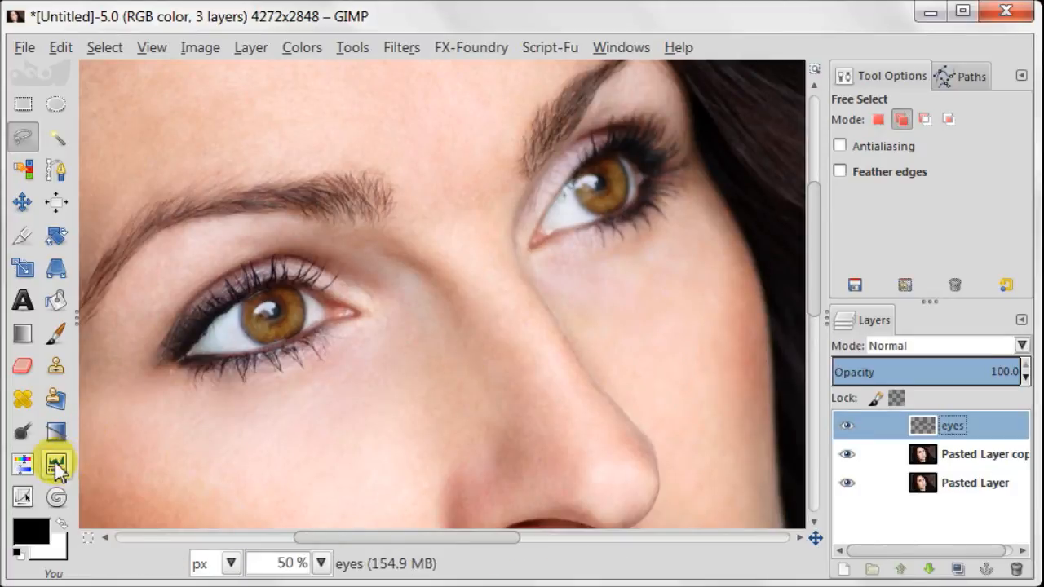
Step: Apply Levels to the eyes layer with input range 13 / 0.93 / 238 to boost iris contrast
left_click(55, 464)
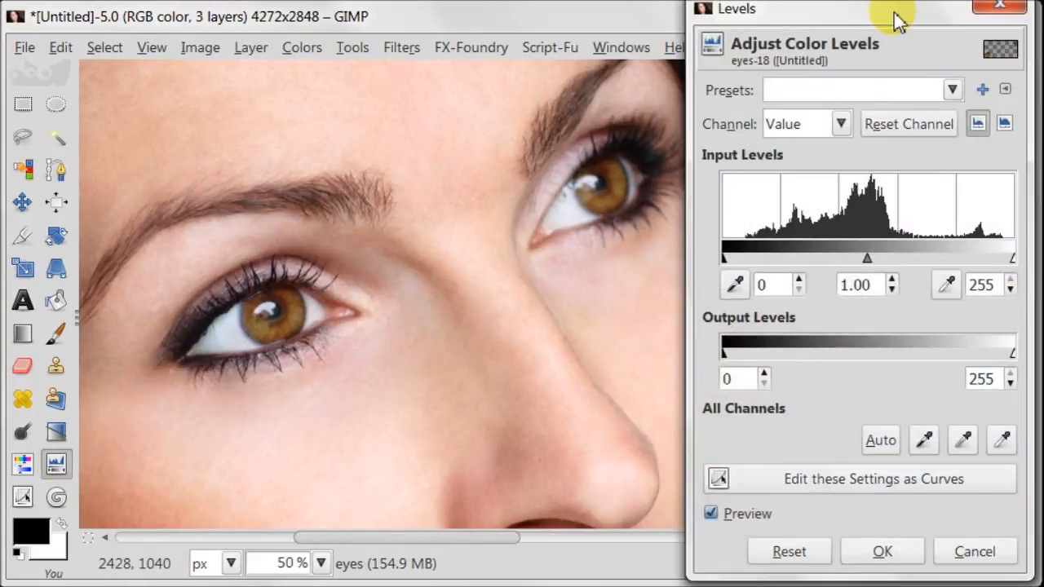
left_click(801, 279)
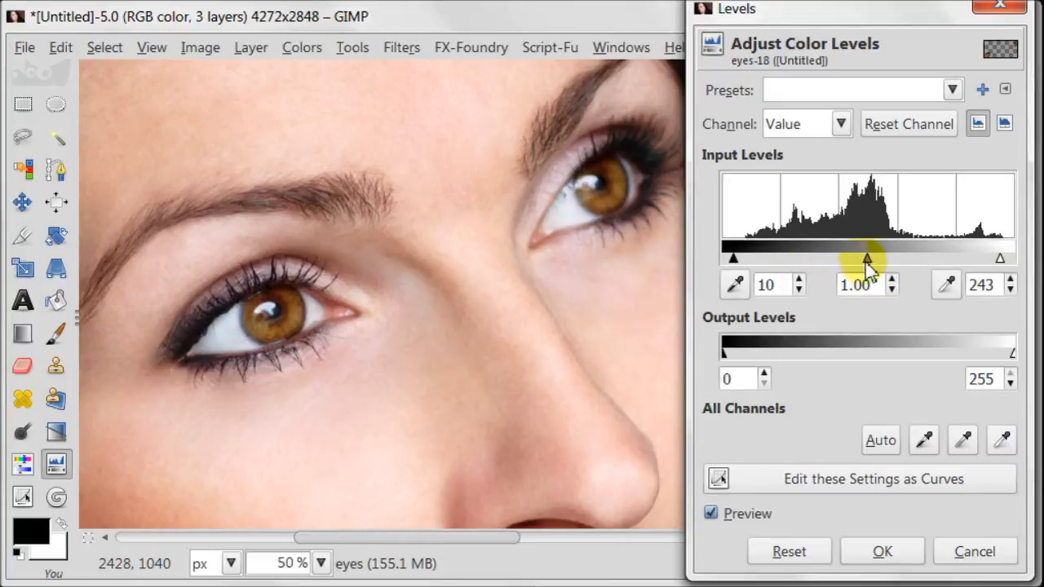
left_click(800, 291)
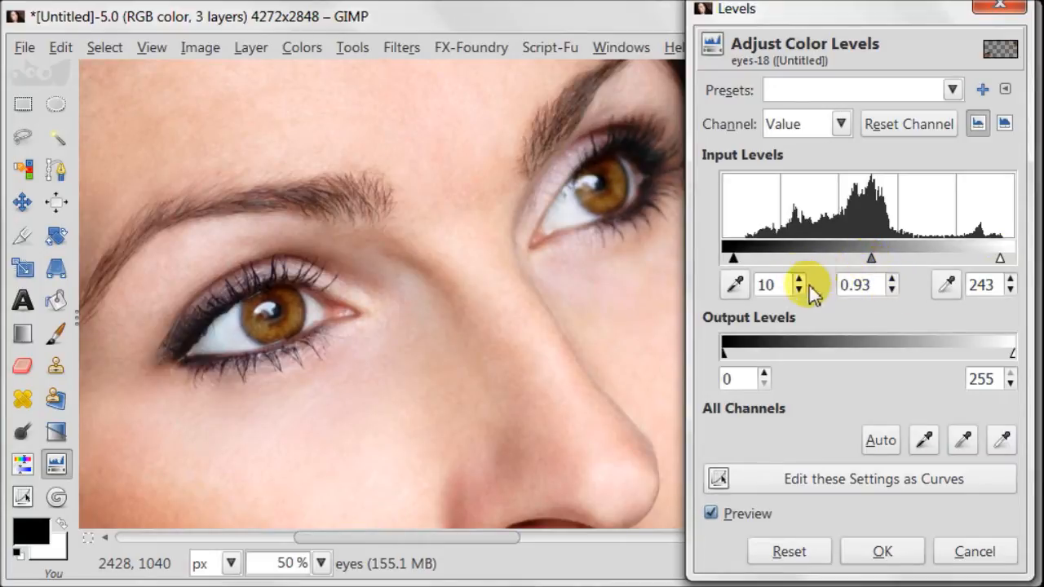
left_click(799, 279)
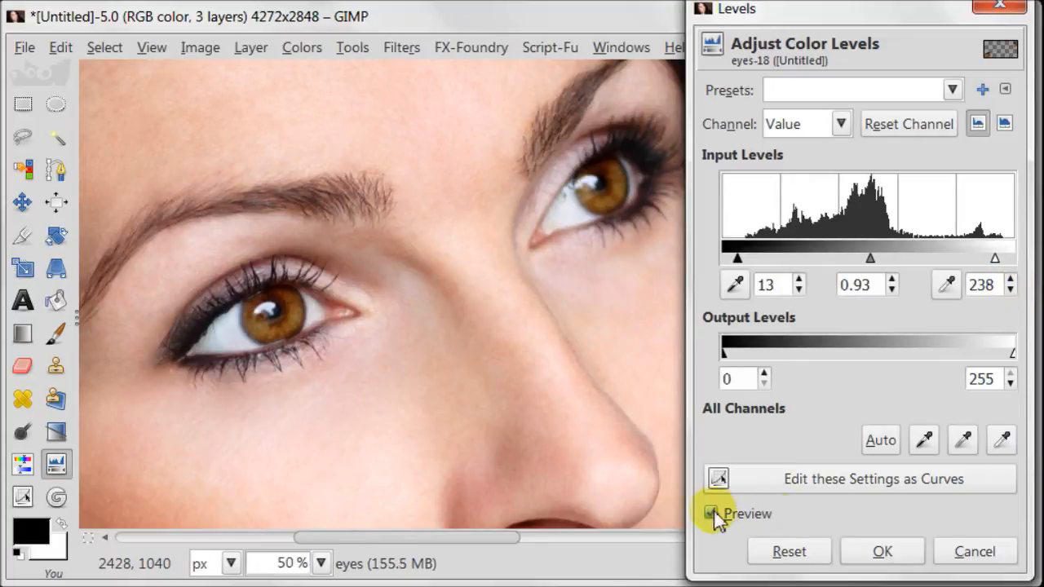
left_click(712, 513)
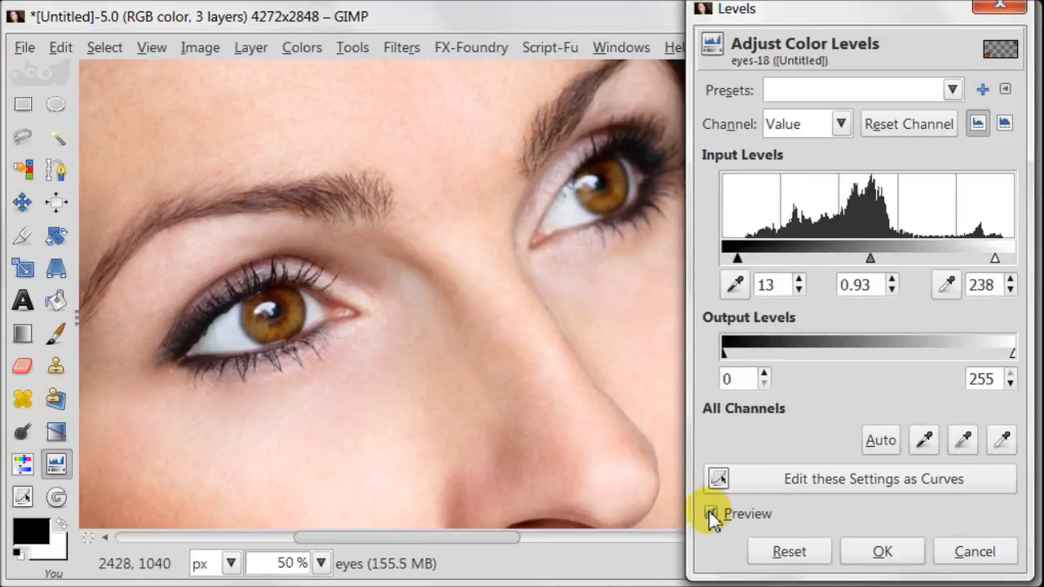
left_click(712, 512)
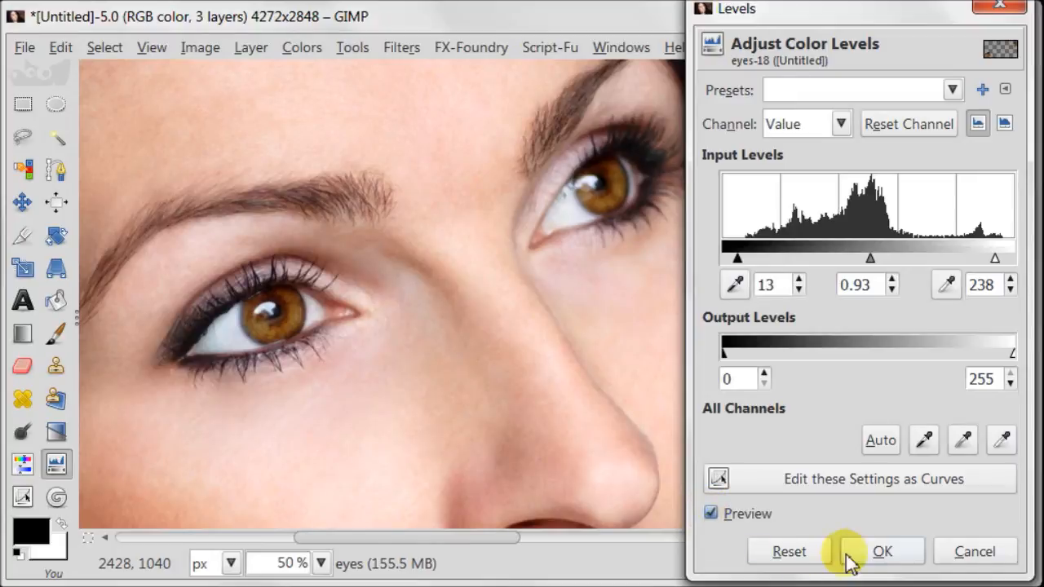
left_click(883, 552)
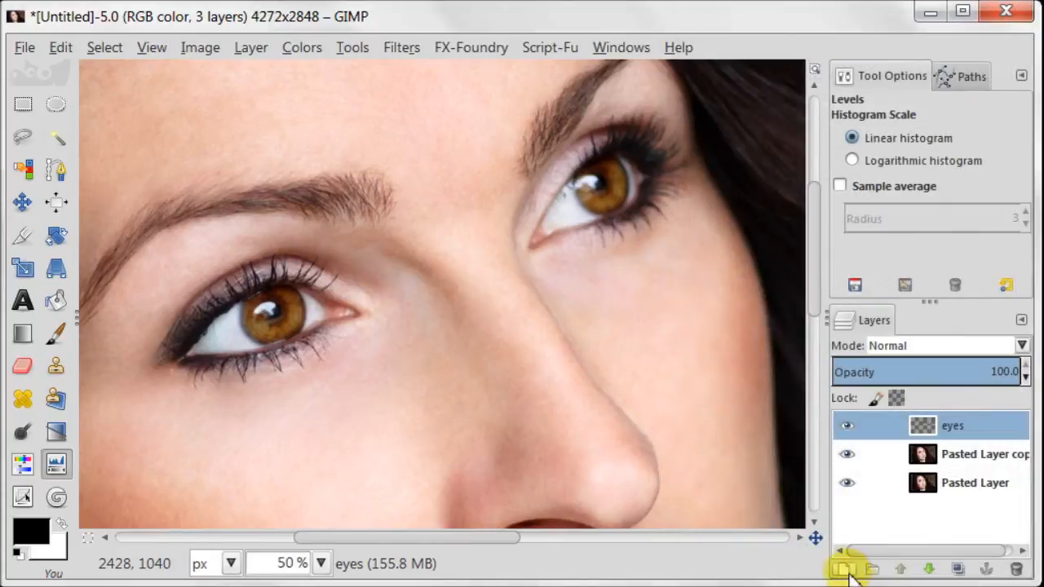
Step: Add a new layer filled with mid grey 808080 and set its mode to Grain merge
left_click(845, 568)
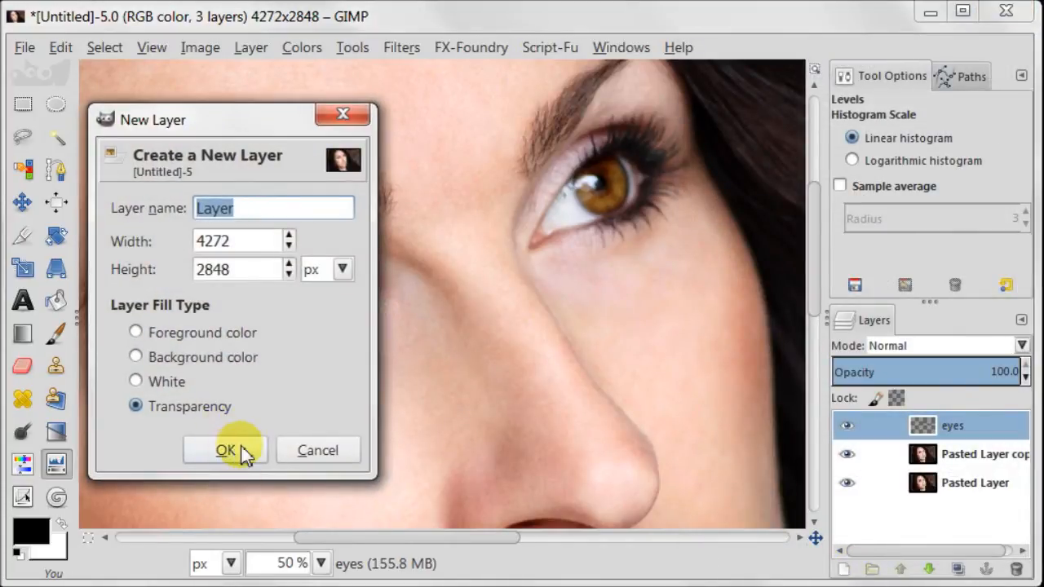
left_click(225, 450)
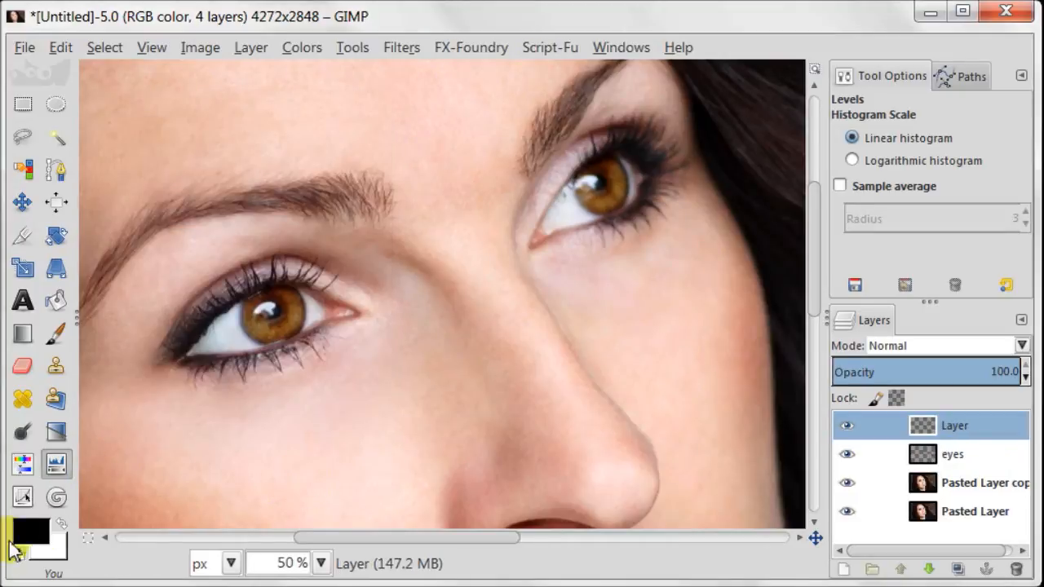
left_click(33, 535)
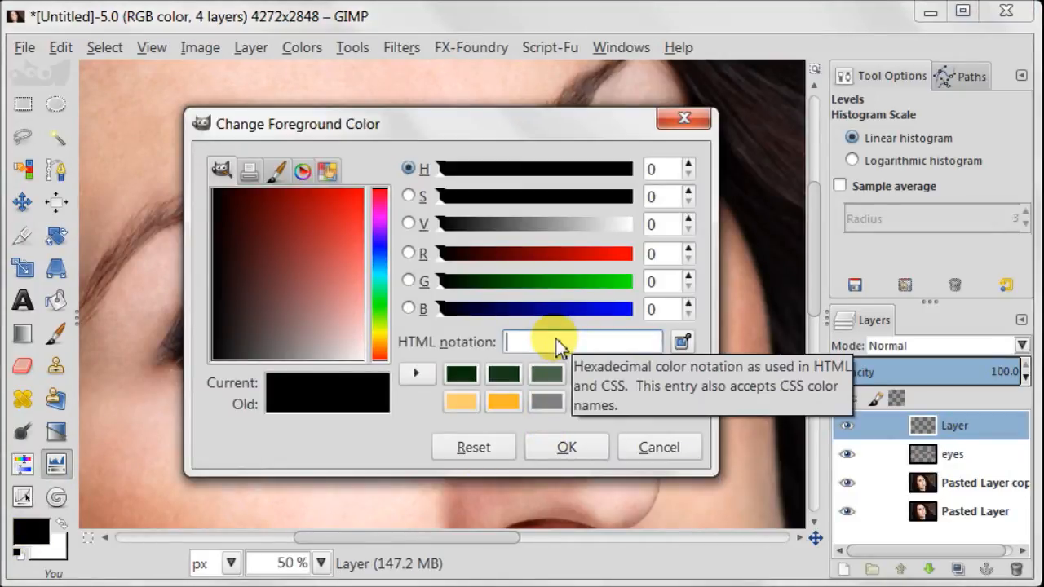
type("808080")
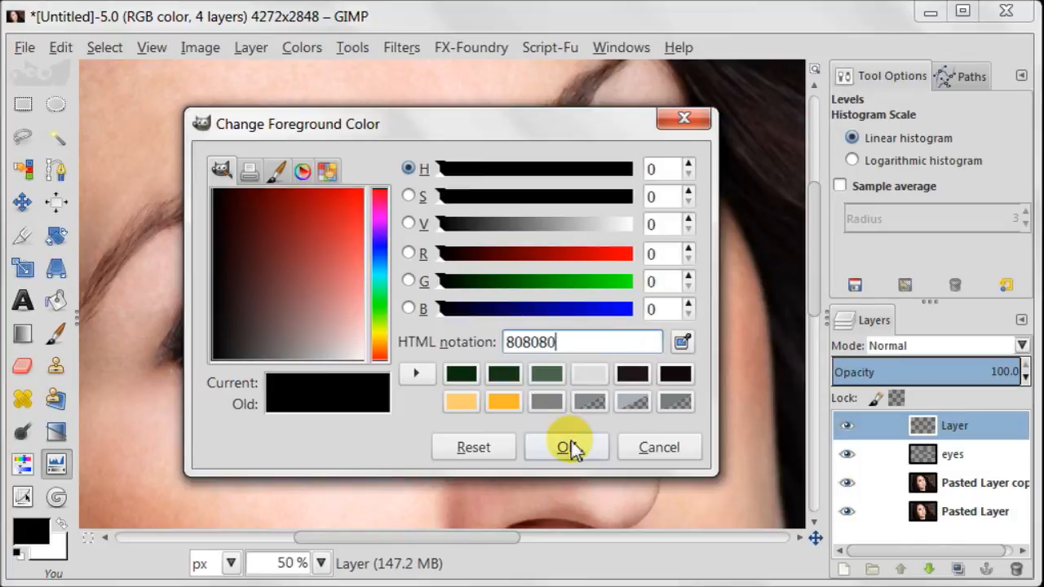
left_click(566, 447)
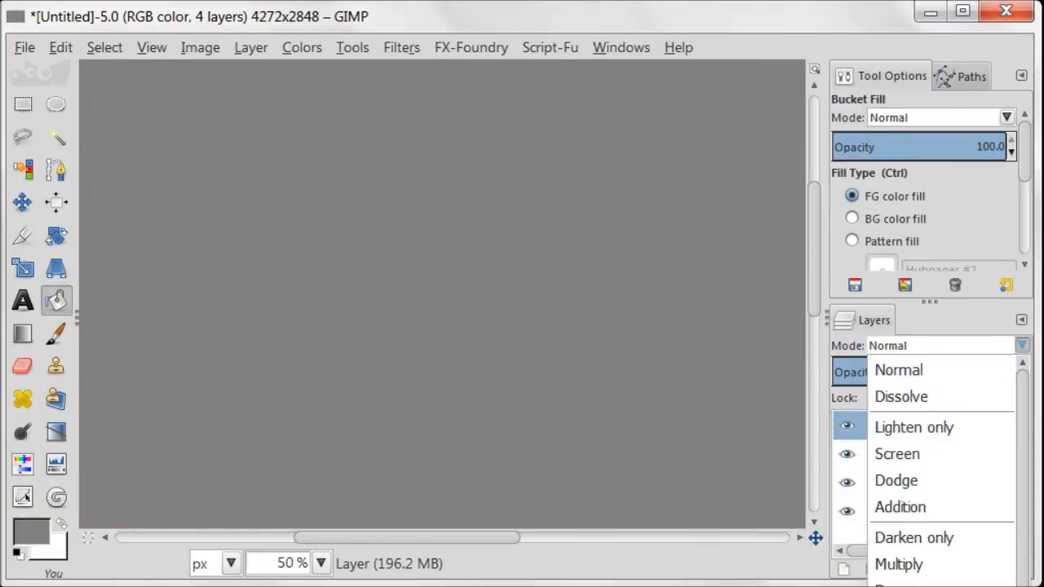
left_click(930, 346)
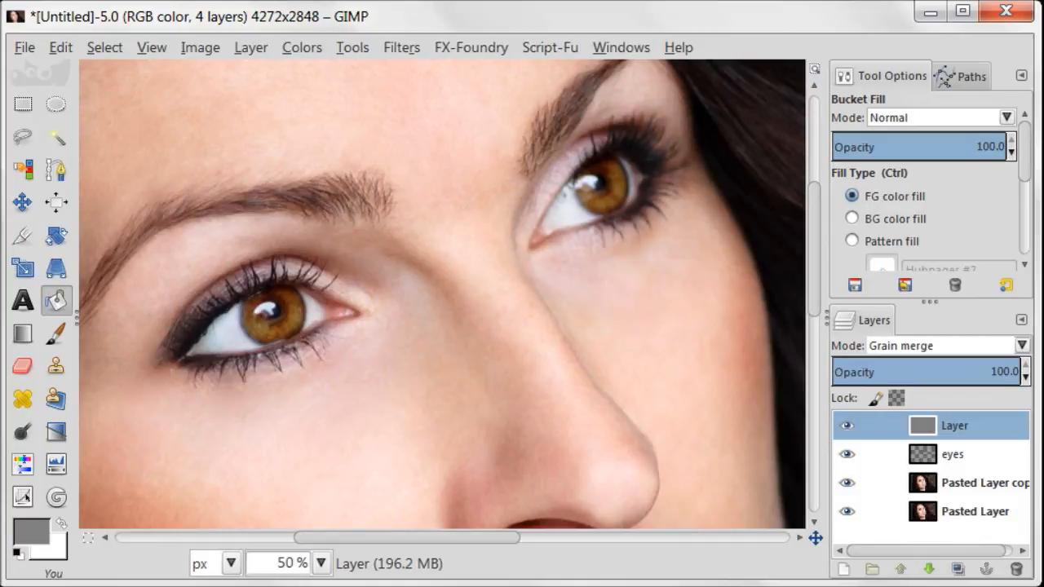
Step: Dodge highlights onto the iris on the grain-merge layer so it looks brighter
left_click(23, 431)
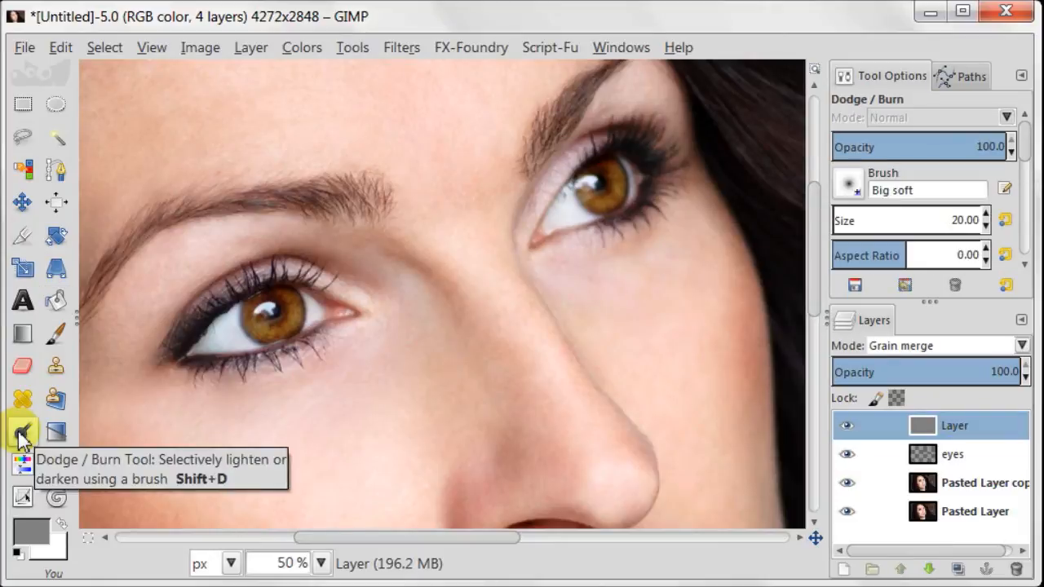
mouse_move(1025, 147)
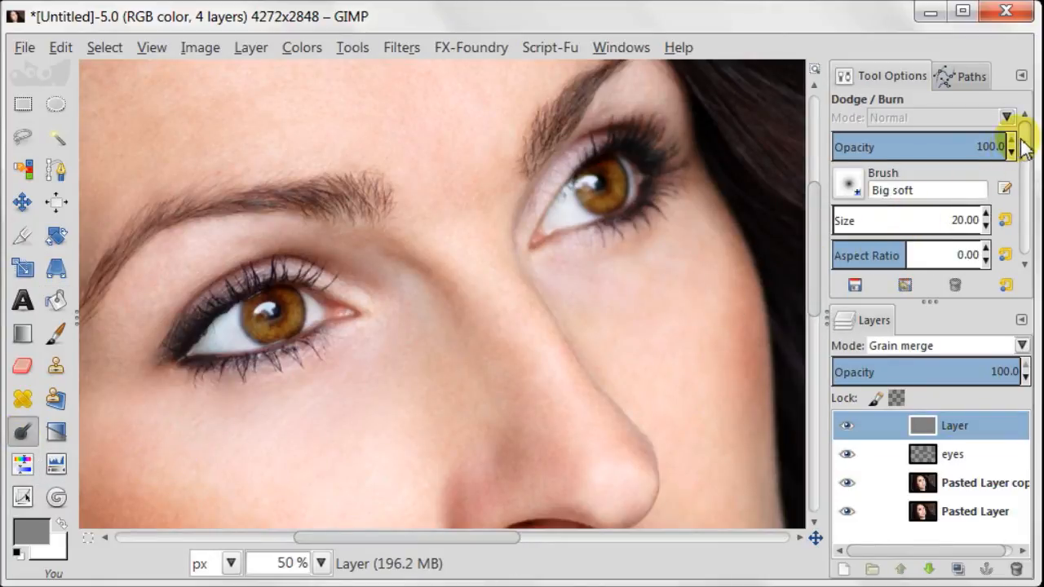
scroll("down", 3)
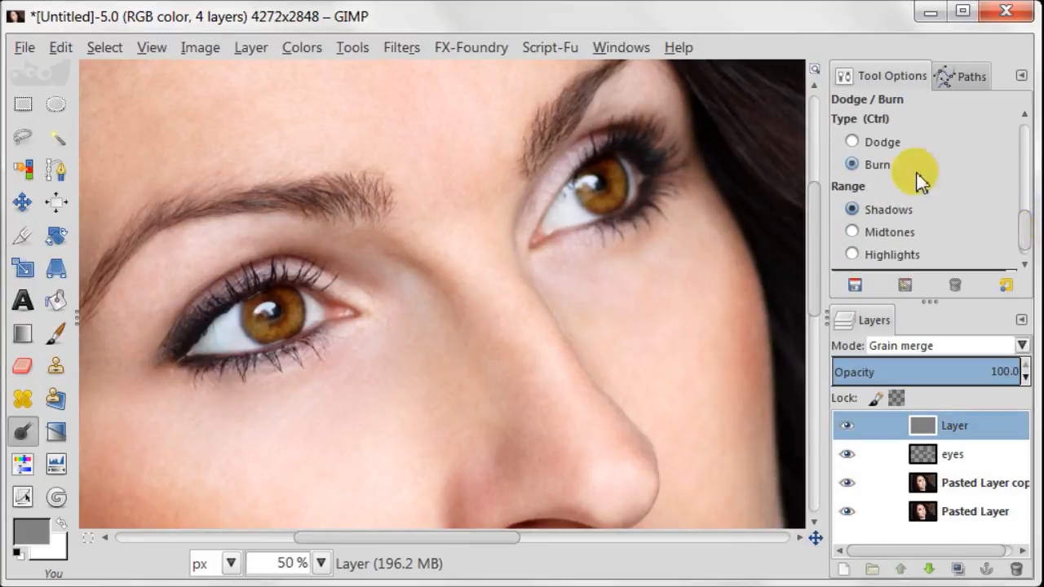
left_click(852, 140)
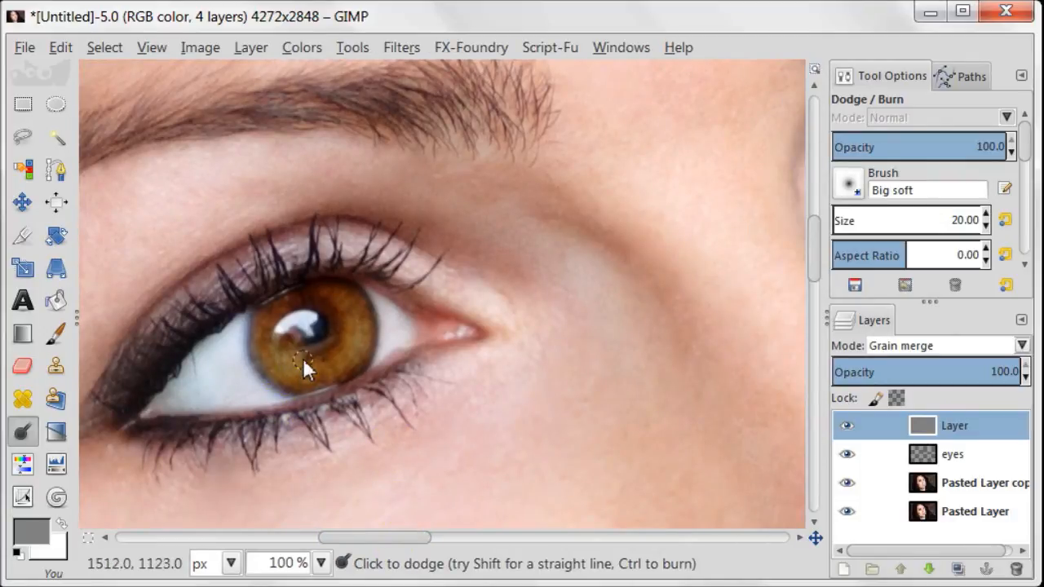
mouse_move(356, 362)
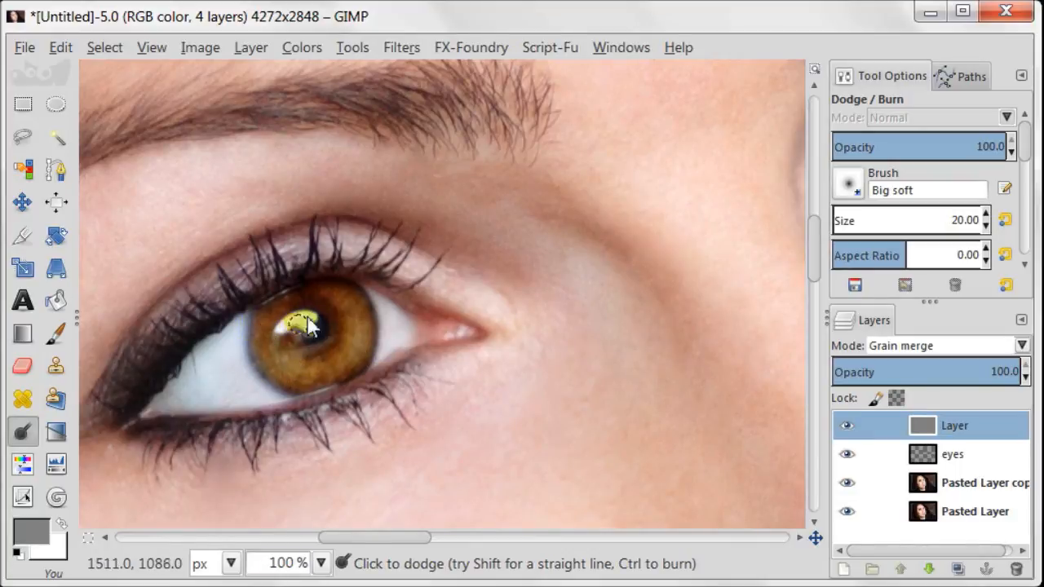
left_click(302, 323)
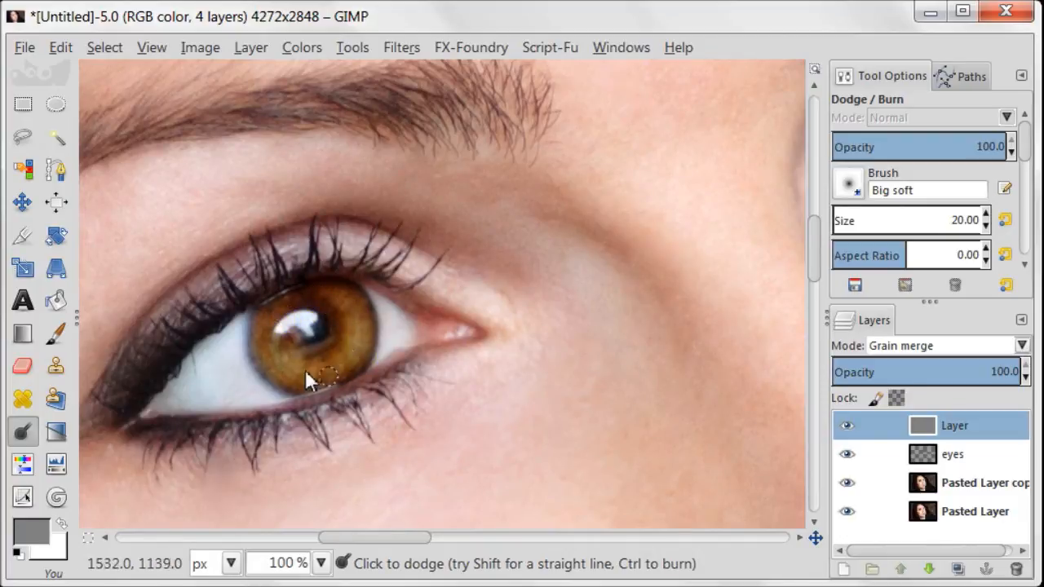
left_click(847, 424)
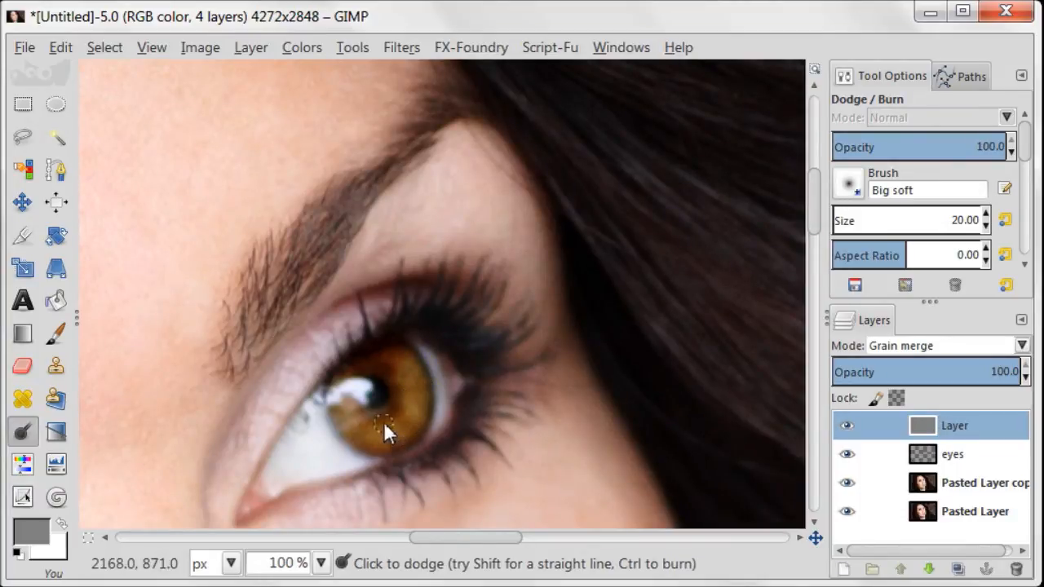
left_click(351, 396)
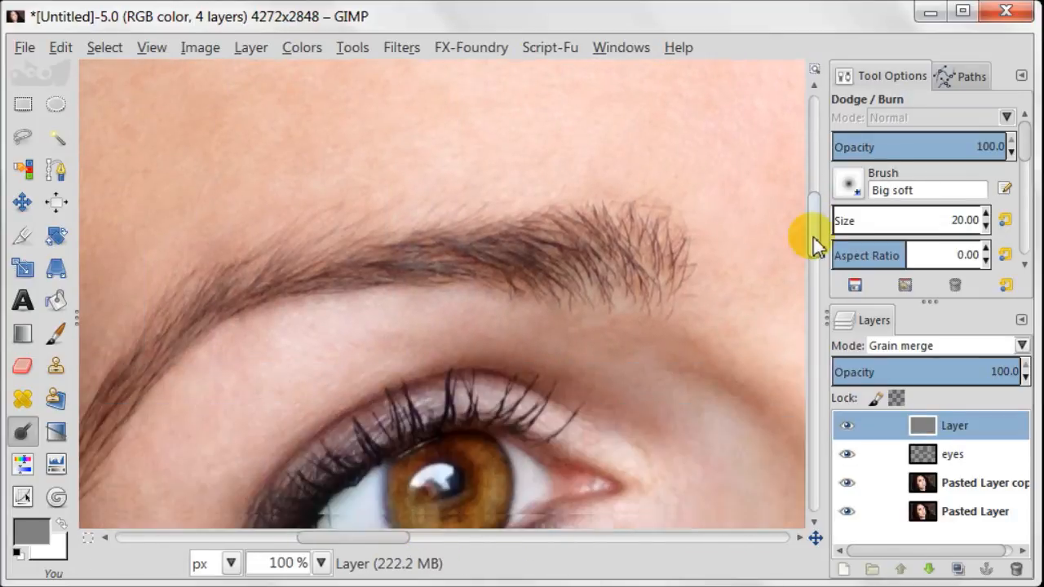
scroll("down", 3)
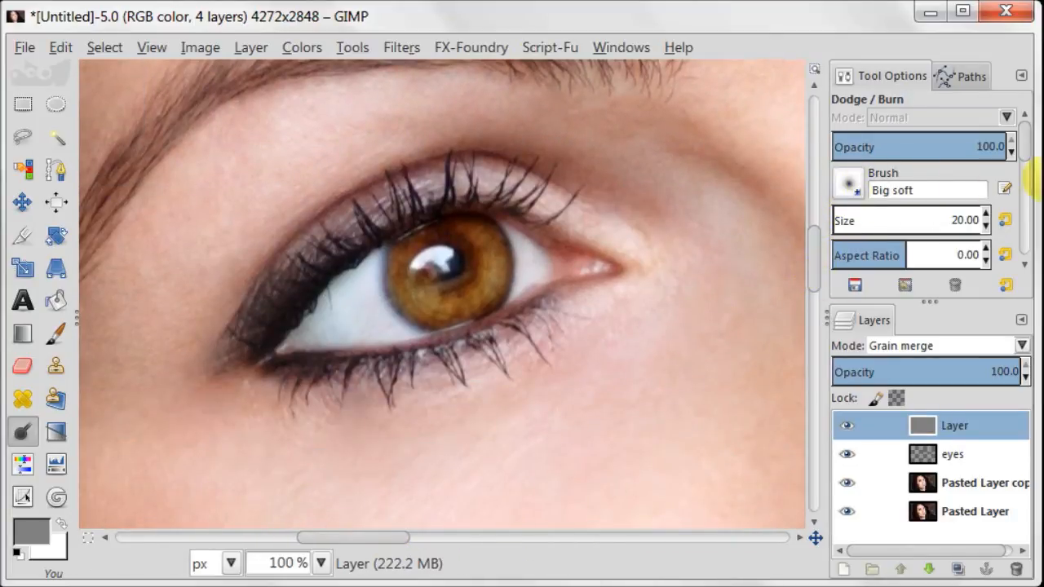
scroll("down", 3)
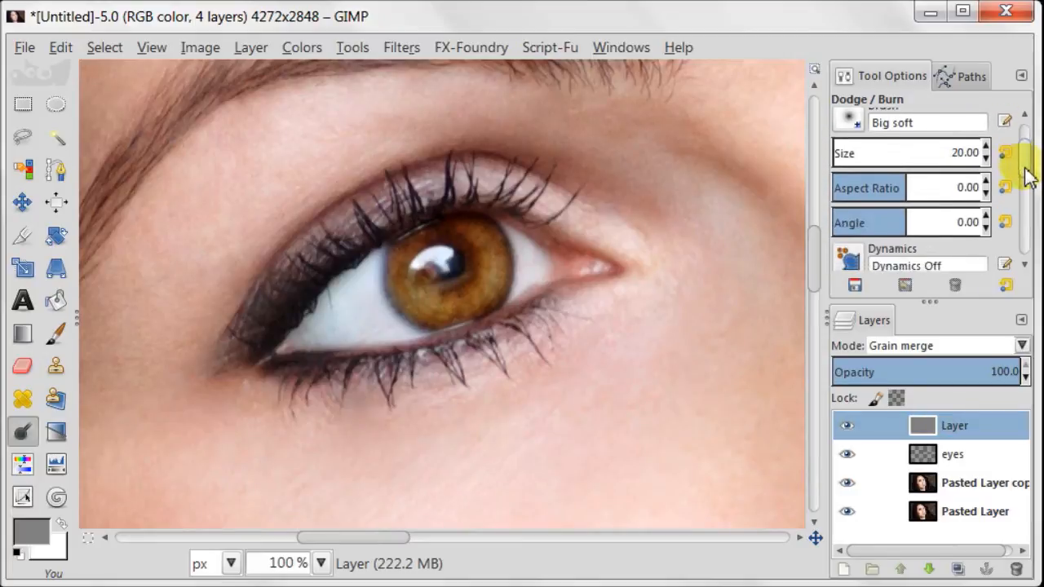
scroll("down", 3)
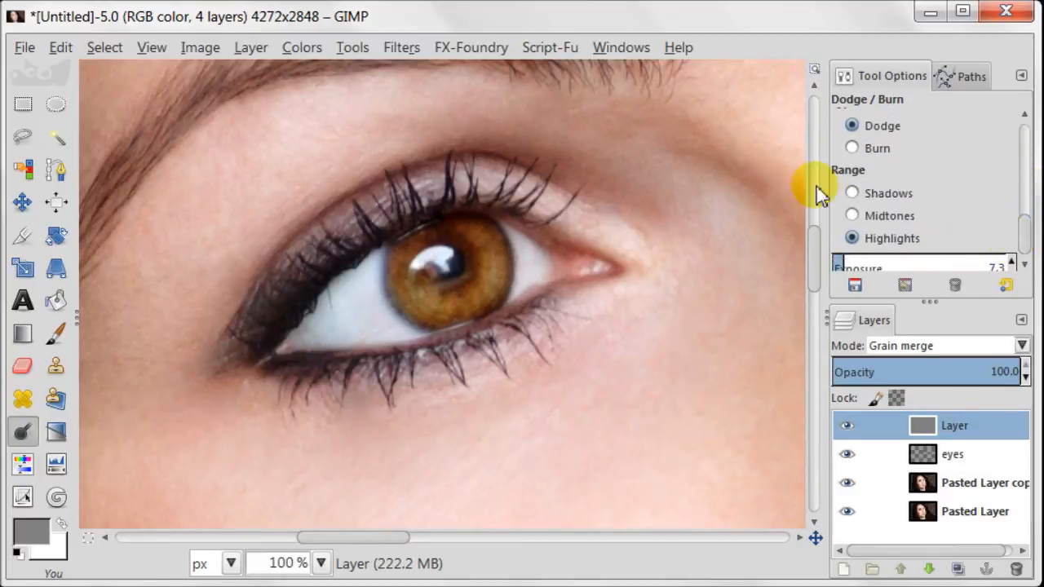
Step: Burn the shadows around the lashes and iris edges, toggling the retouch layer to compare
left_click(852, 147)
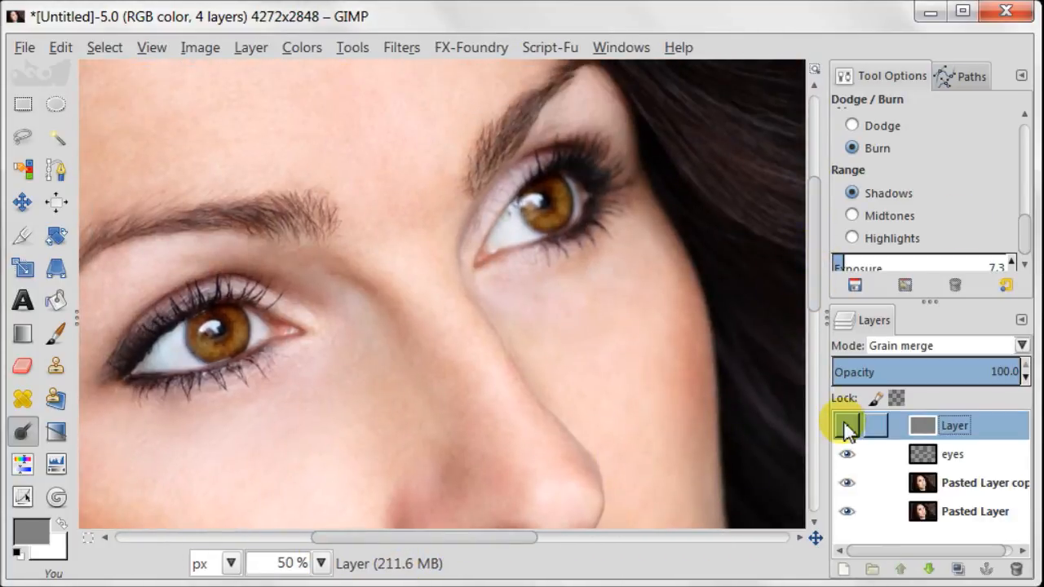
left_click(846, 424)
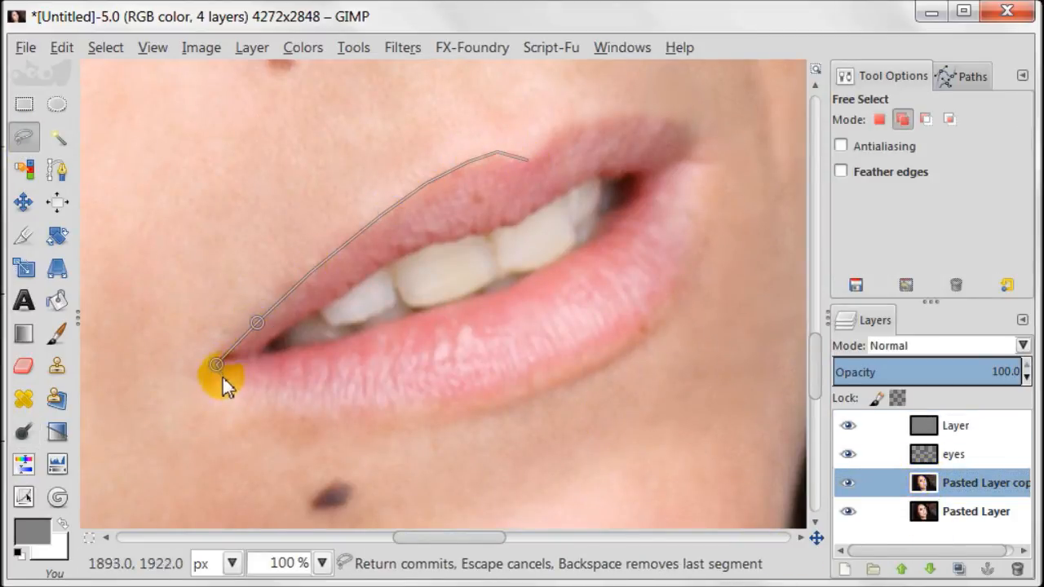
Step: Free-select the lips and feather the selection edge by 10 pixels
left_click(704, 155)
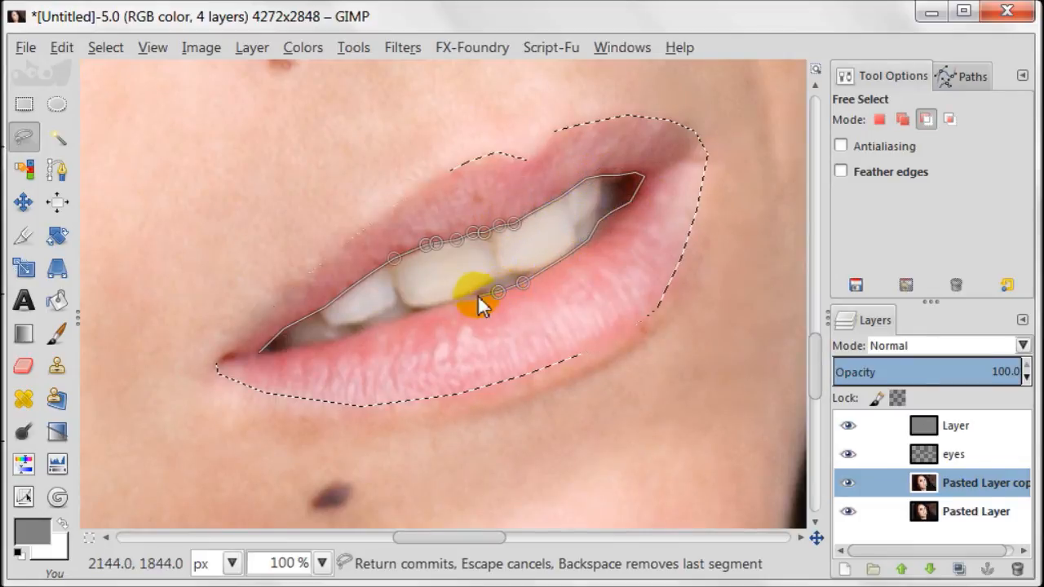
key("Return")
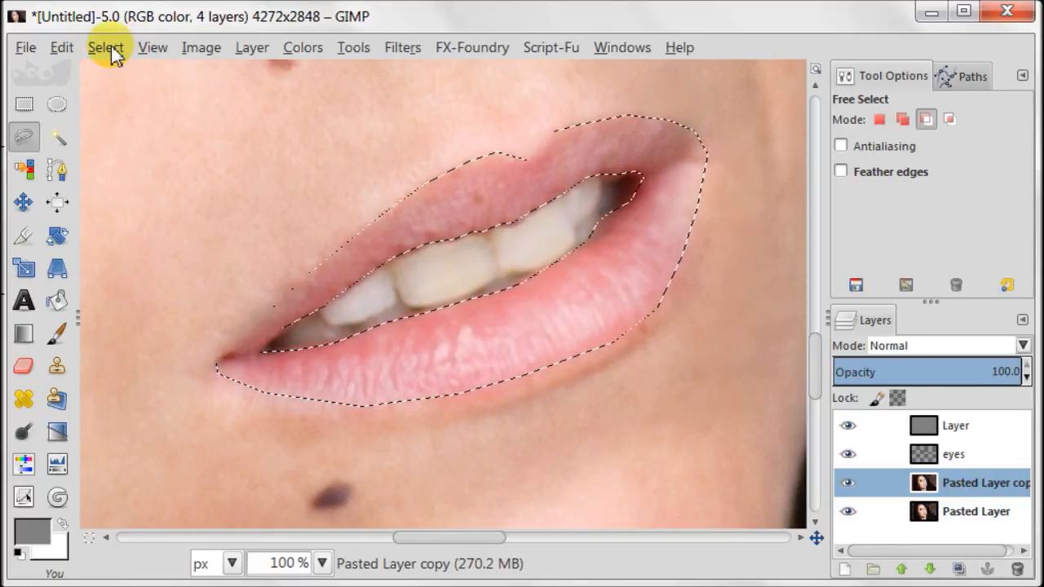
left_click(104, 47)
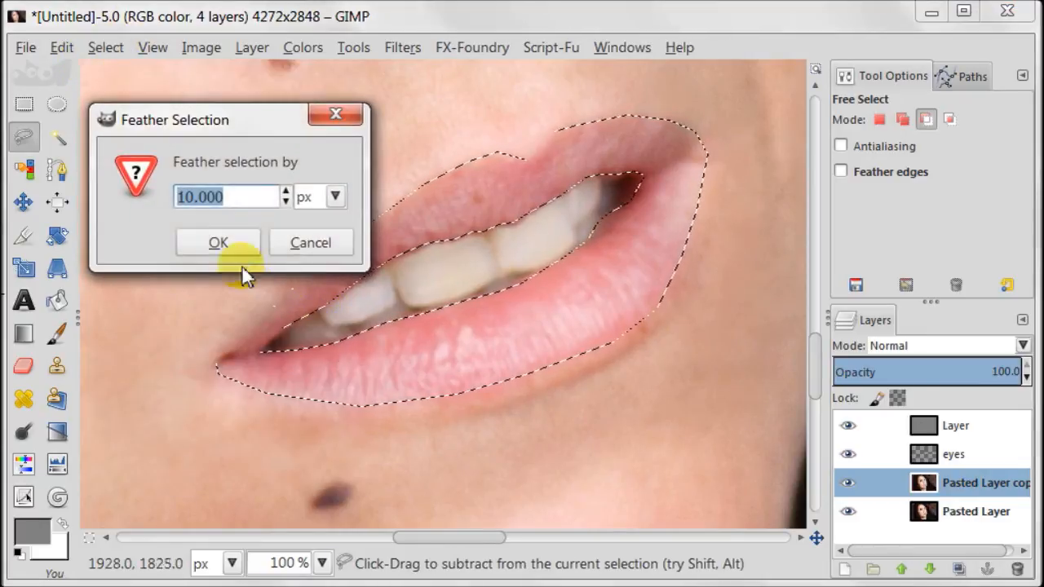
left_click(219, 241)
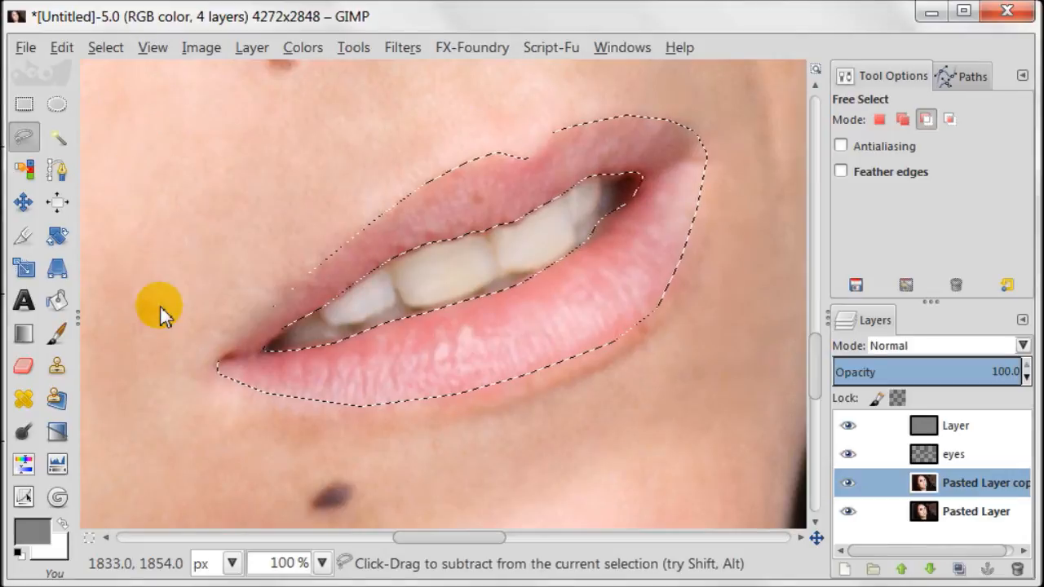
Step: Copy the lips into a new lips layer and start a 5 / 0.88 / 247 levels adjustment
left_click(62, 48)
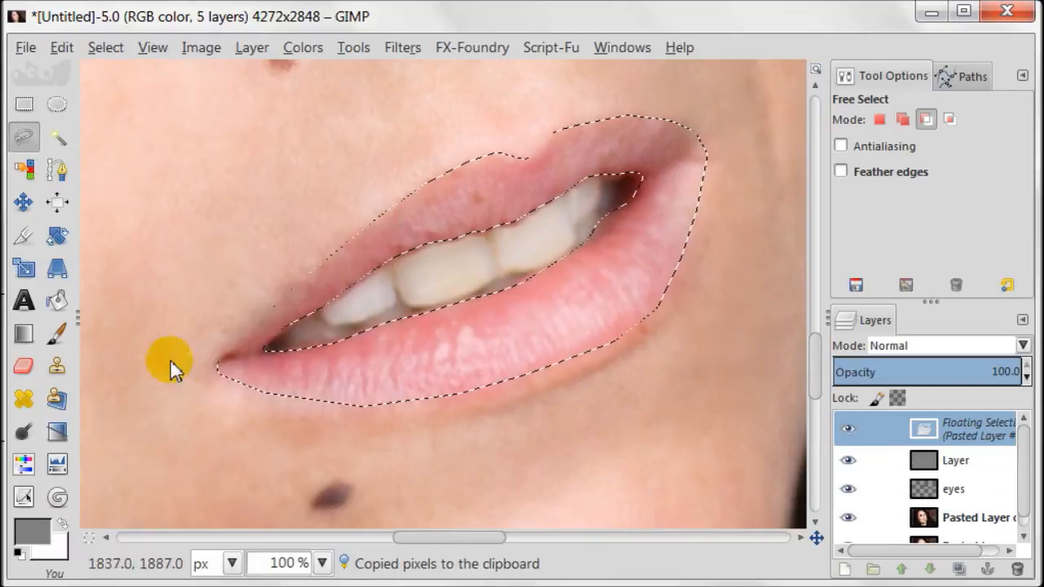
left_click(58, 463)
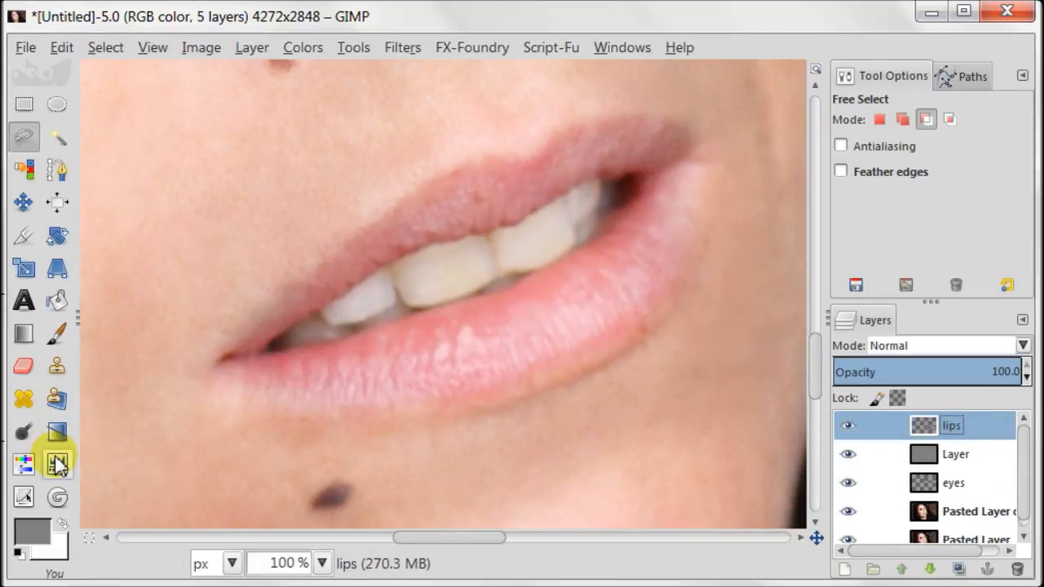
left_click(55, 464)
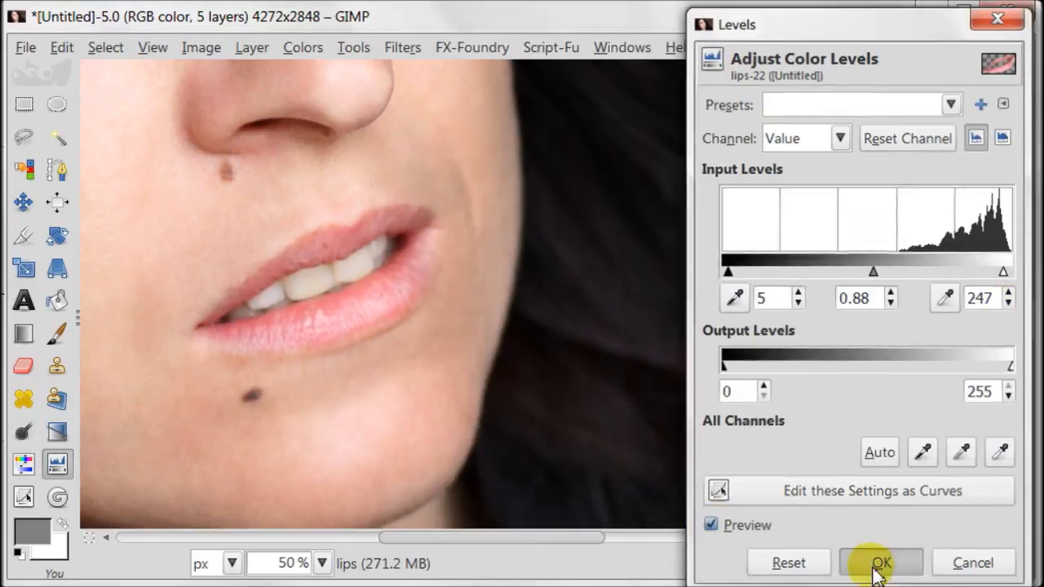
Step: Apply the levels to the lips and heal the blemishes on the lower lip
left_click(881, 563)
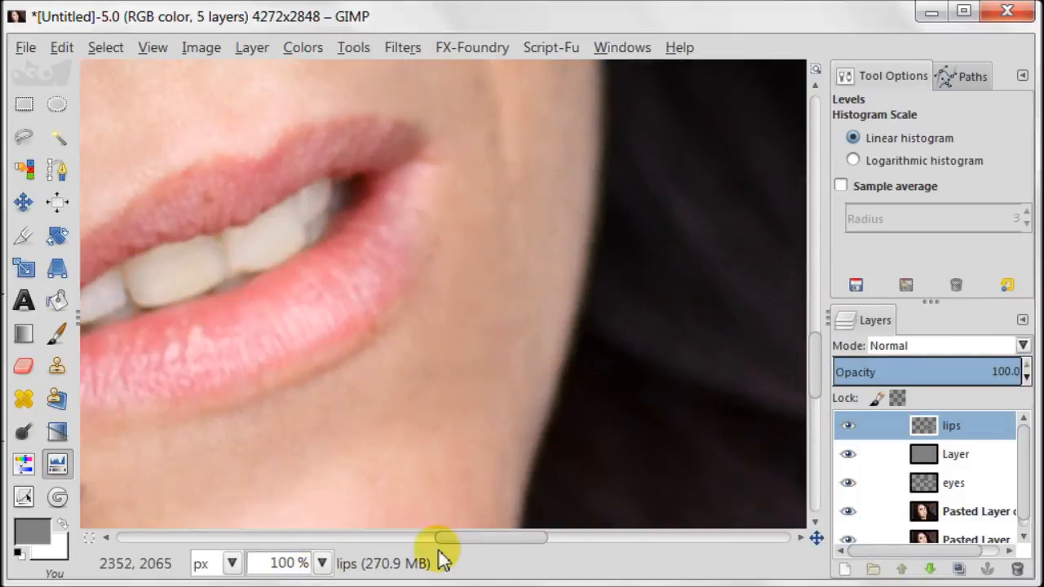
left_click_drag(465, 536, 437, 537)
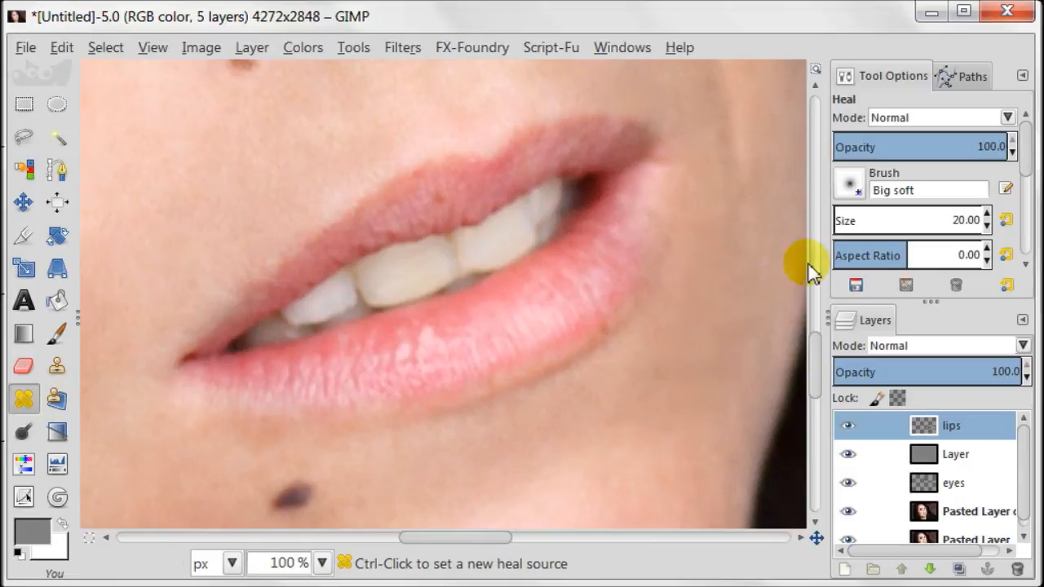
mouse_move(418, 213)
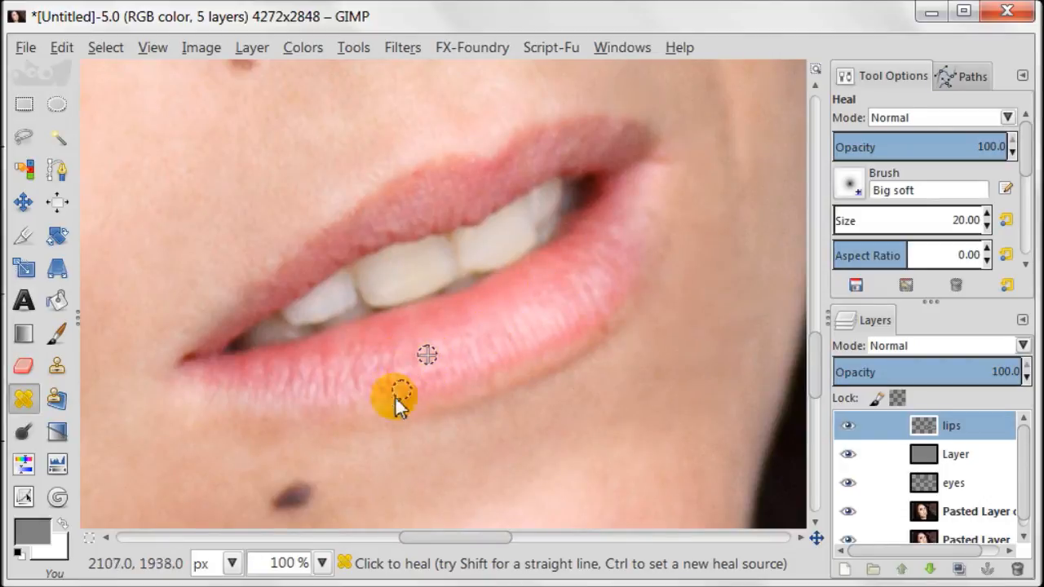
mouse_move(542, 318)
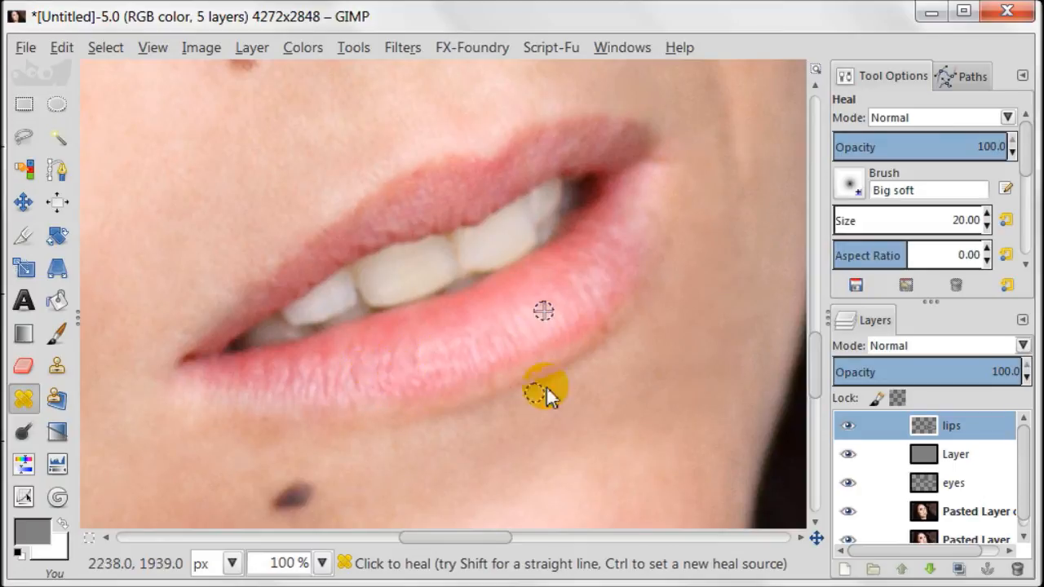
mouse_move(666, 437)
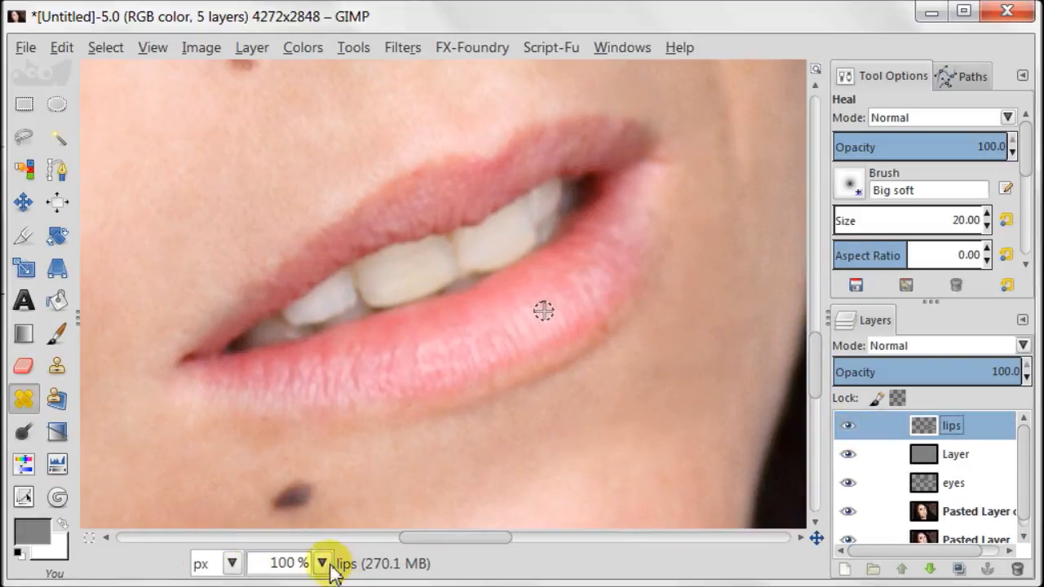
left_click(323, 563)
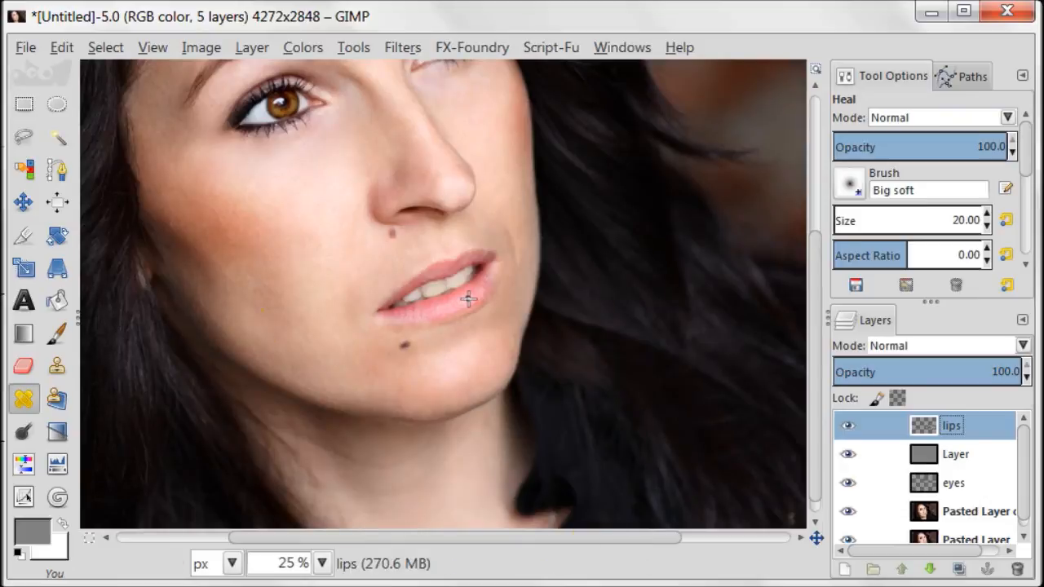
left_click(23, 104)
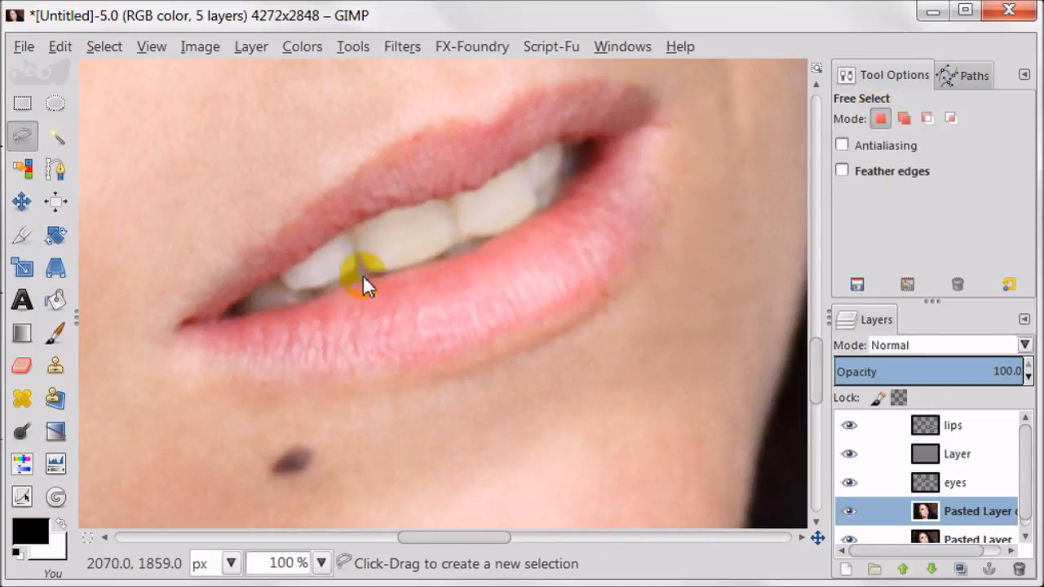
Step: Outline the teeth with a freehand selection on the portrait layer
left_click(285, 276)
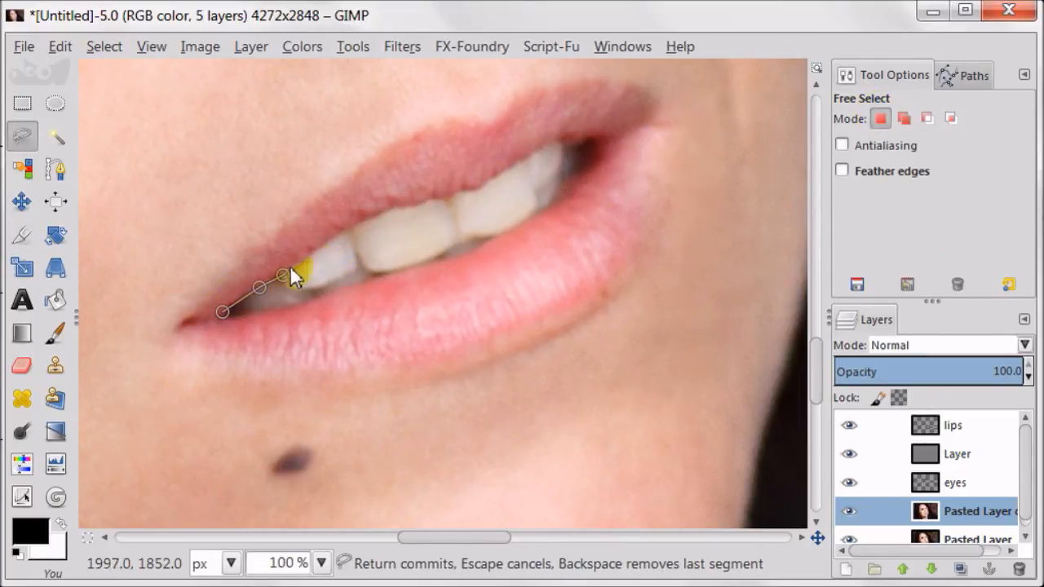
left_click(473, 199)
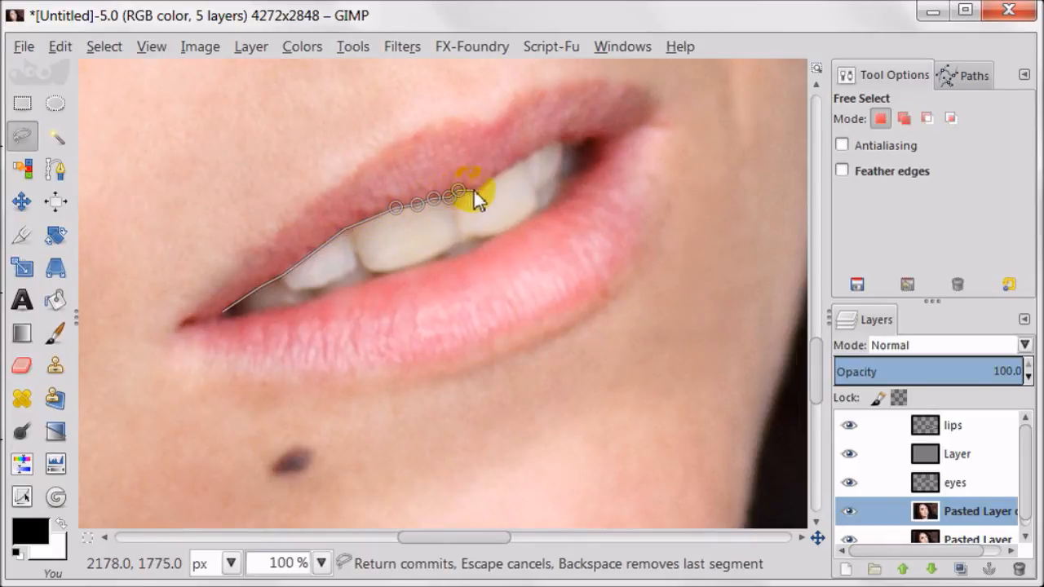
left_click(563, 183)
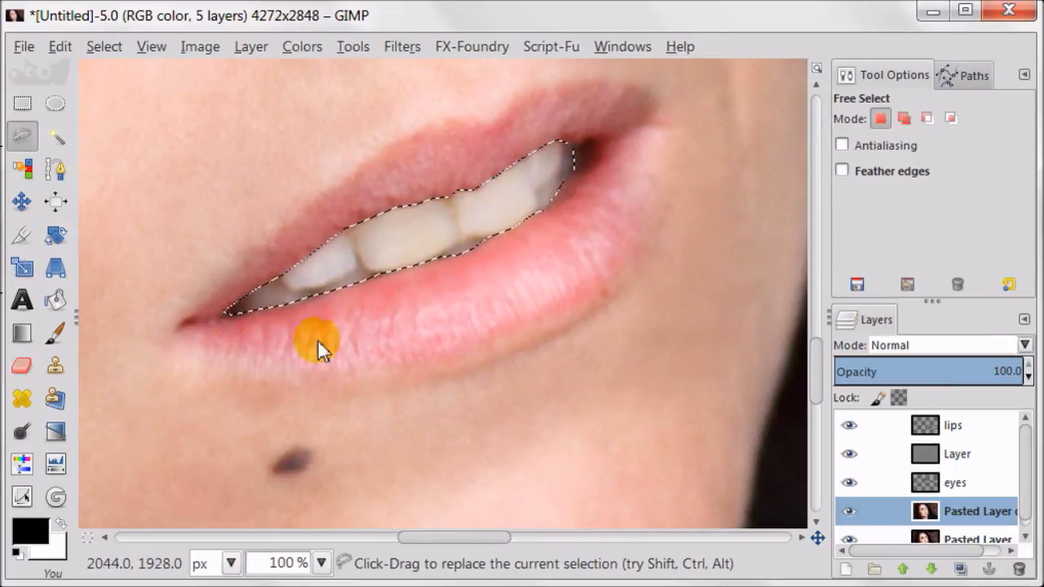
Step: Feather the teeth selection and paste it as a new layer named teeth
left_click(104, 46)
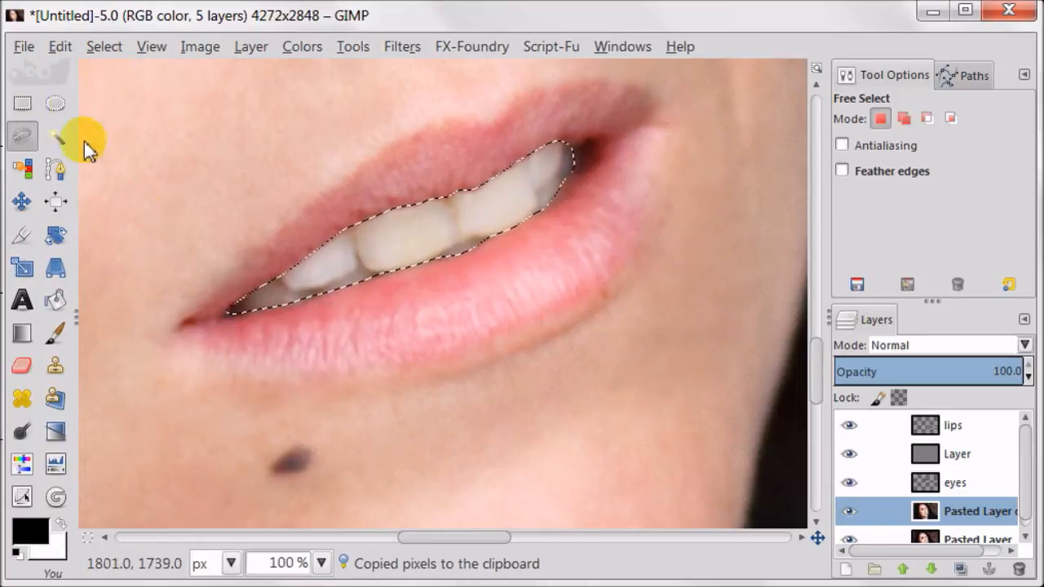
left_click(59, 45)
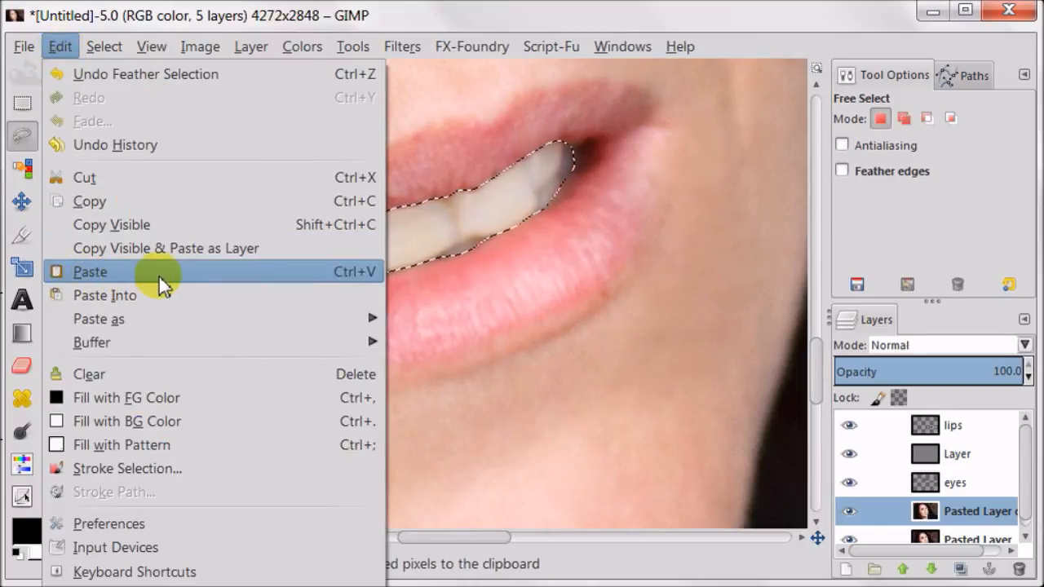
left_click(90, 270)
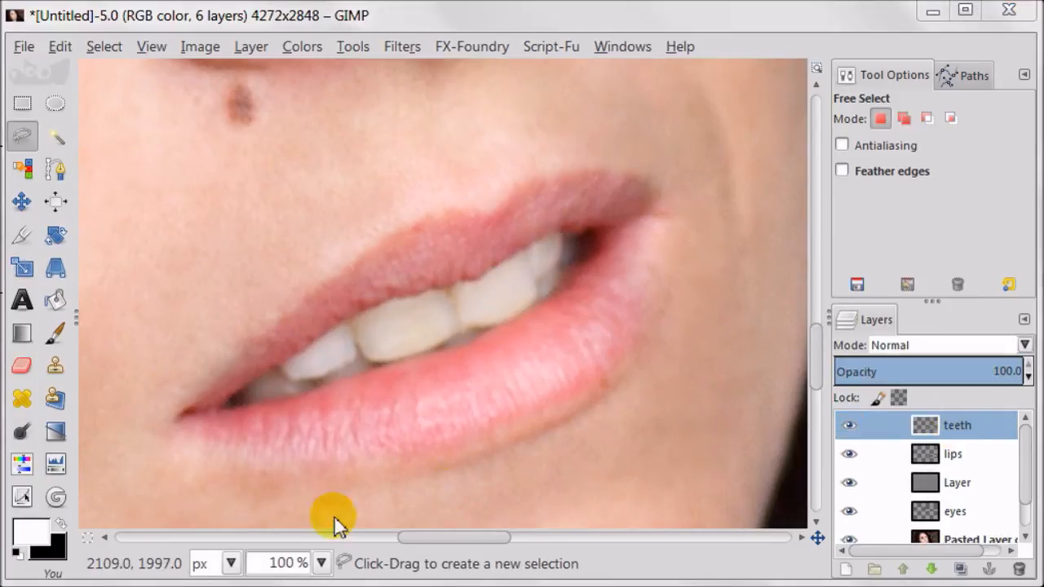
Step: Desaturate the teeth layer and lift its curves midtones so the teeth read whiter
left_click(302, 46)
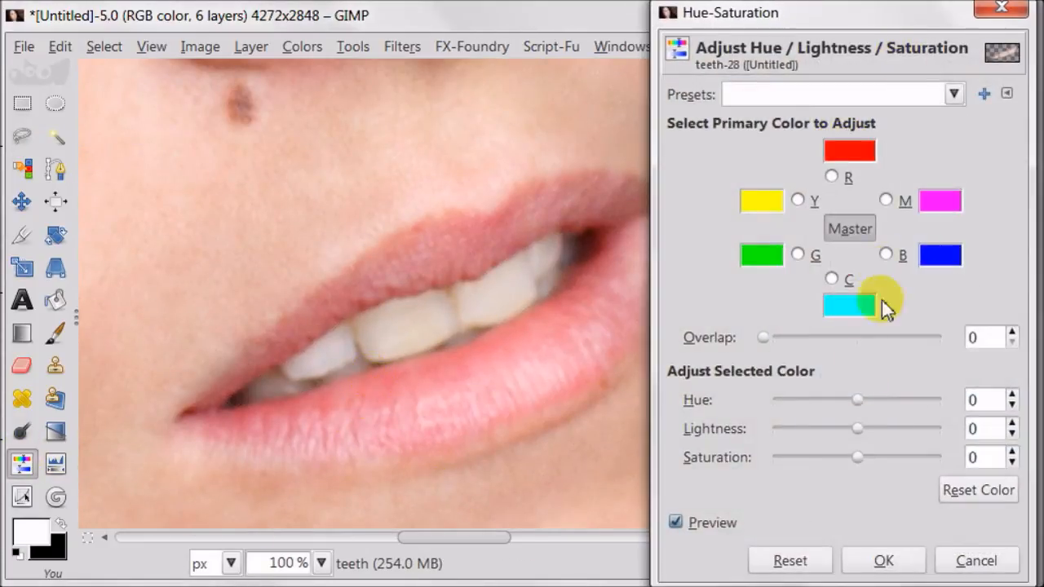
left_click(1015, 464)
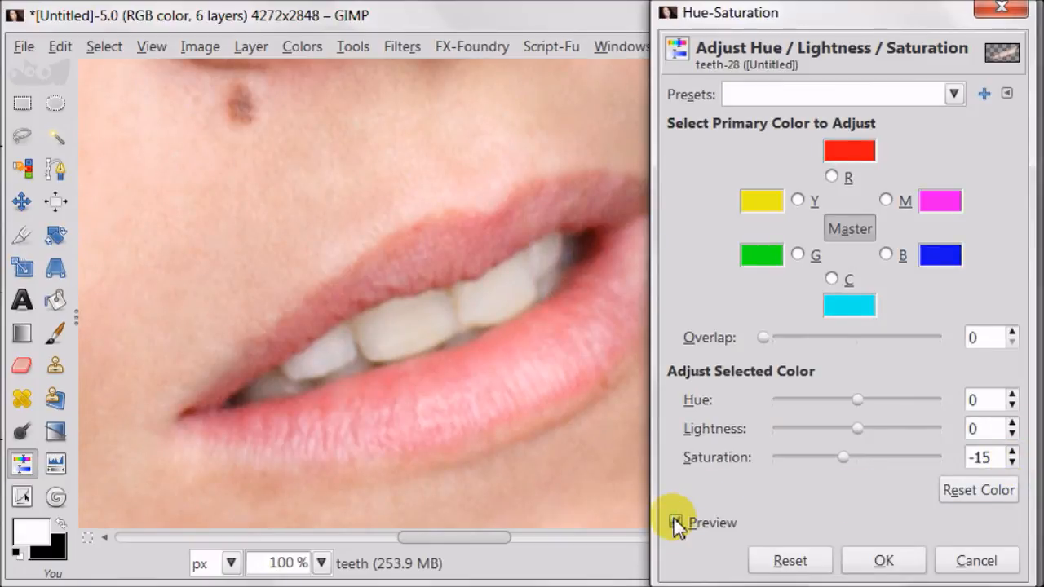
left_click(1012, 465)
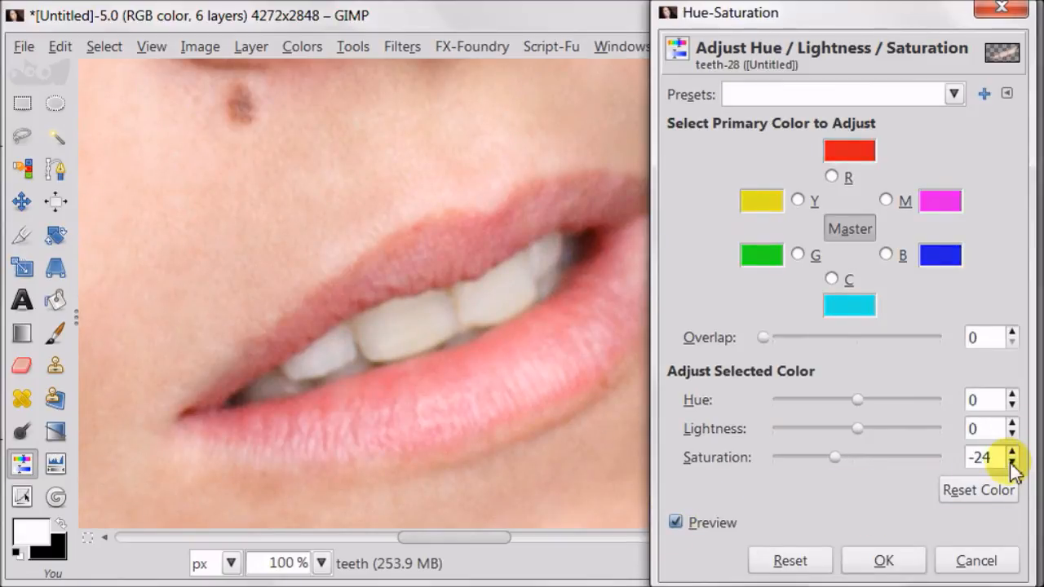
left_click(883, 562)
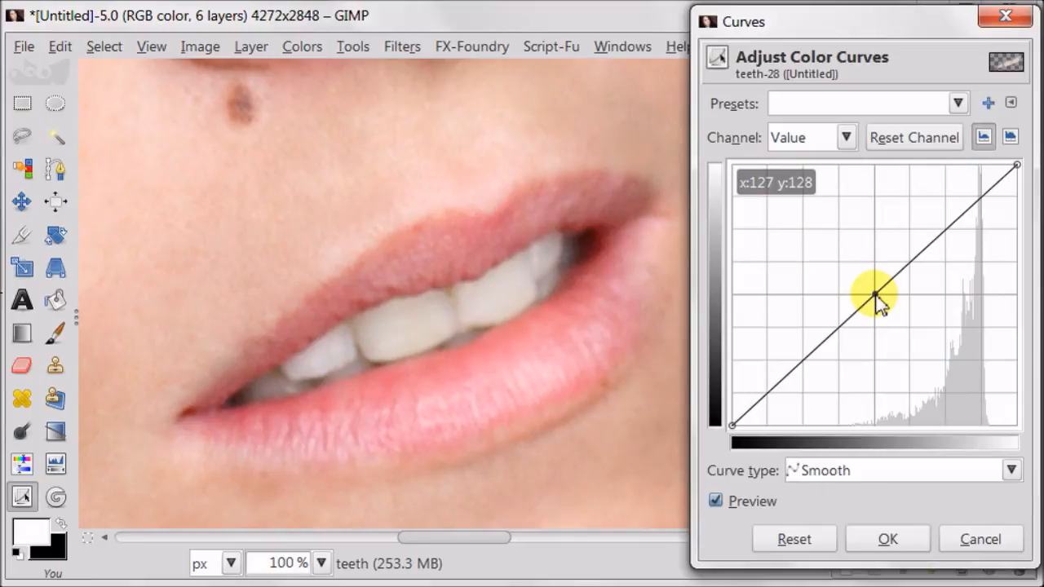
left_click_drag(874, 295, 862, 290)
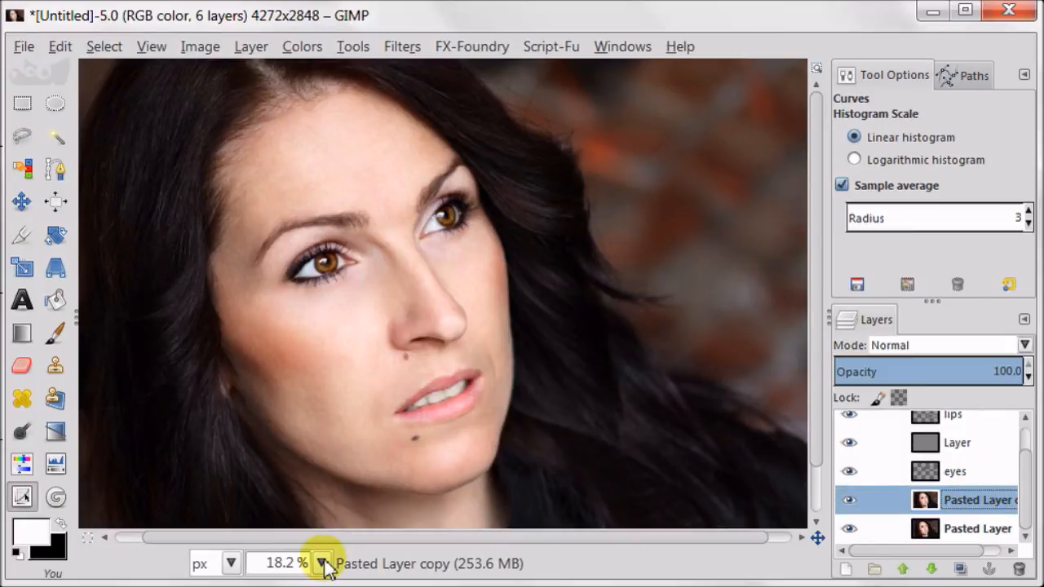
Step: Trace a closed freehand selection around the hair and head outline on the working copy
left_click(323, 563)
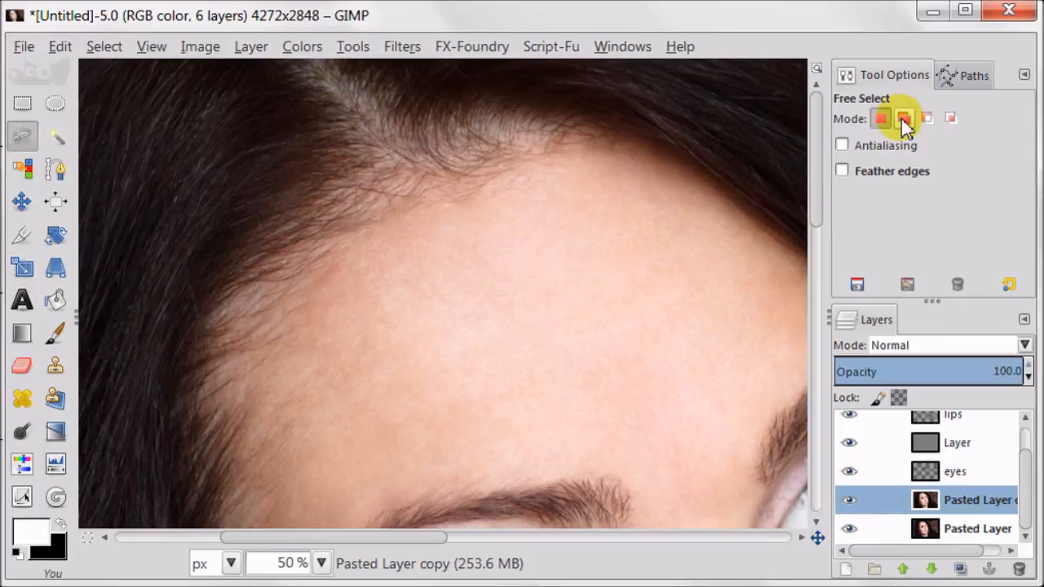
mouse_move(904, 118)
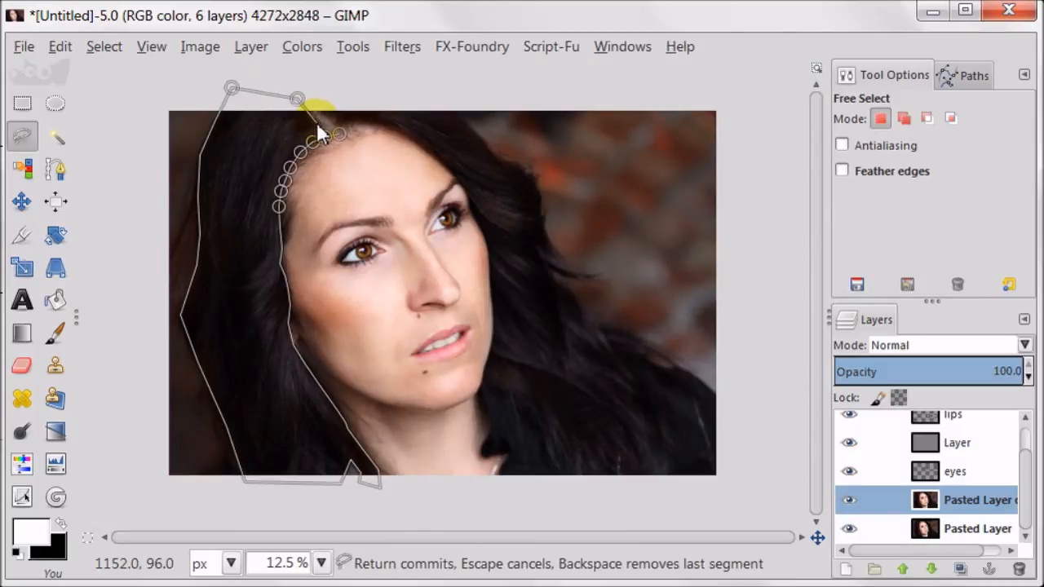
key("Return")
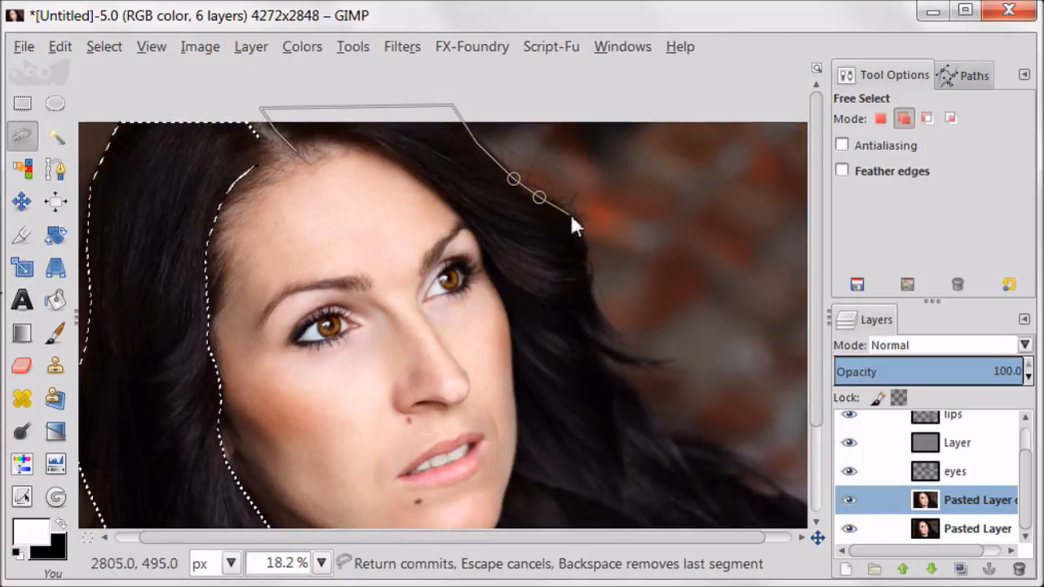
left_click(653, 425)
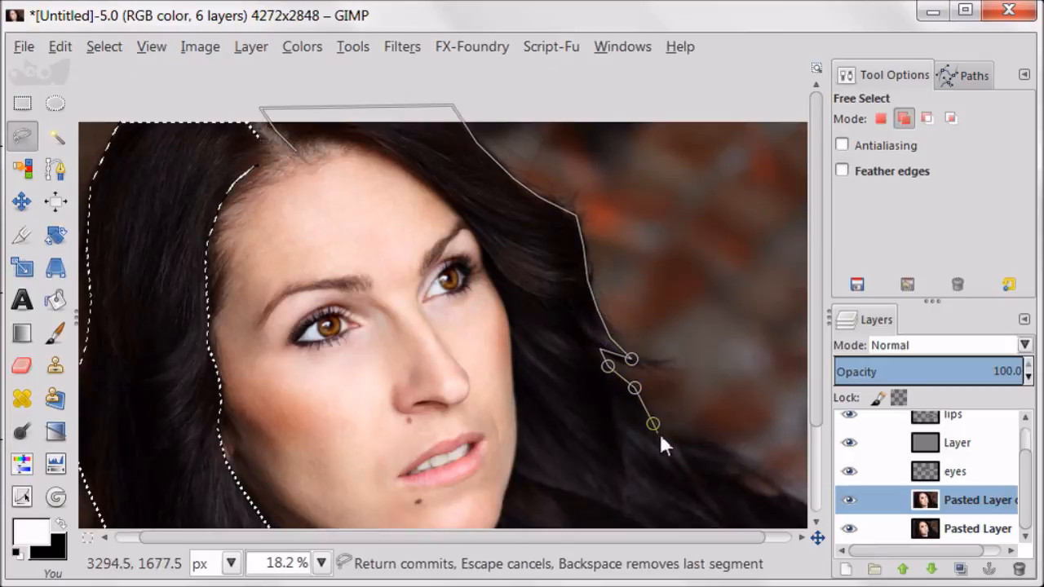
left_click(780, 519)
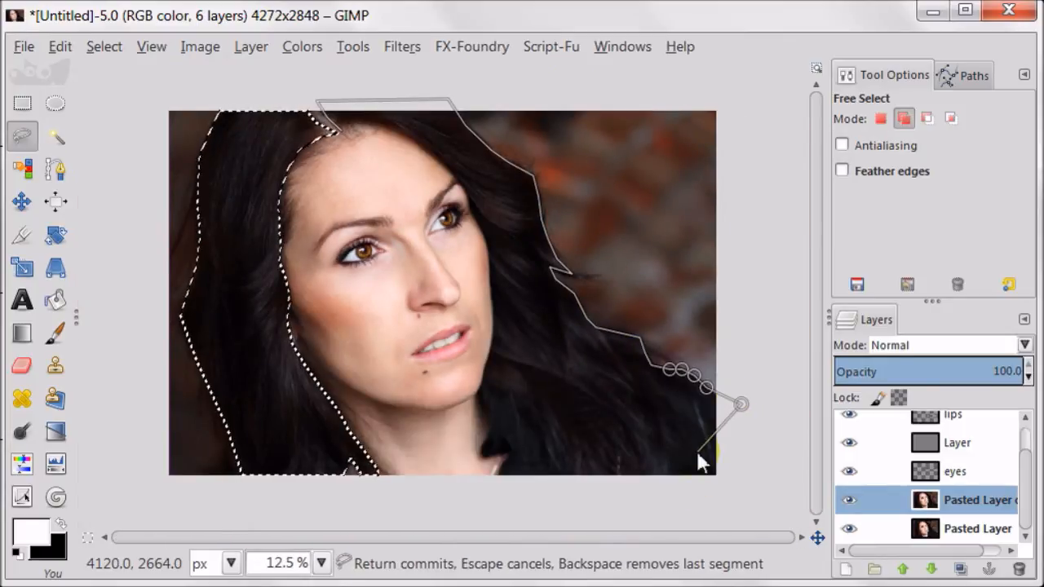
left_click(718, 490)
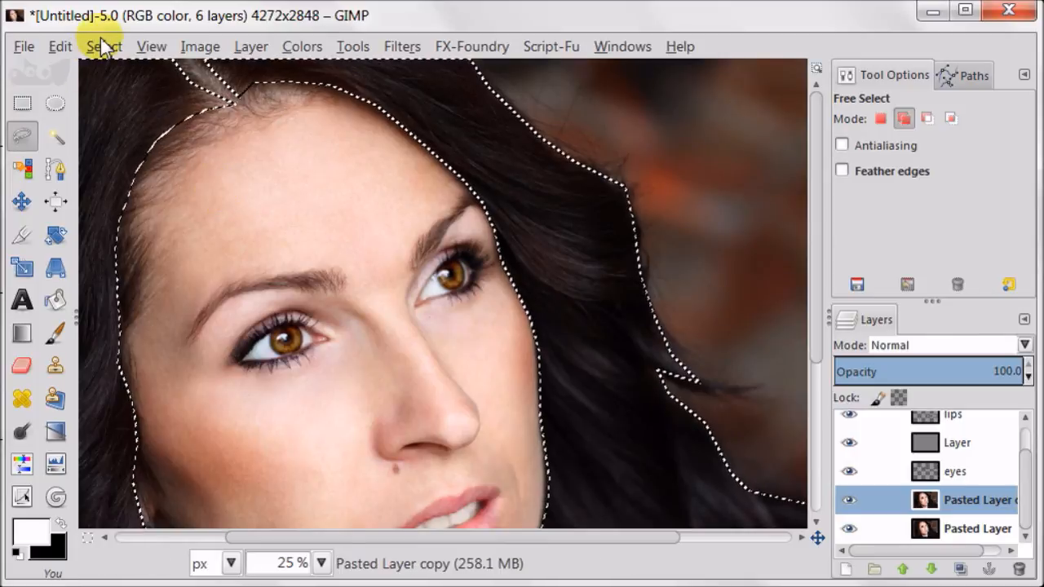
Step: Bring up the Feather option to soften the hair selection's edge
left_click(104, 46)
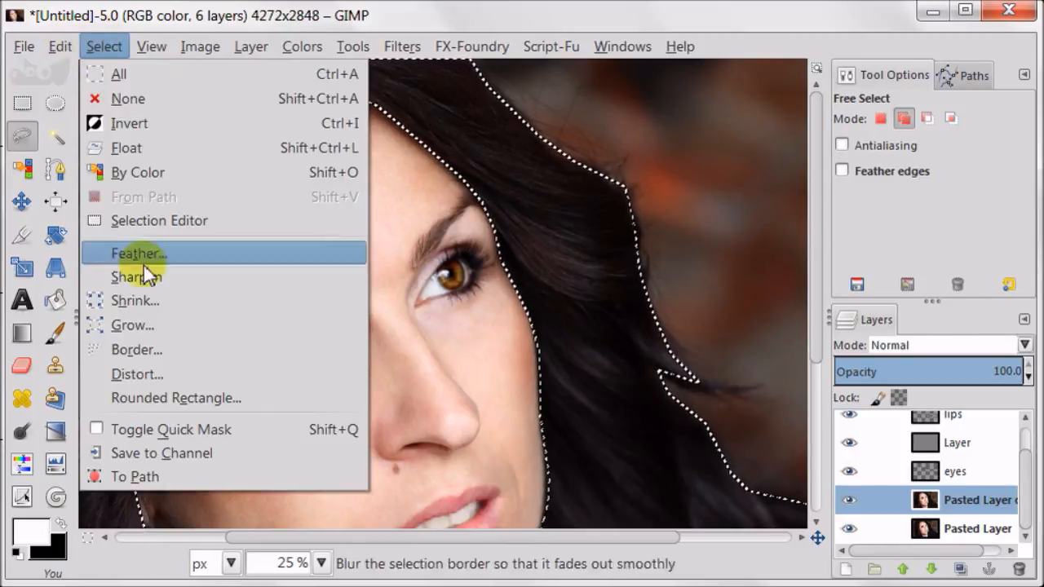
left_click(137, 253)
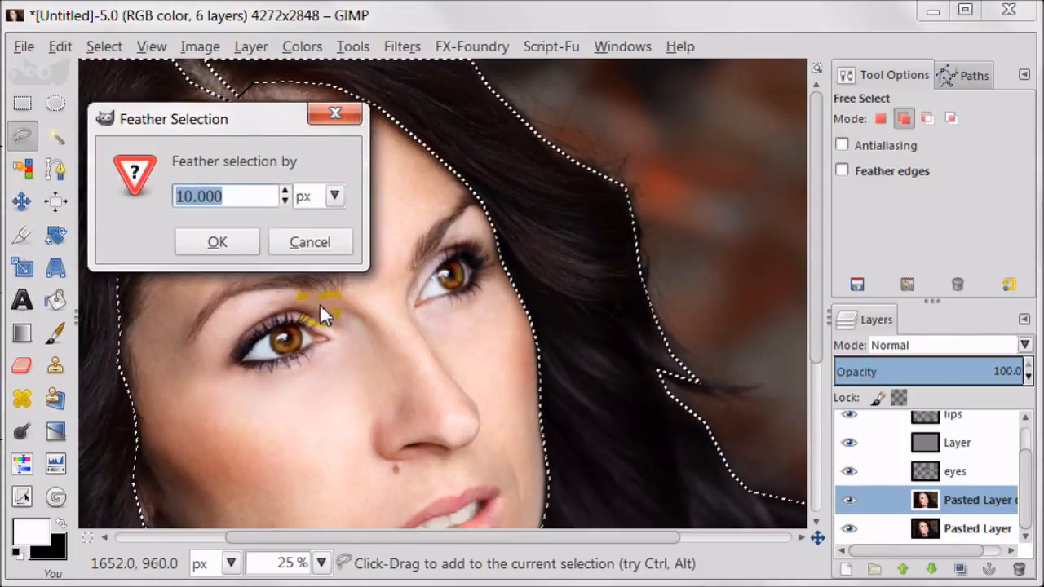
Step: Feather by 50 px, paste the hair as its own layer and set its levels to 3 / 1.23 / 214
type("50")
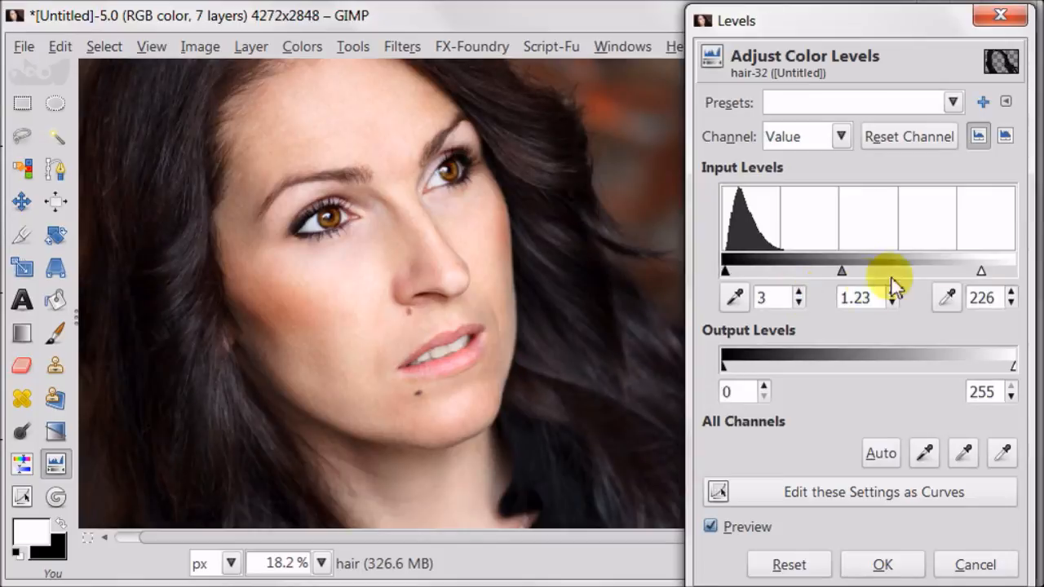
left_click_drag(982, 271, 969, 270)
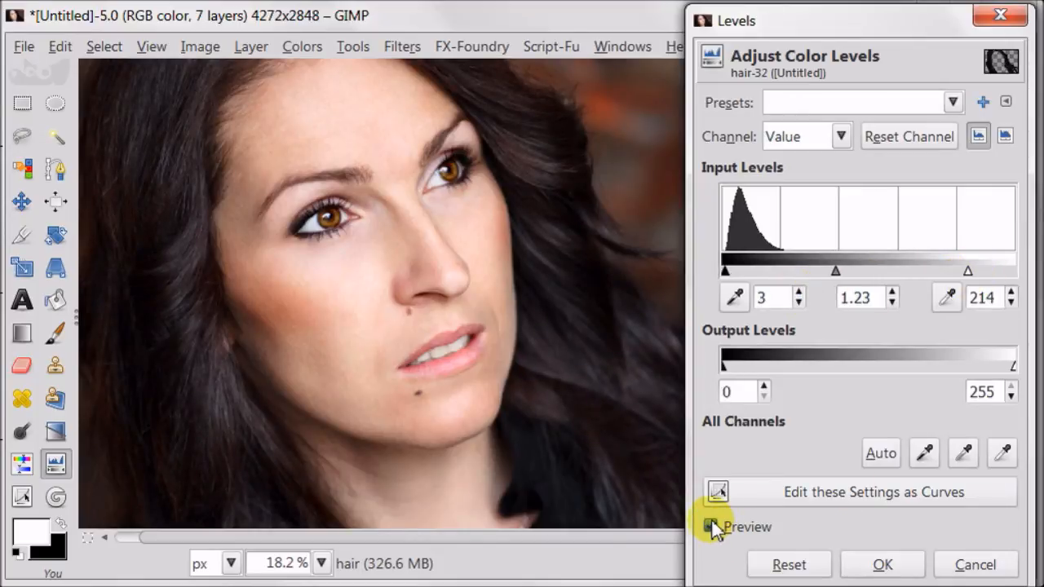
left_click(711, 527)
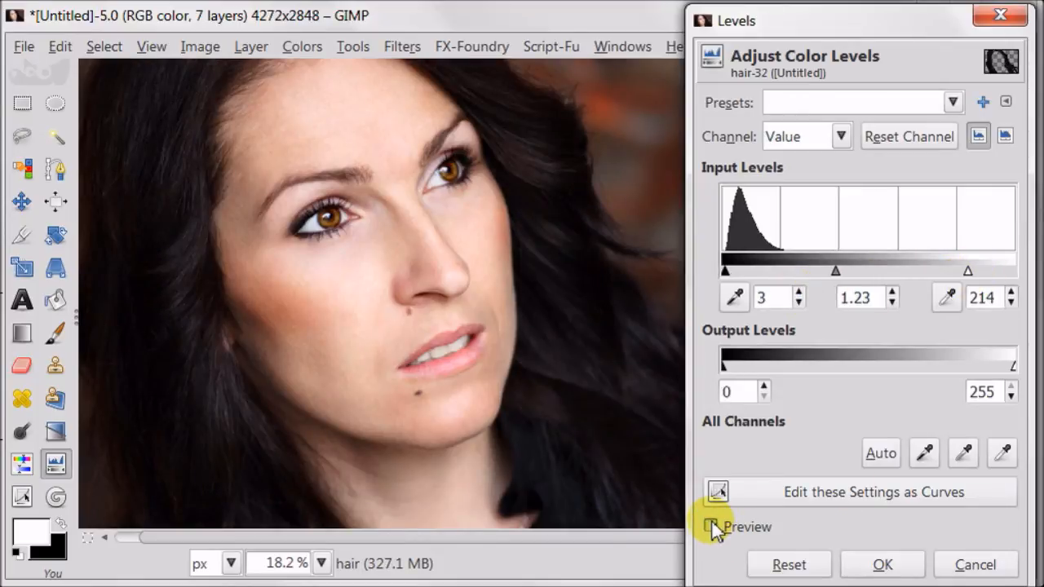
left_click(711, 526)
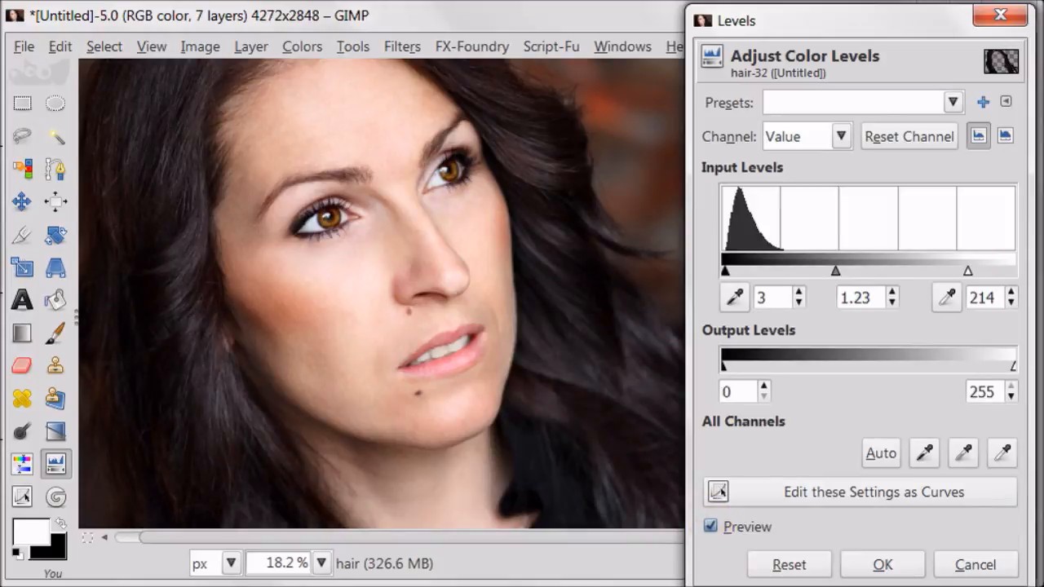
Step: Add a transparent Overlay layer at 31.5% and brush soft shading around the hair
left_click(881, 565)
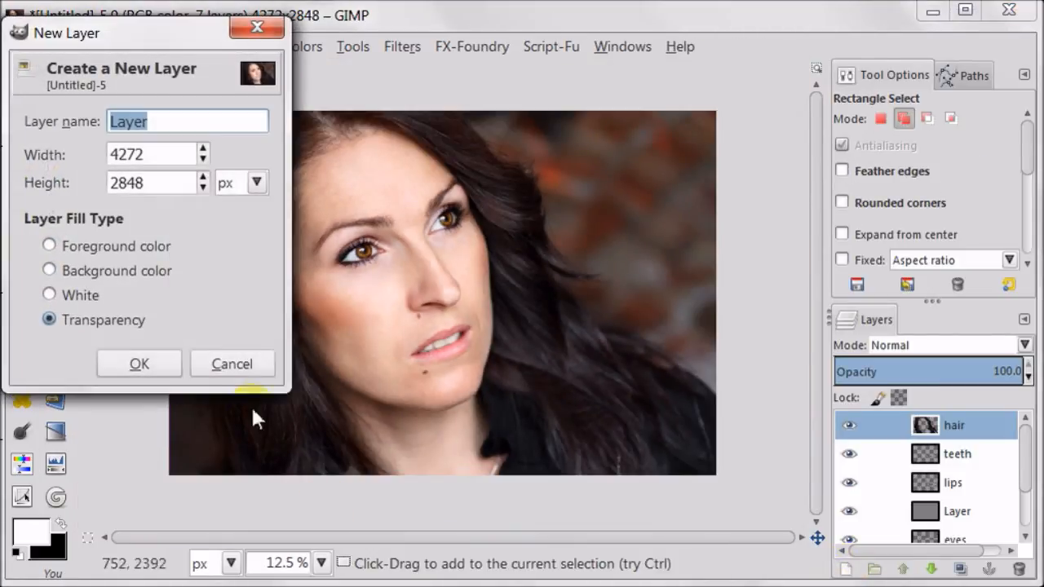
left_click(139, 364)
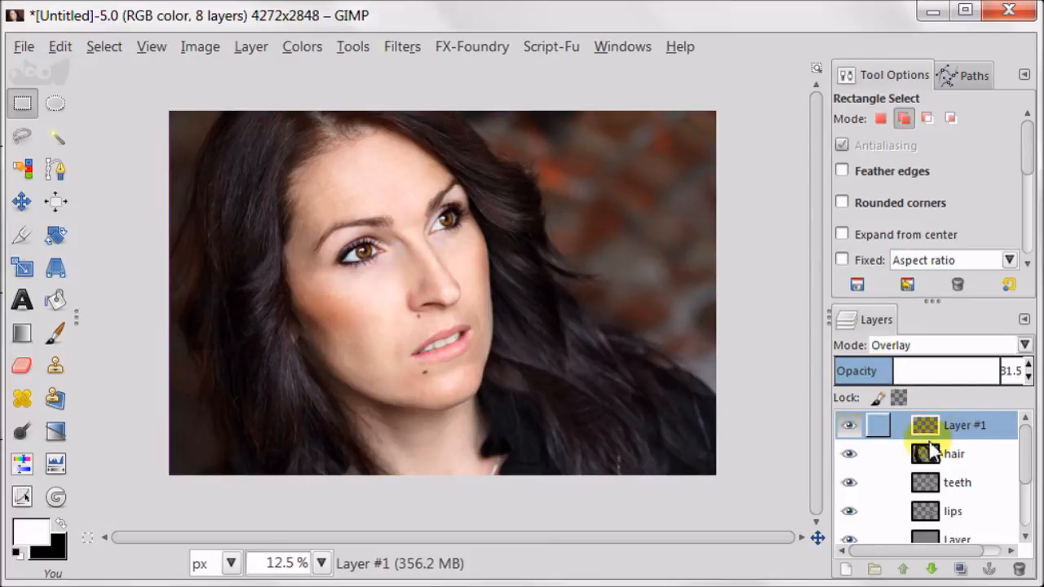
left_click(56, 333)
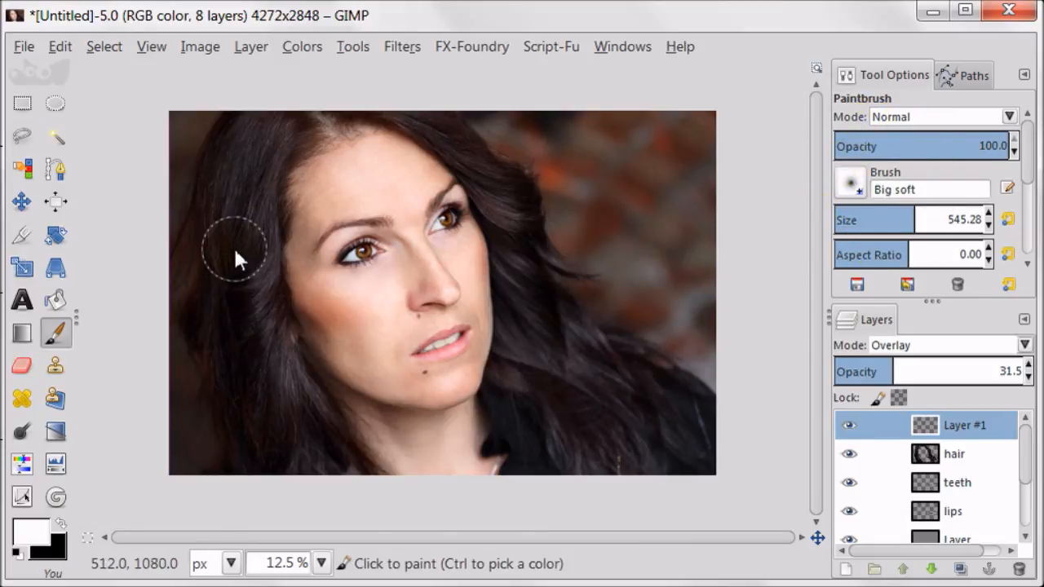
mouse_move(275, 150)
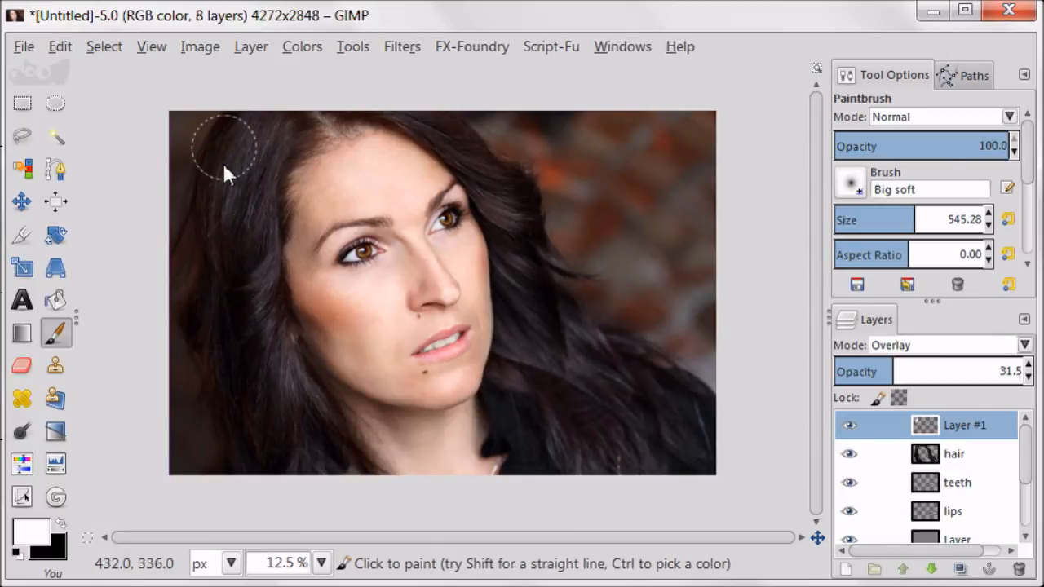
mouse_move(241, 393)
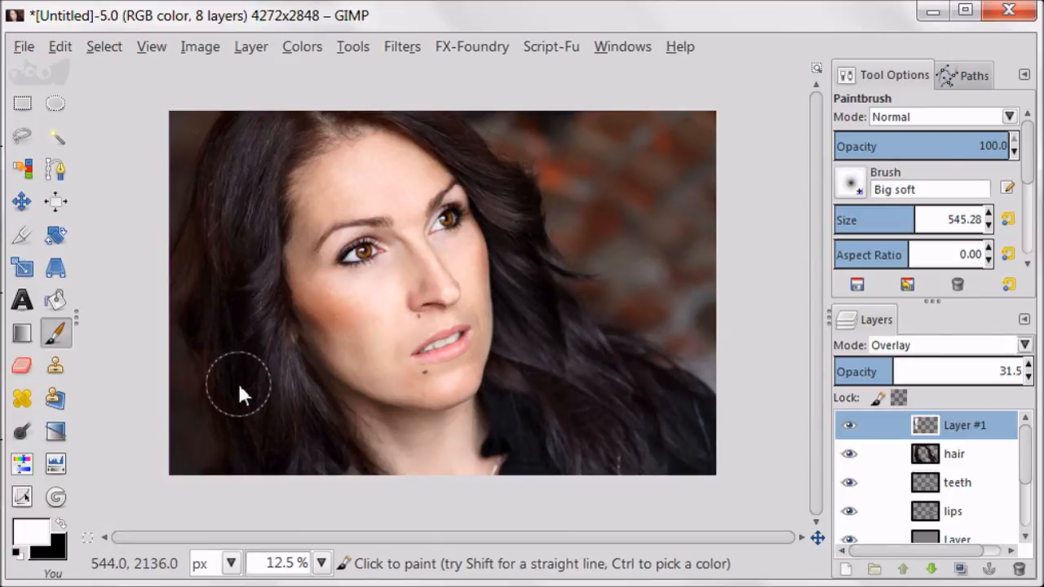
mouse_move(421, 127)
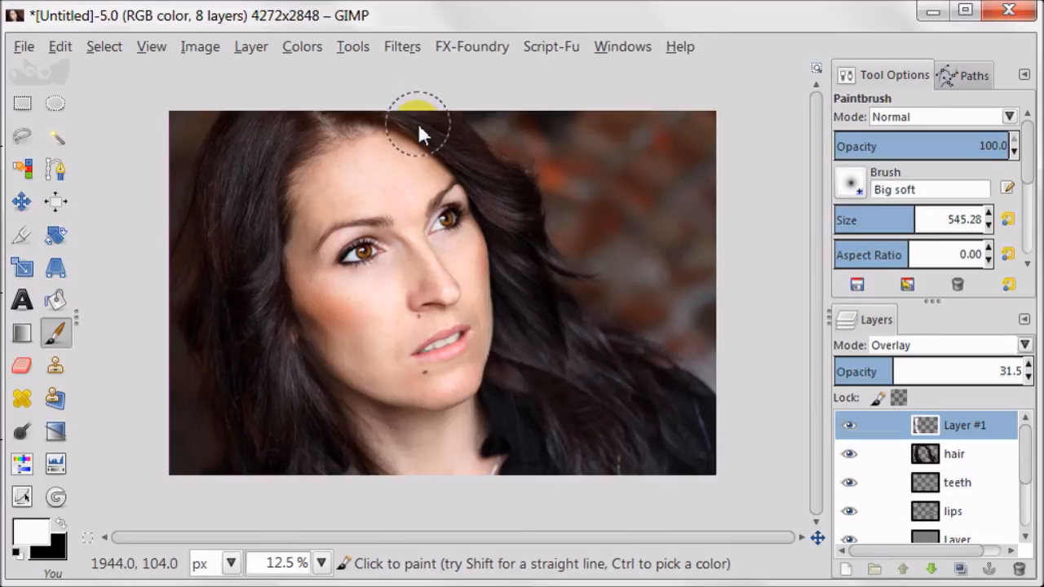
mouse_move(519, 294)
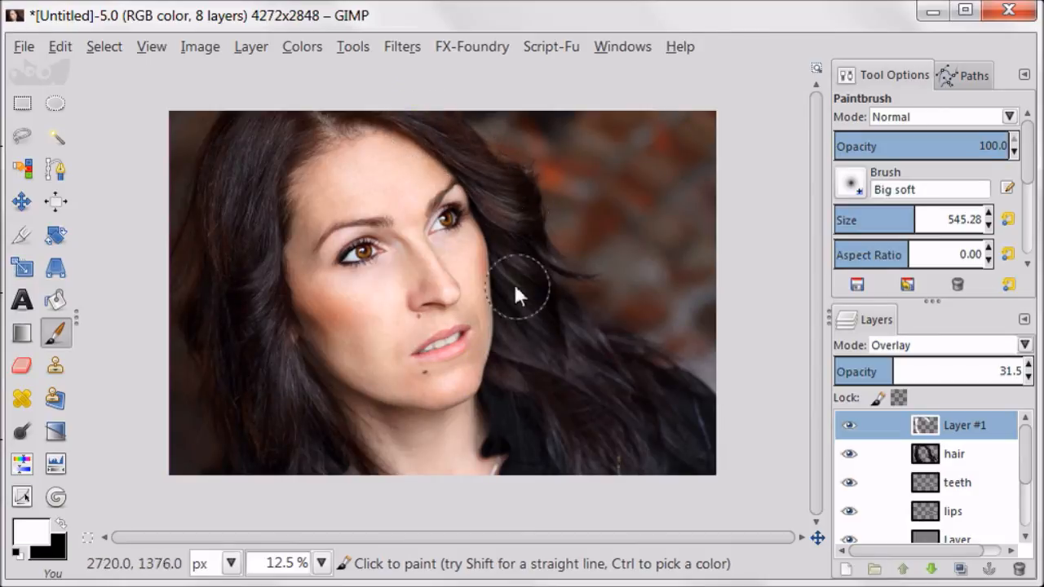
left_click_drag(522, 294, 558, 388)
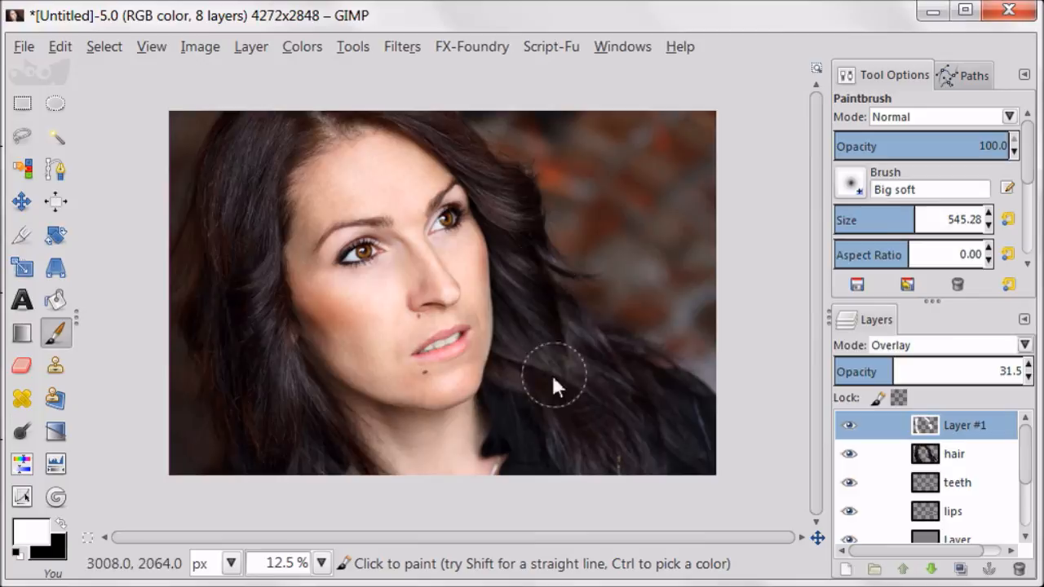
left_click(849, 424)
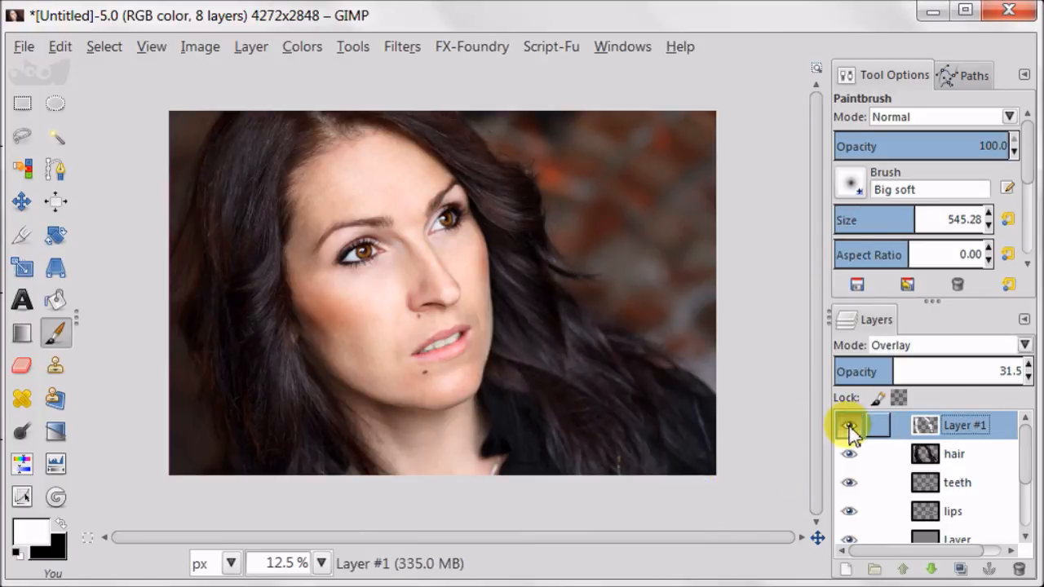
left_click(848, 424)
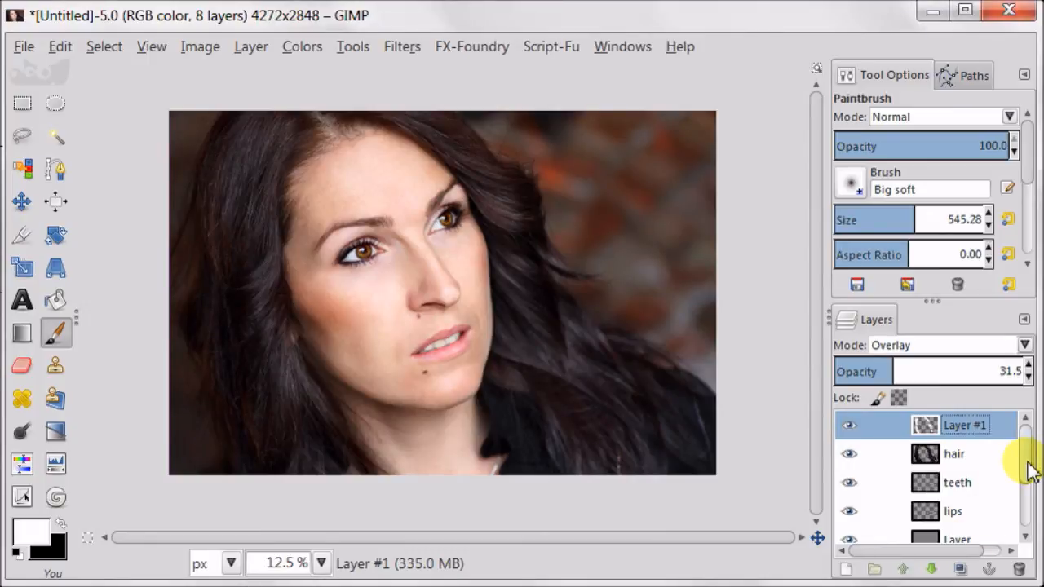
scroll("down", 3)
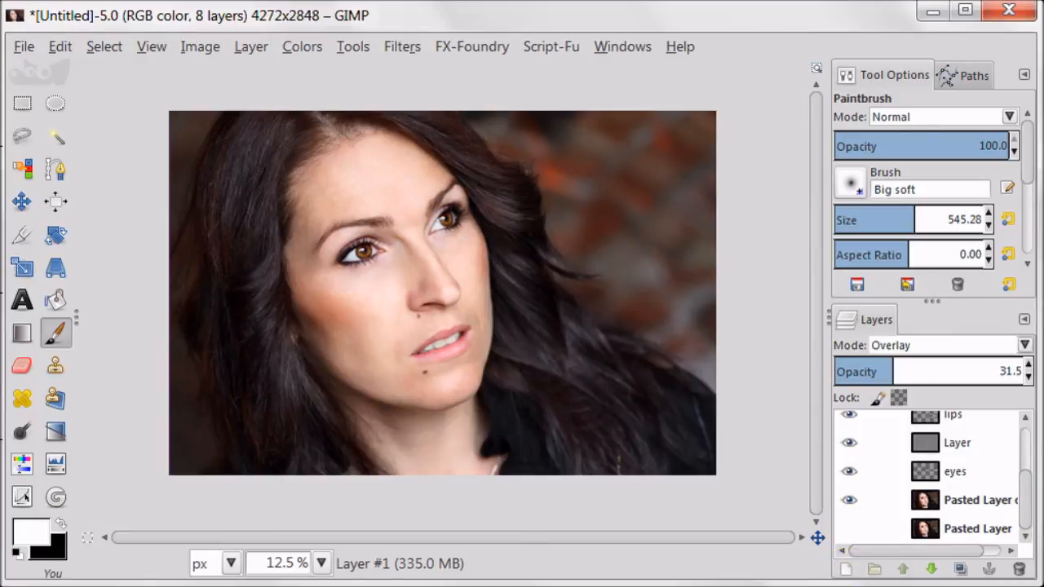
Step: Merge all visible edit layers into one layer above the original
left_click(199, 45)
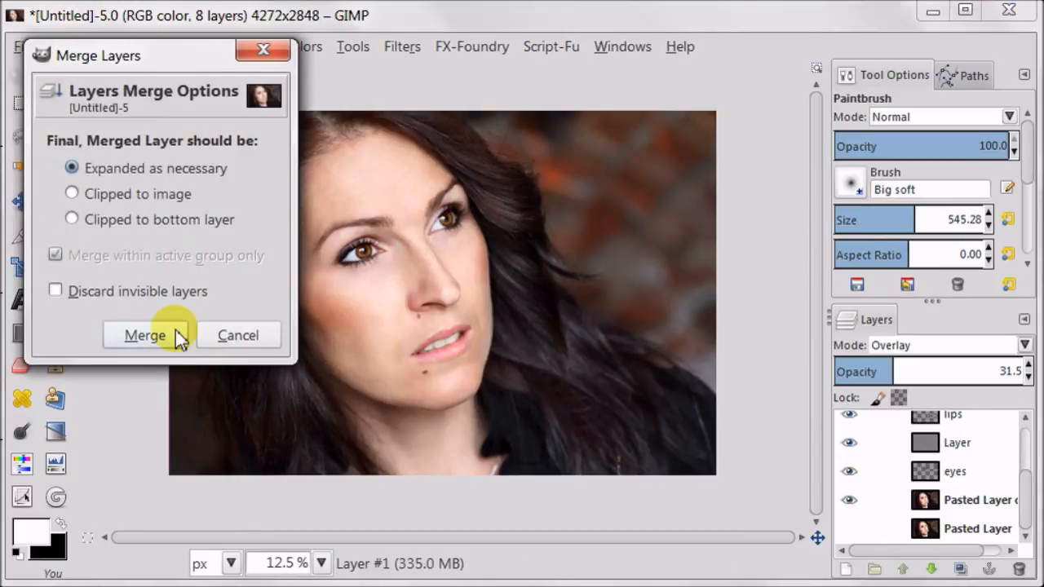
left_click(144, 336)
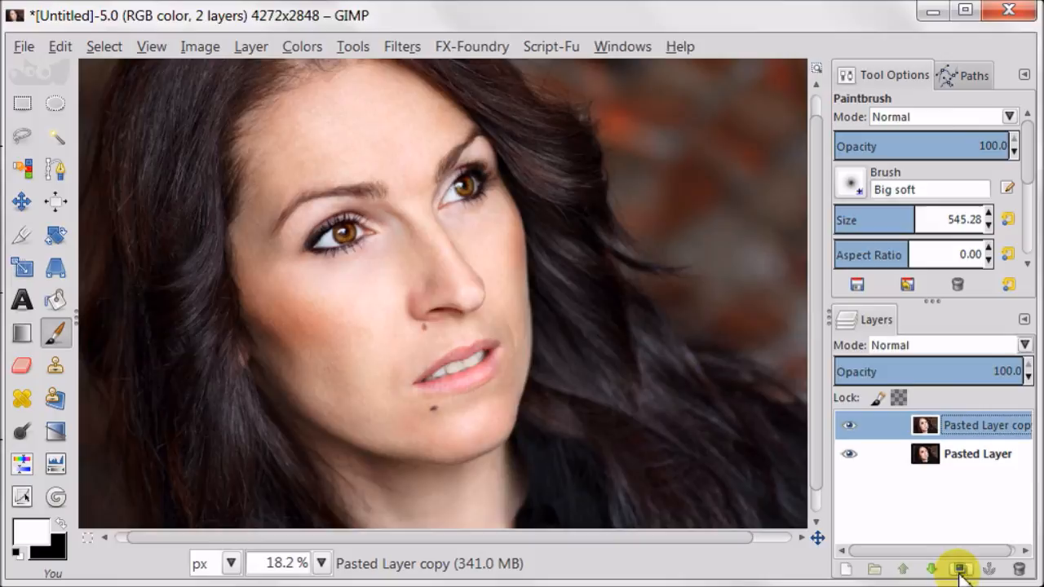
Step: Duplicate the edited layer, desaturate it by lightness and blend it in grain merge at 13% opacity
left_click(959, 567)
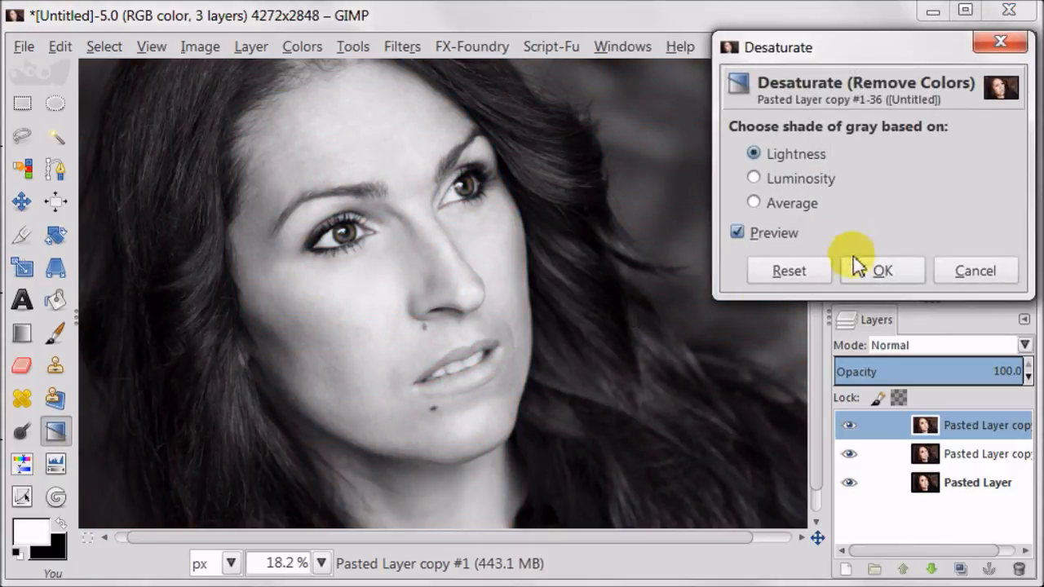
left_click(882, 270)
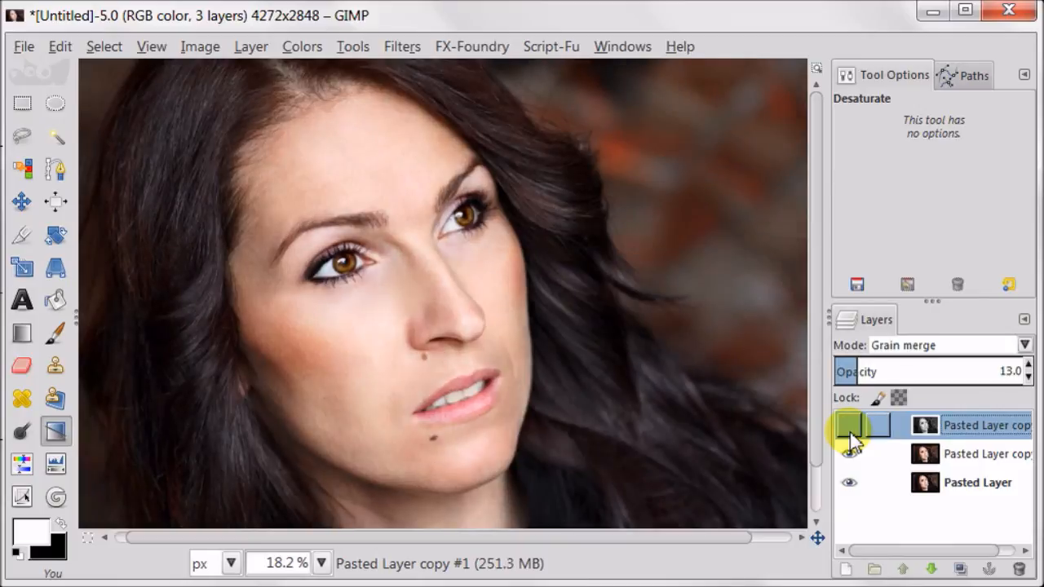
left_click(848, 424)
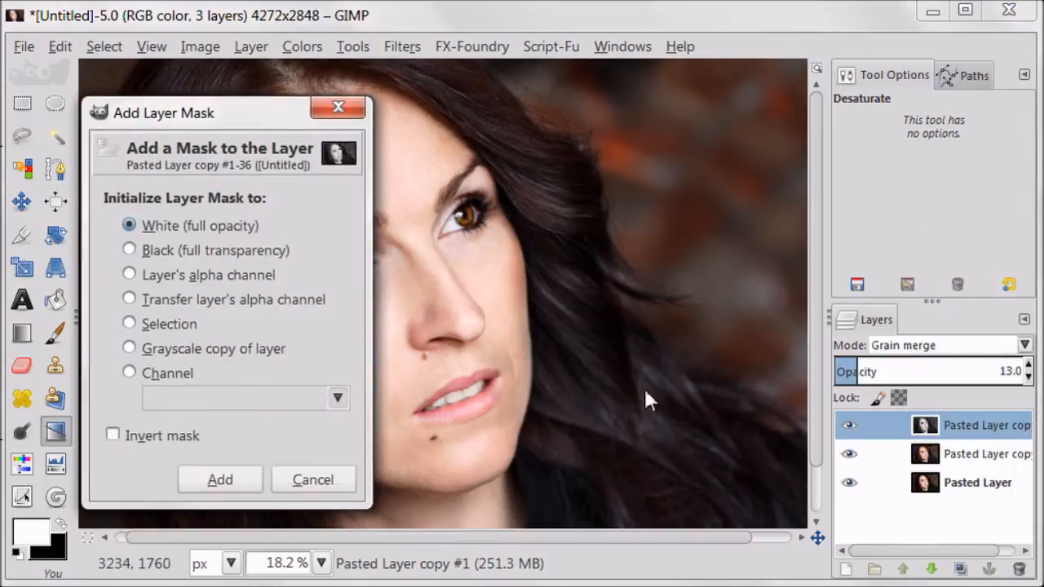
mouse_move(172, 257)
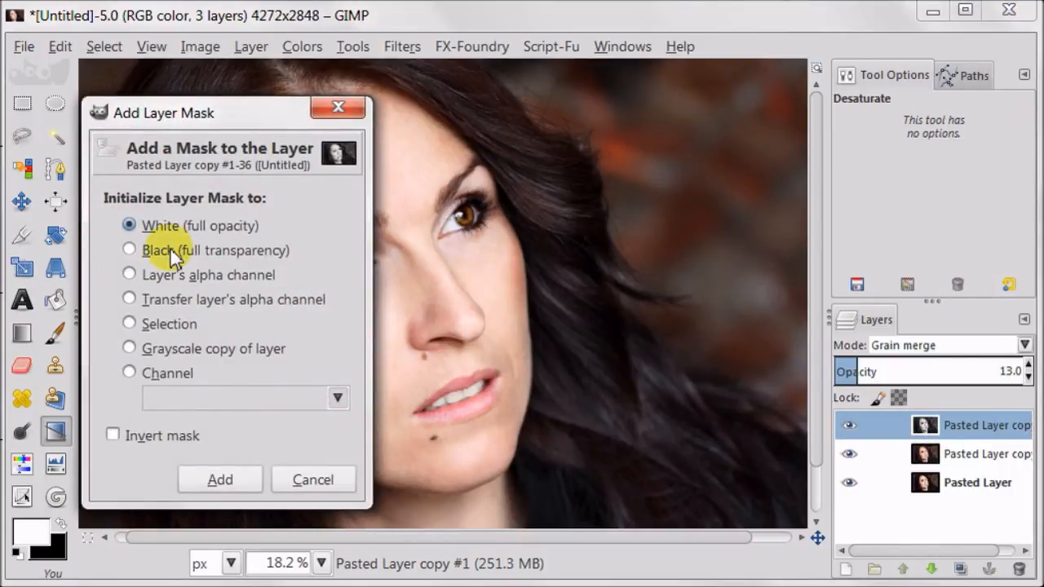
Step: Add a black mask to the grain-merge layer and dab the effect onto the cheek and chin
left_click(129, 249)
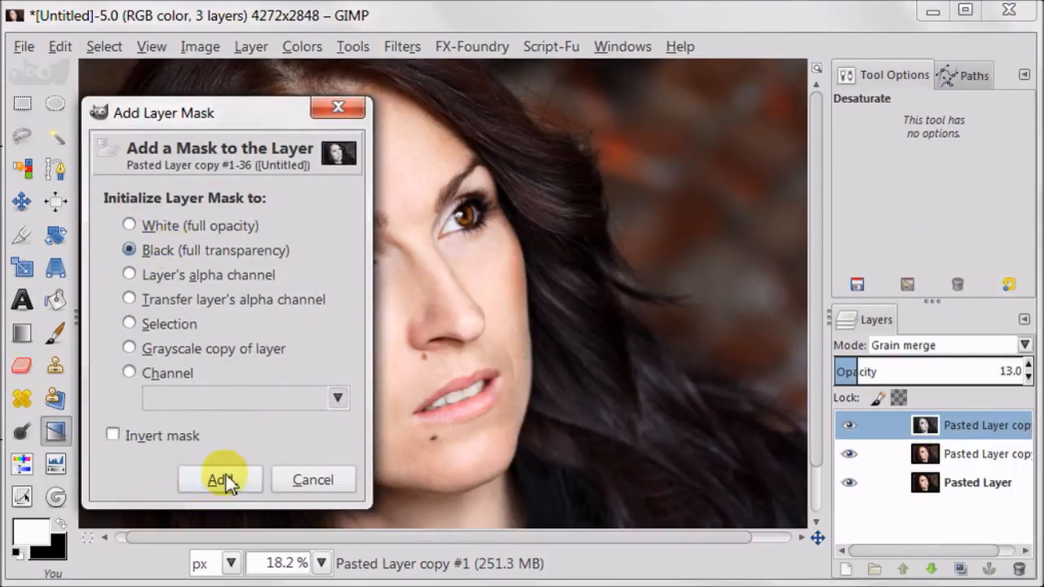
left_click(220, 480)
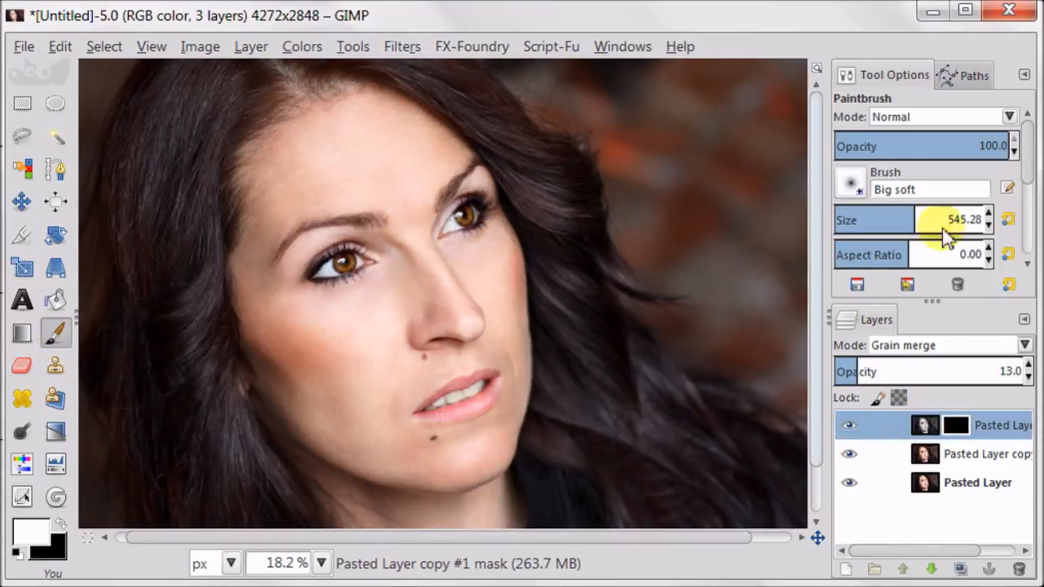
left_click(923, 424)
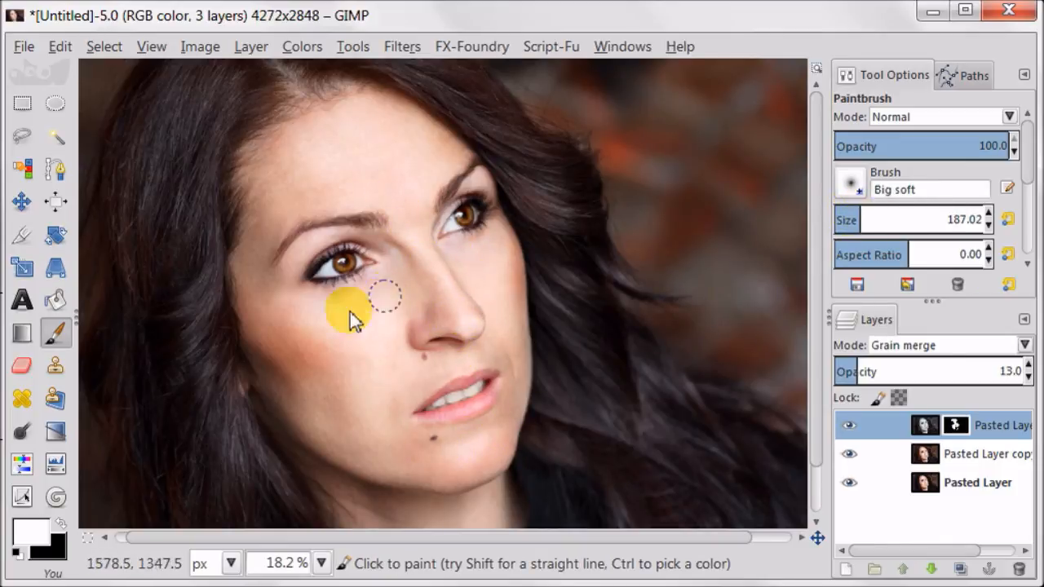
left_click(416, 476)
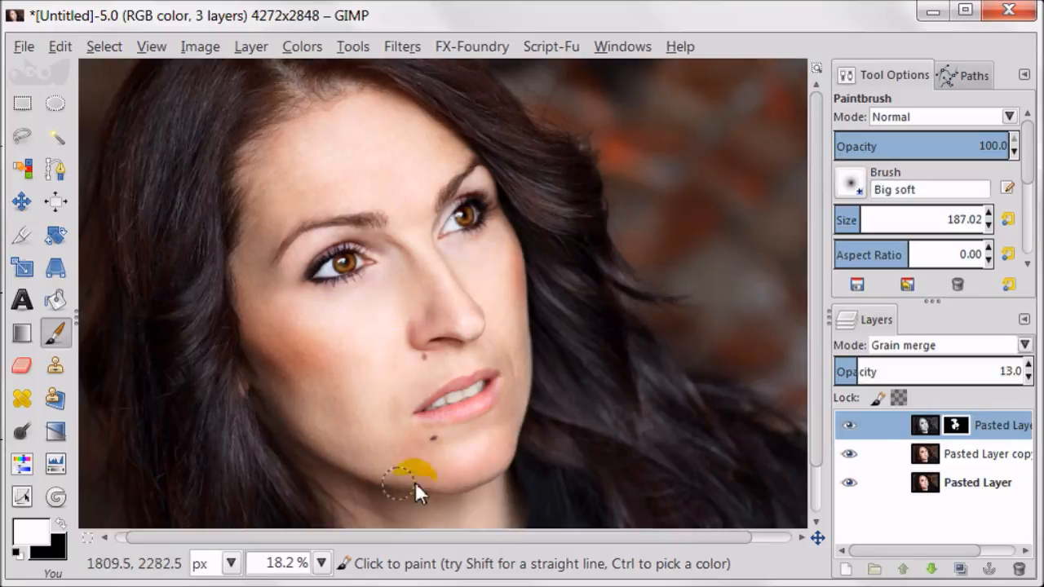
left_click(849, 425)
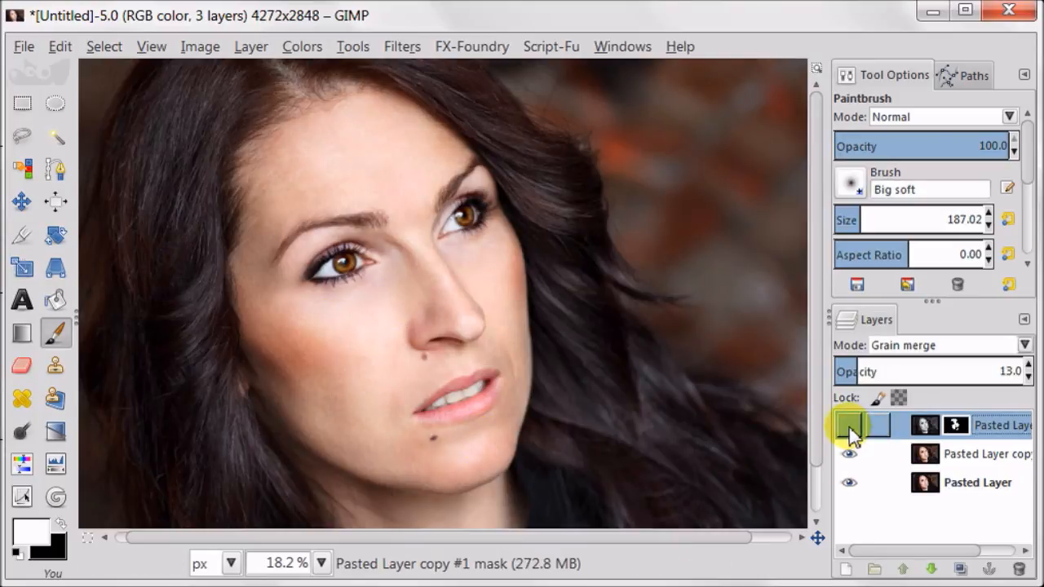
left_click(848, 424)
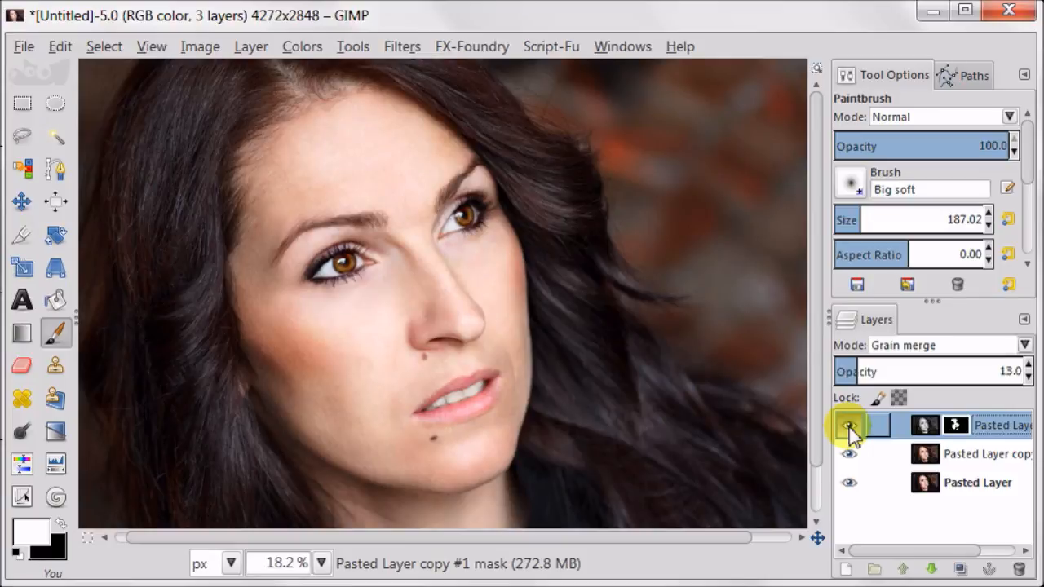
left_click(848, 424)
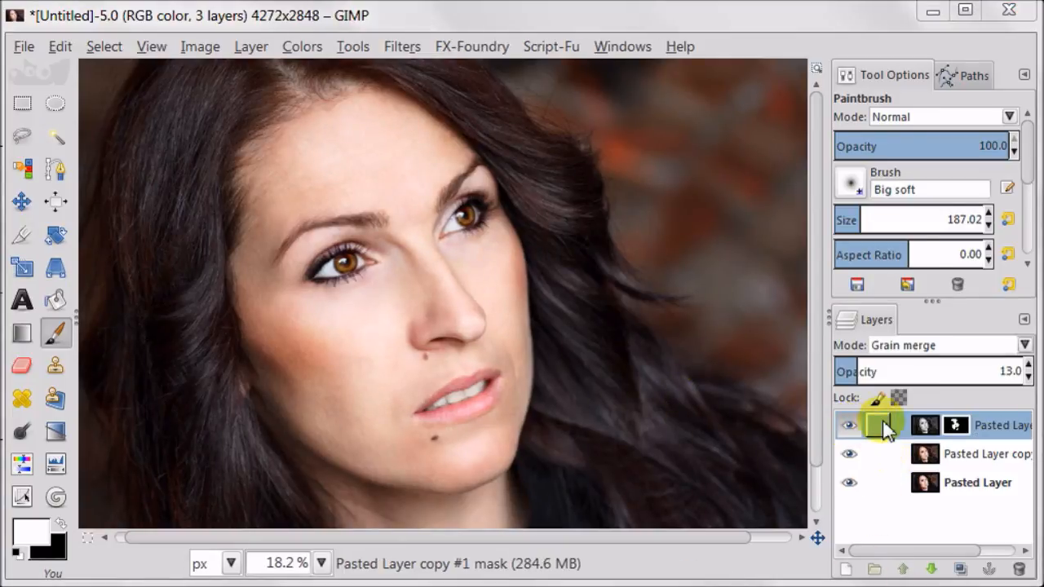
Step: Delete the grain-merge layer, leaving the edited layer over the original
right_click(884, 425)
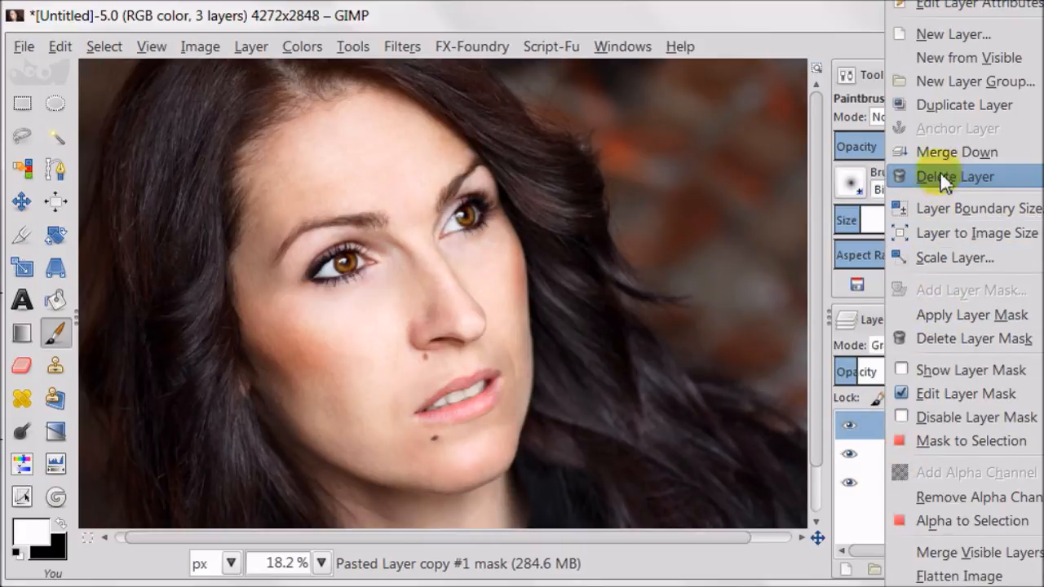
left_click(956, 176)
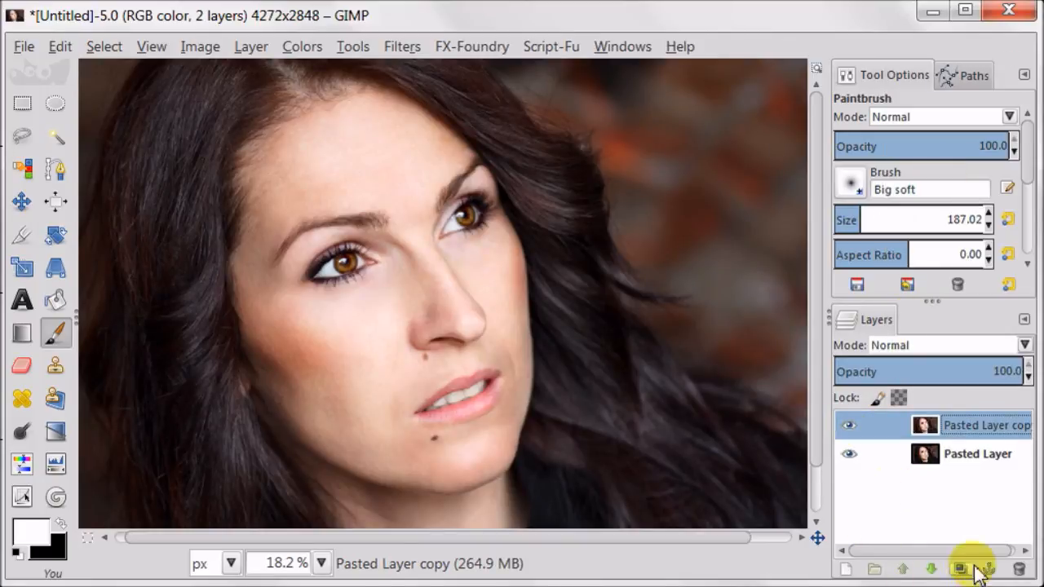
Step: Duplicate the retouched layer as 'sharp' and apply Unsharp Mask with radius 1.3, amount 0.30
left_click(984, 568)
type("sharp")
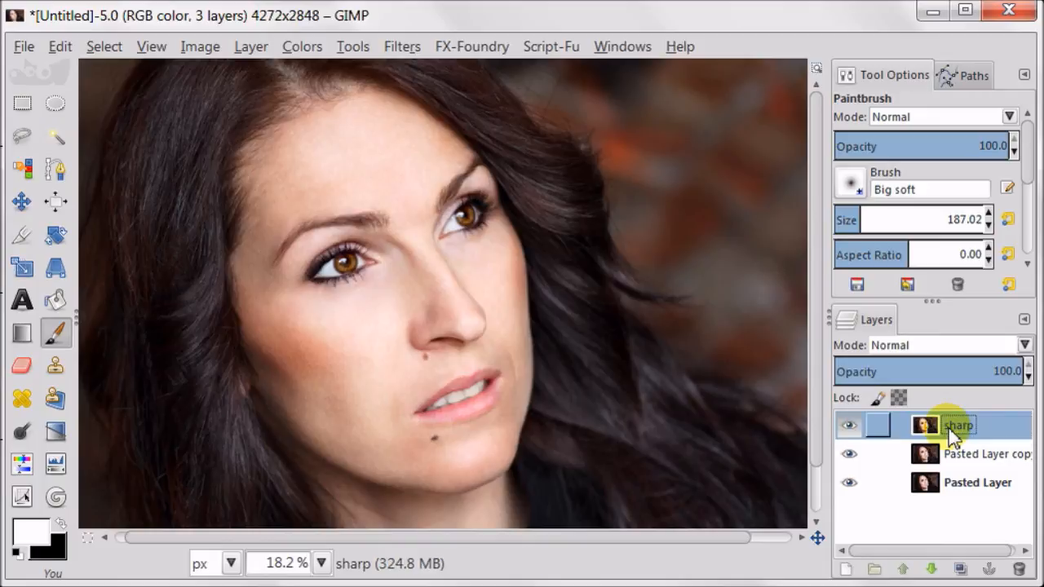
left_click(401, 46)
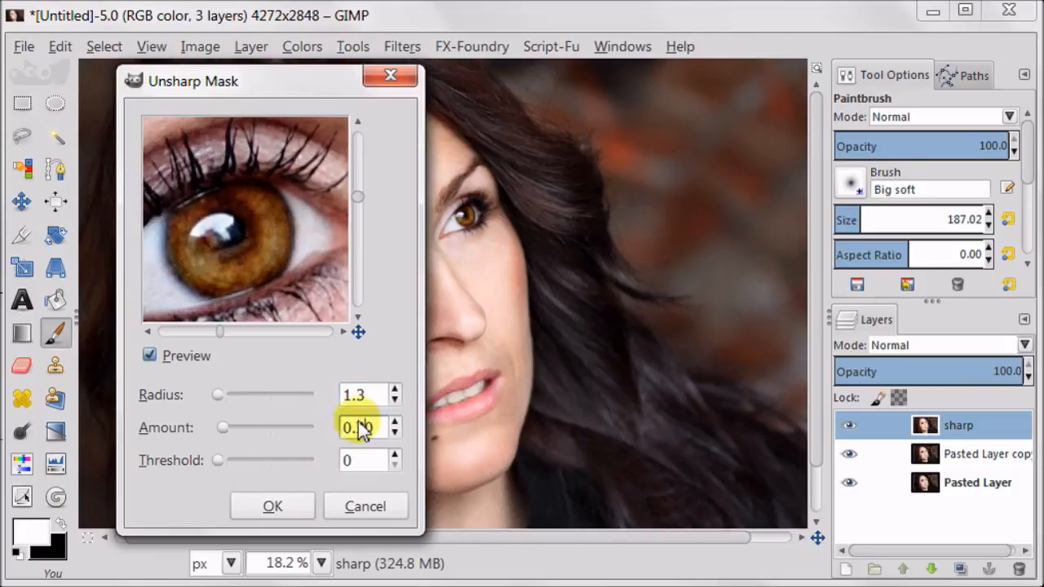
type("0.30")
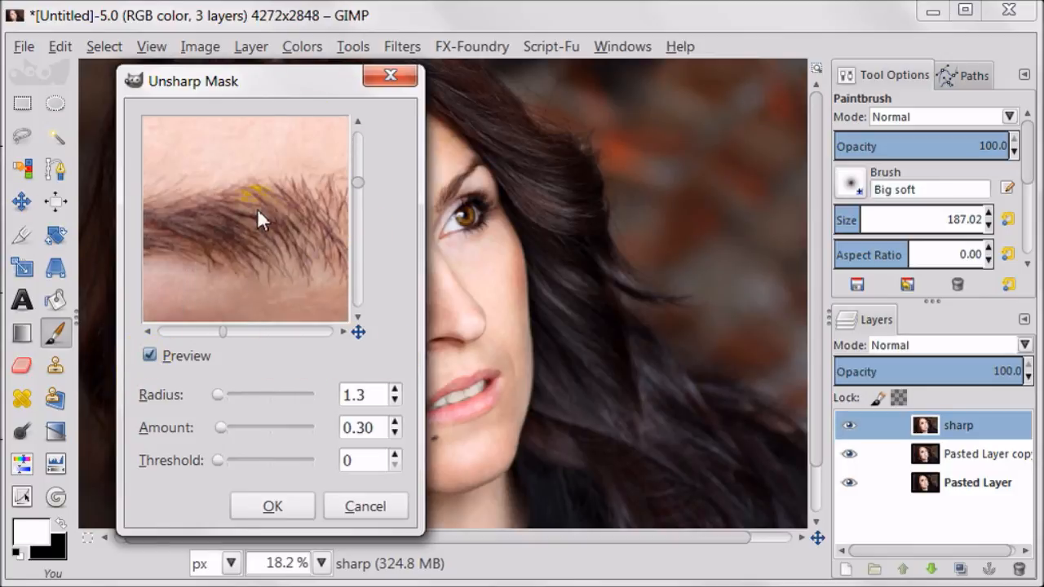
left_click(273, 506)
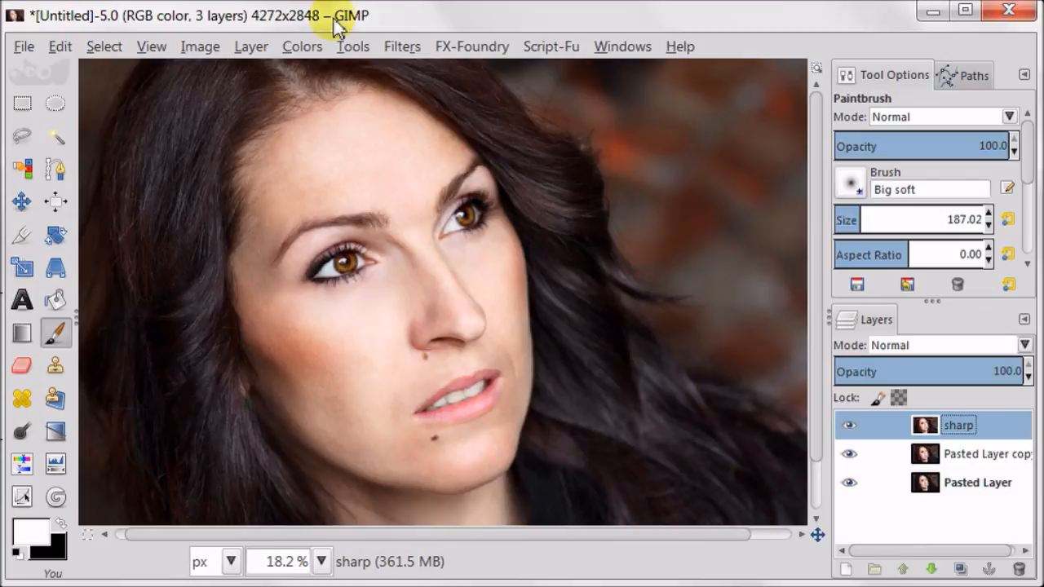
Step: Run the FX-Foundry high-pass sharpen filter and set the result to Overlay at about 52% opacity
left_click(471, 46)
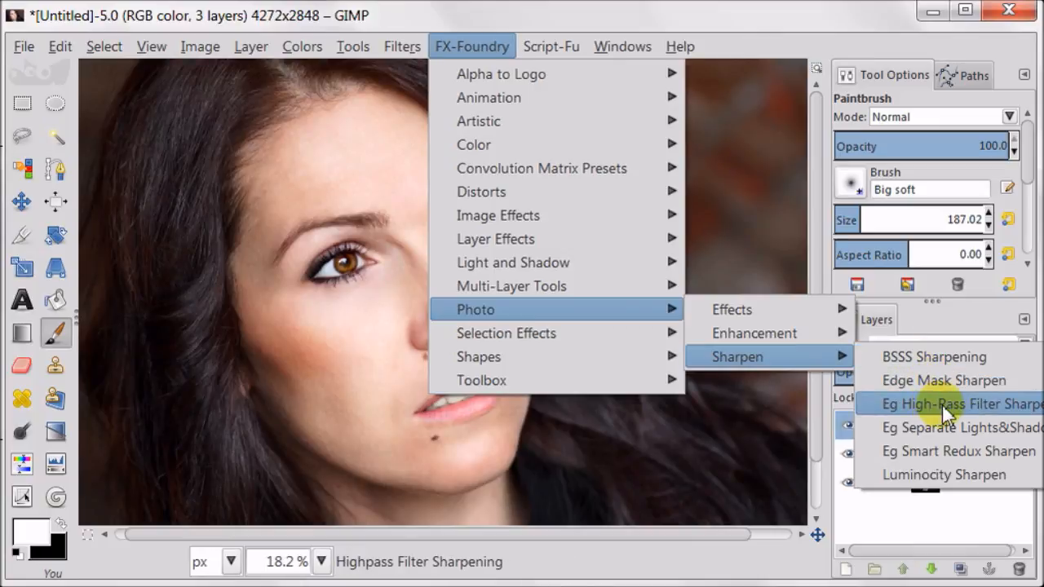
left_click(955, 405)
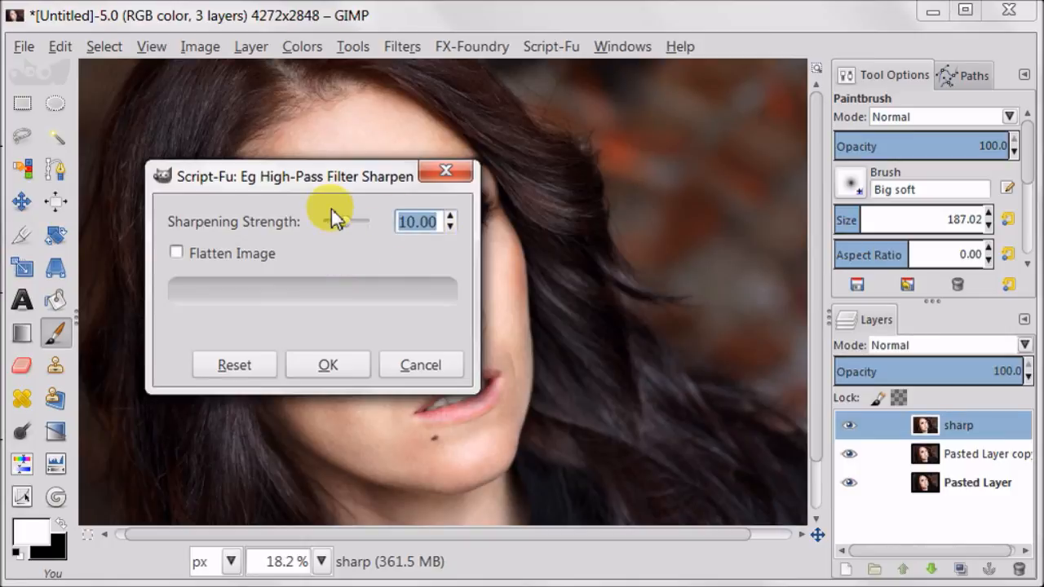
left_click(327, 365)
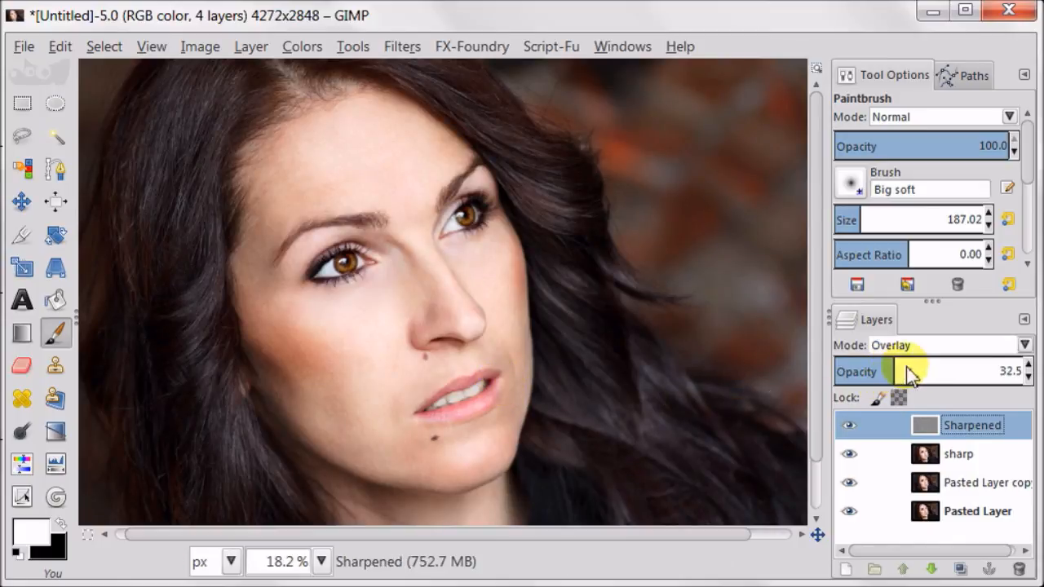
left_click_drag(889, 372, 938, 372)
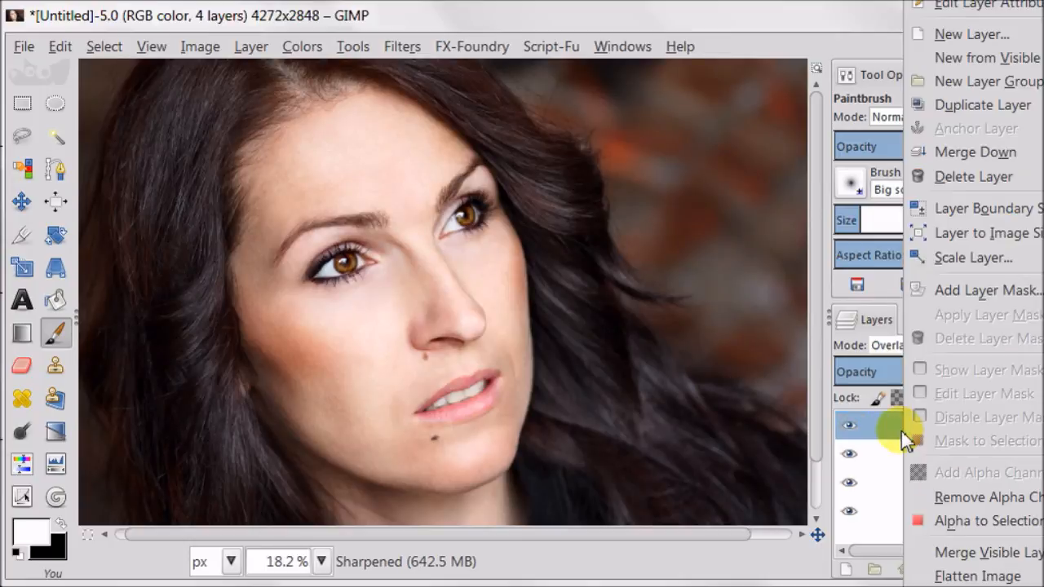
Step: Hide the sharpened layer completely behind a fully black layer mask
left_click(973, 290)
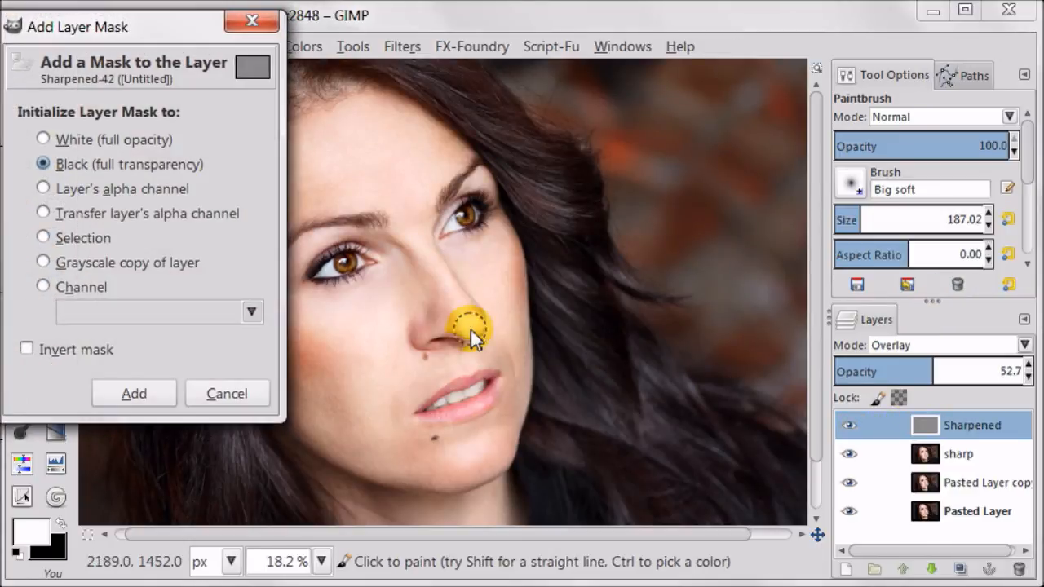
left_click(134, 394)
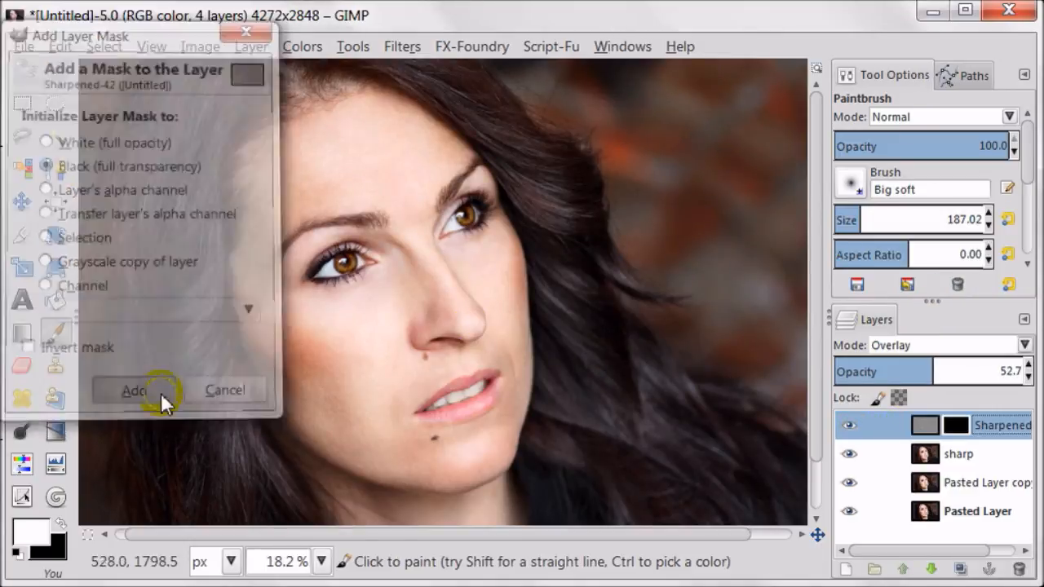
left_click(133, 390)
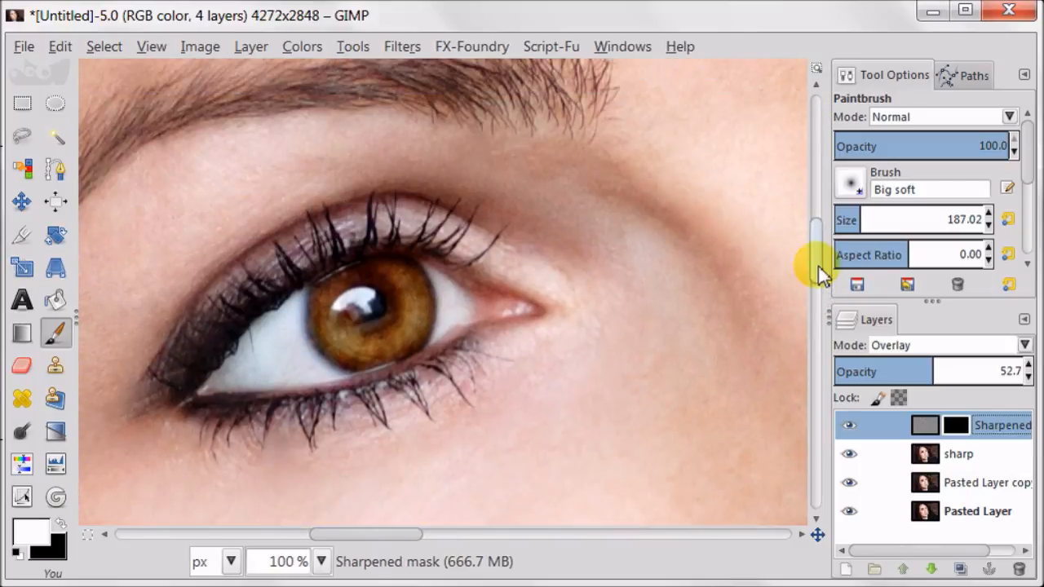
mouse_move(922, 330)
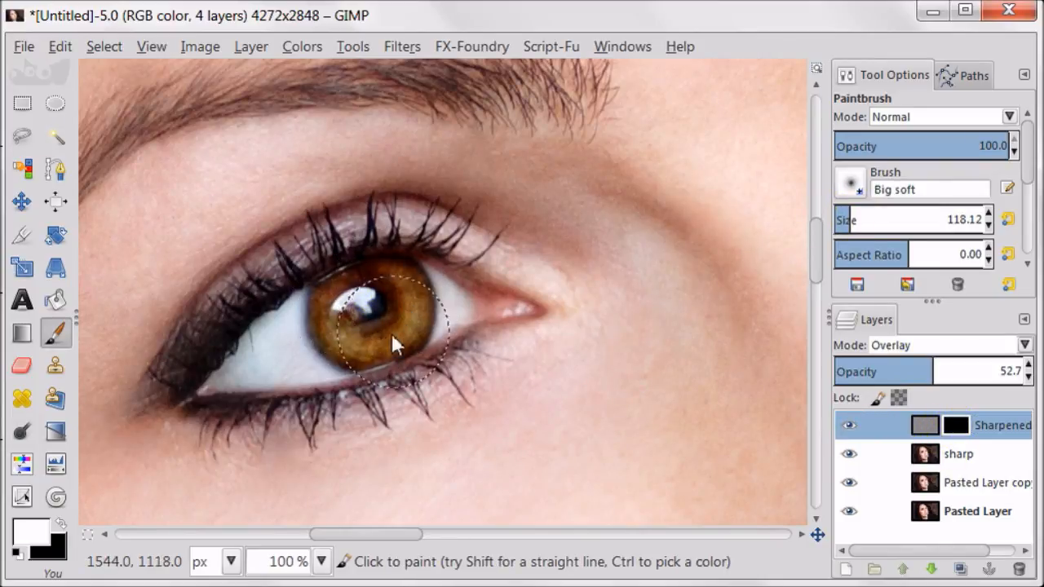
Step: Paint white on the mask over both irises and lower the sharpened layer's opacity to about 40%
left_click(849, 424)
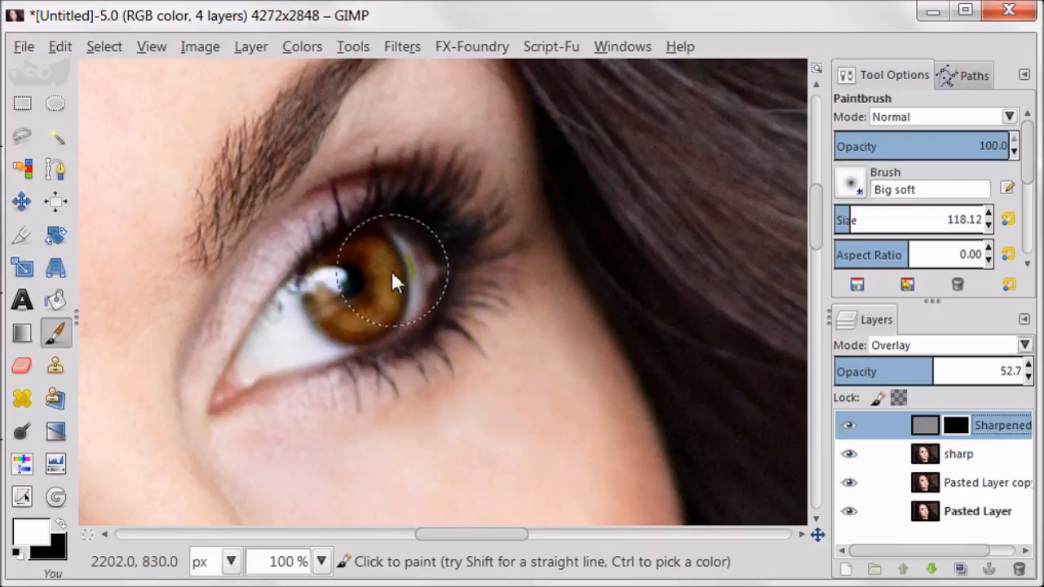
left_click_drag(395, 280, 362, 290)
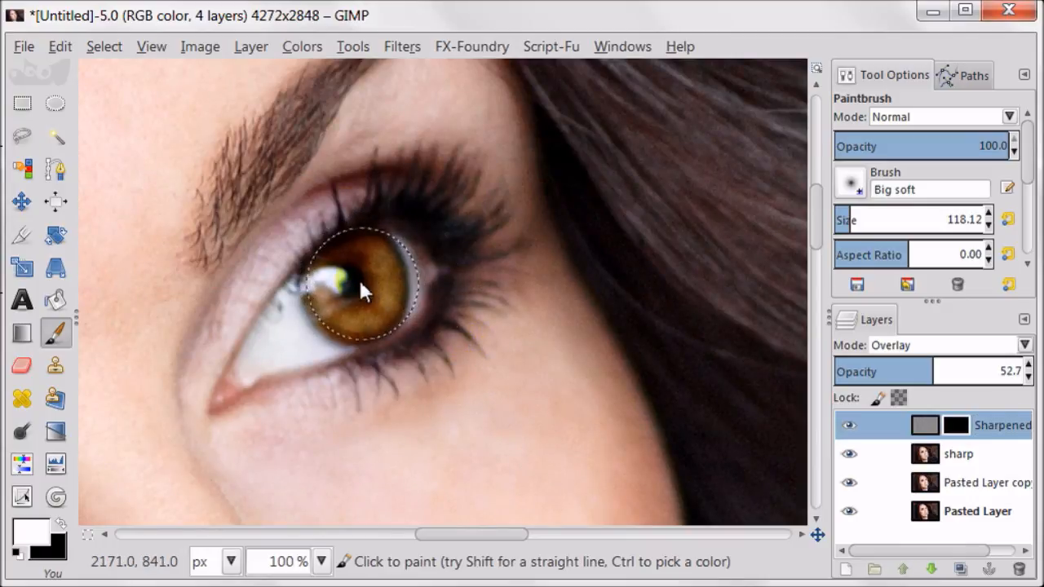
left_click_drag(922, 372, 911, 372)
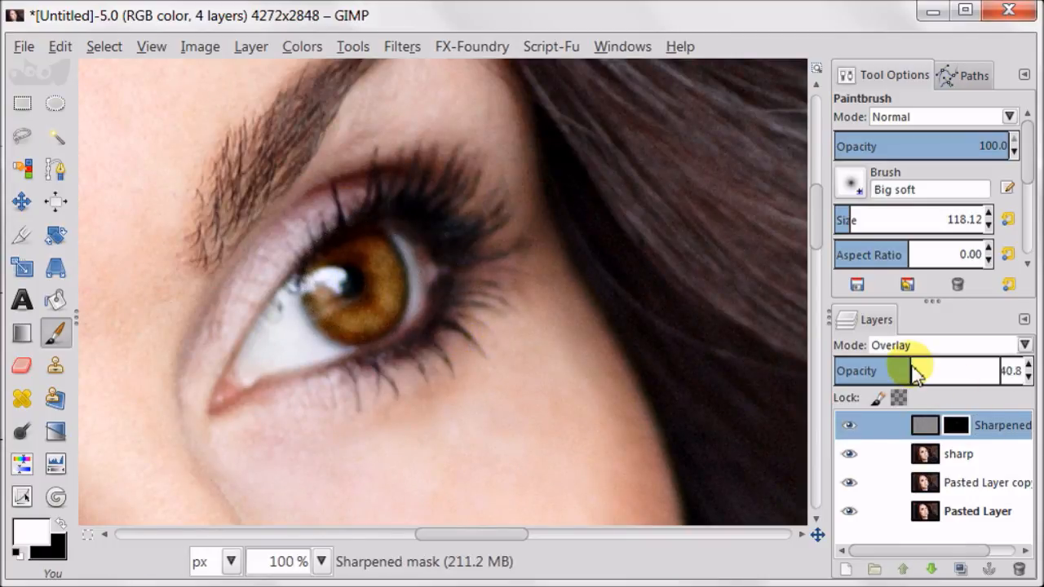
left_click(848, 424)
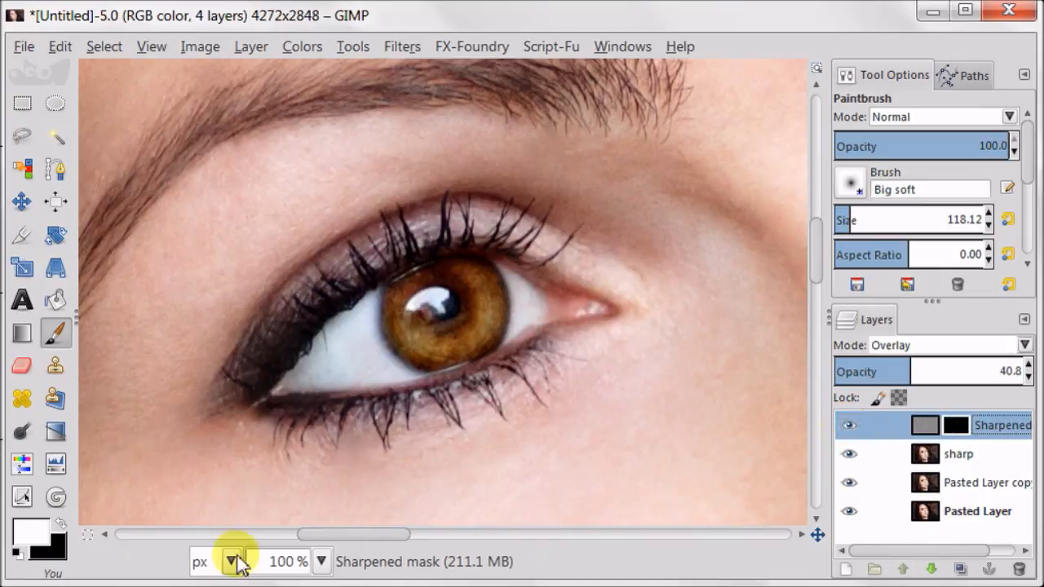
left_click(320, 561)
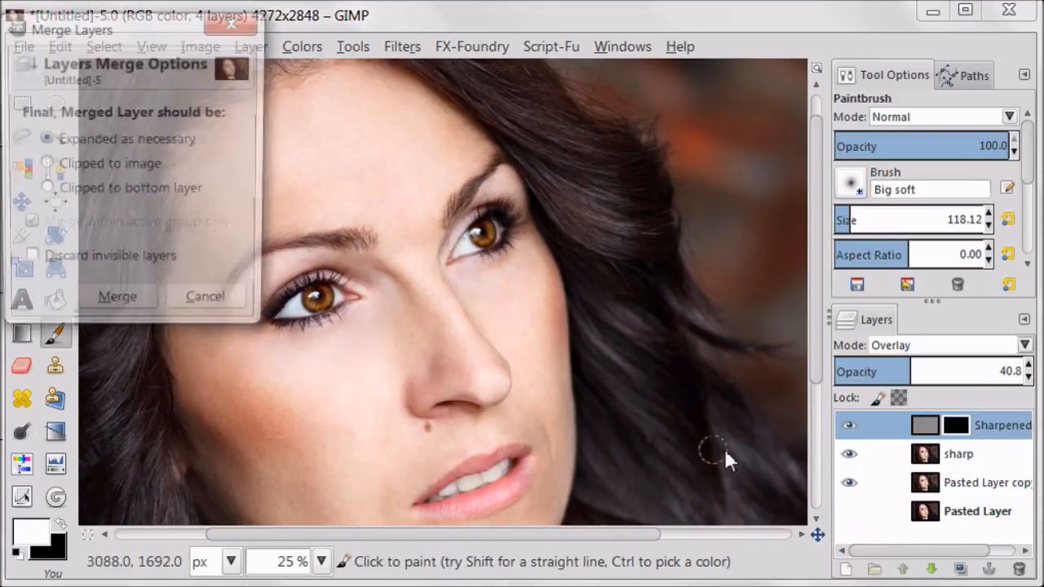
Step: Merge the sharpening layers into the single edited layer and compare it against the original
left_click(118, 295)
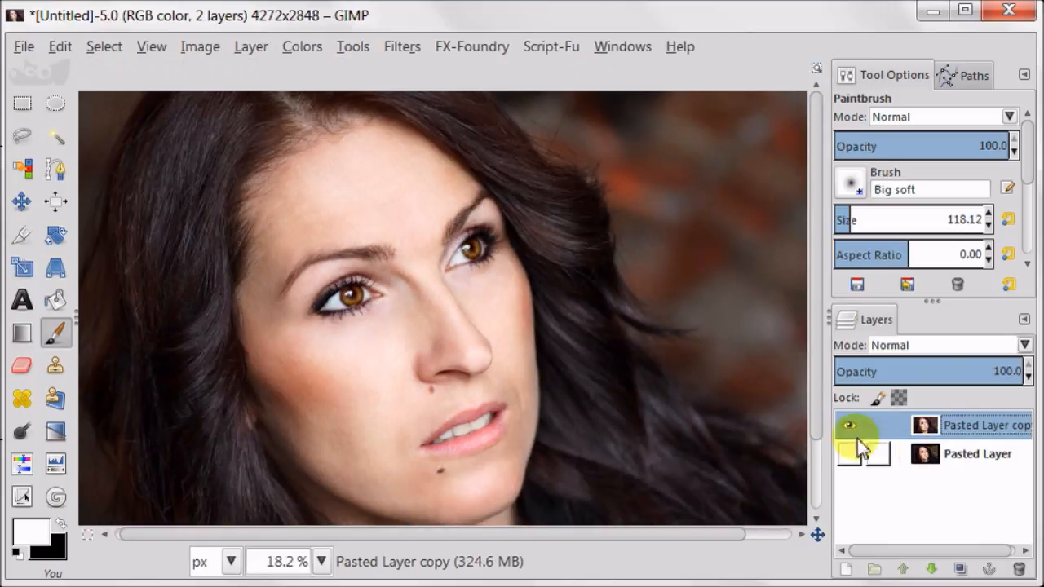
left_click(849, 424)
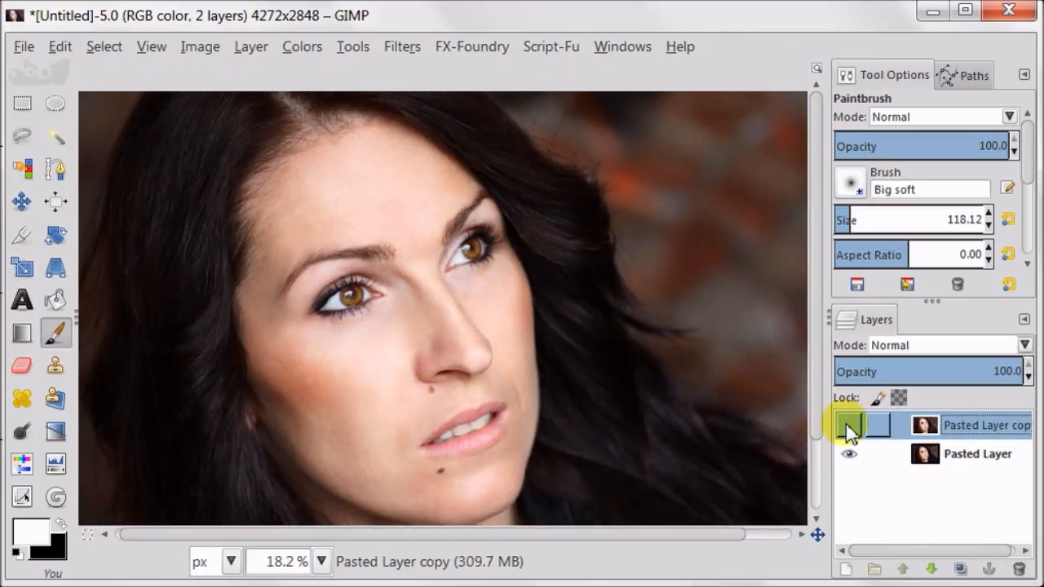
left_click(849, 424)
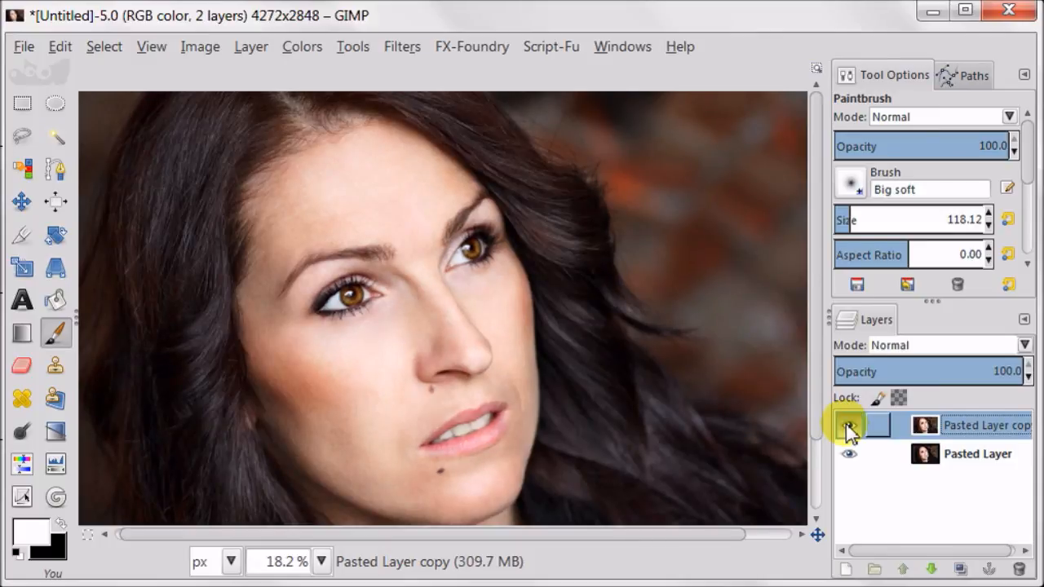
Step: Re-add the original photo as a top layer and toggle visibility for before/after comparison
left_click(848, 424)
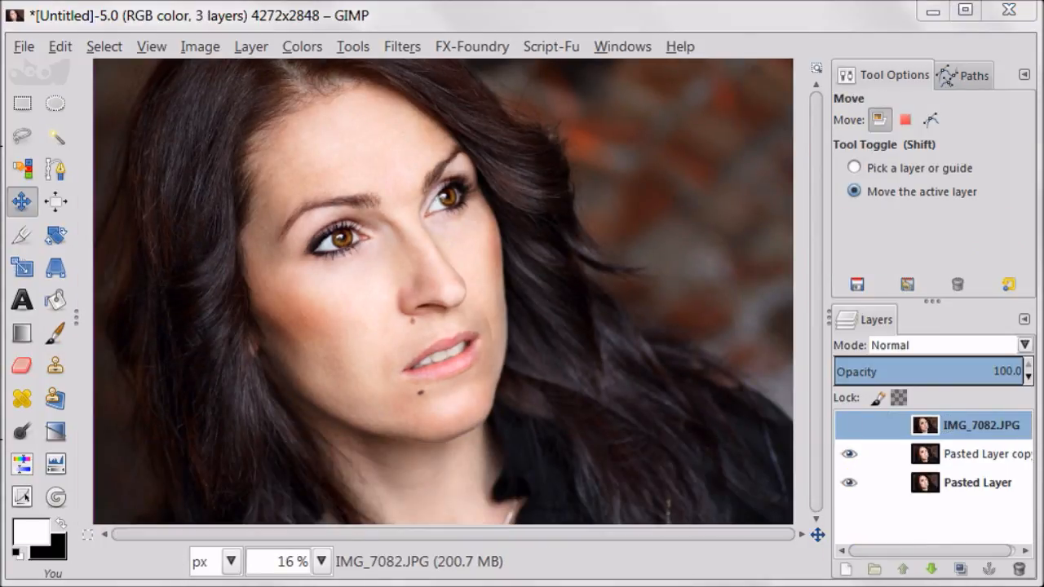
left_click(848, 424)
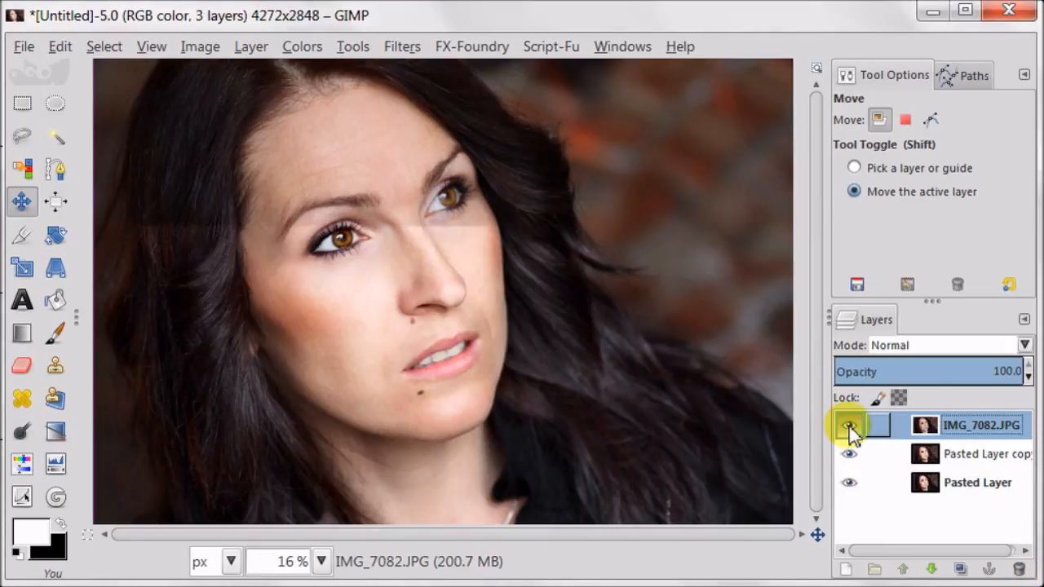